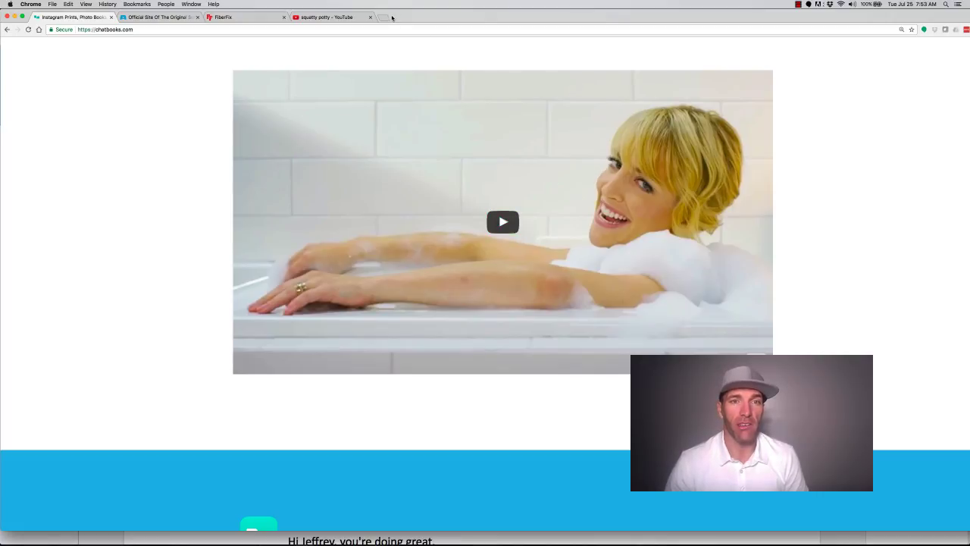
- Open a blank new browser tab, abandoning the half-typed address
left_click(389, 17)
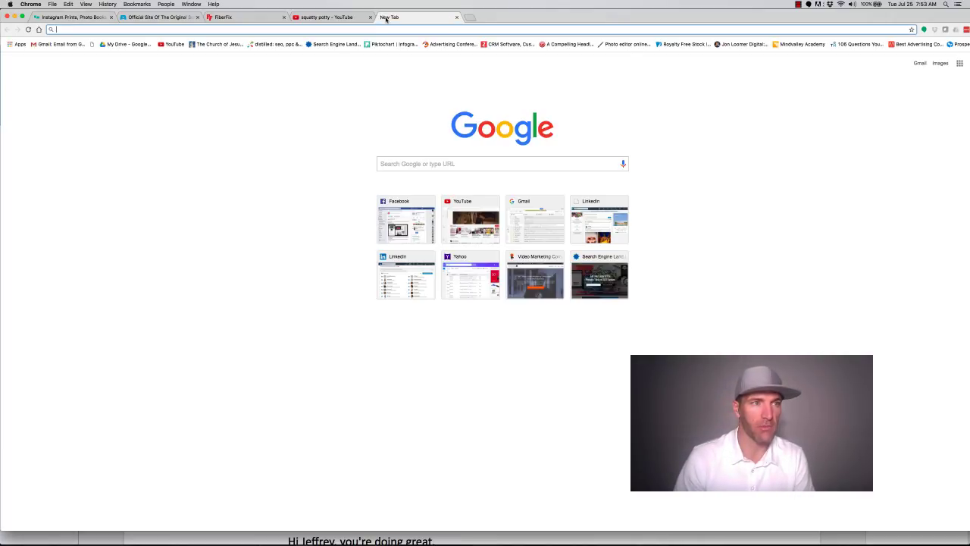
type("har")
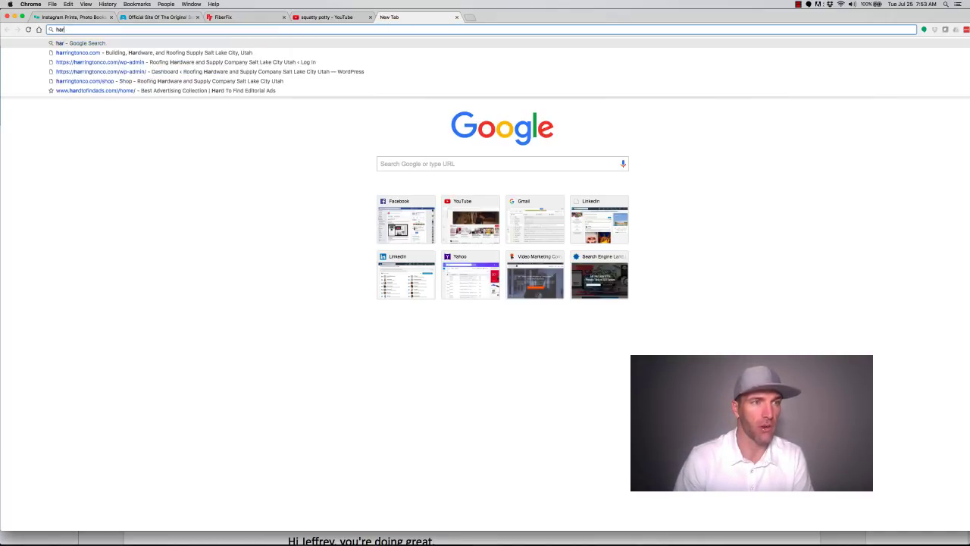
key("escape")
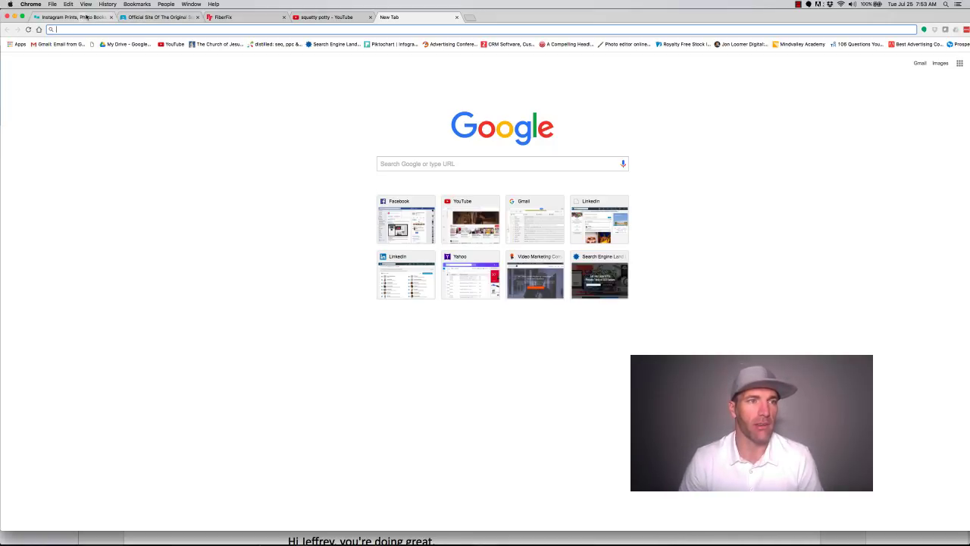
- Cycle through the Squatty Potty, Chatbooks and FiberFix tabs, ending on the squatty potty YouTube results
left_click(159, 17)
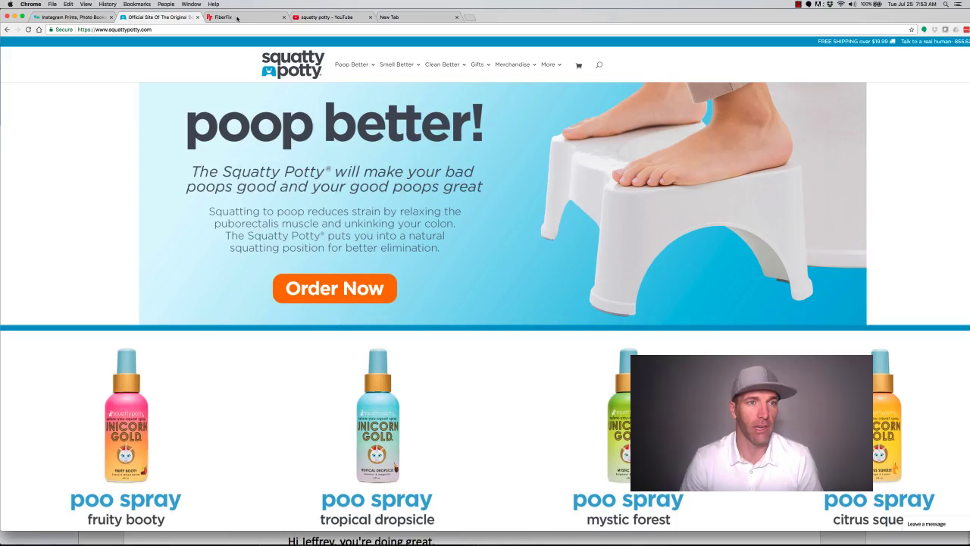
left_click(68, 16)
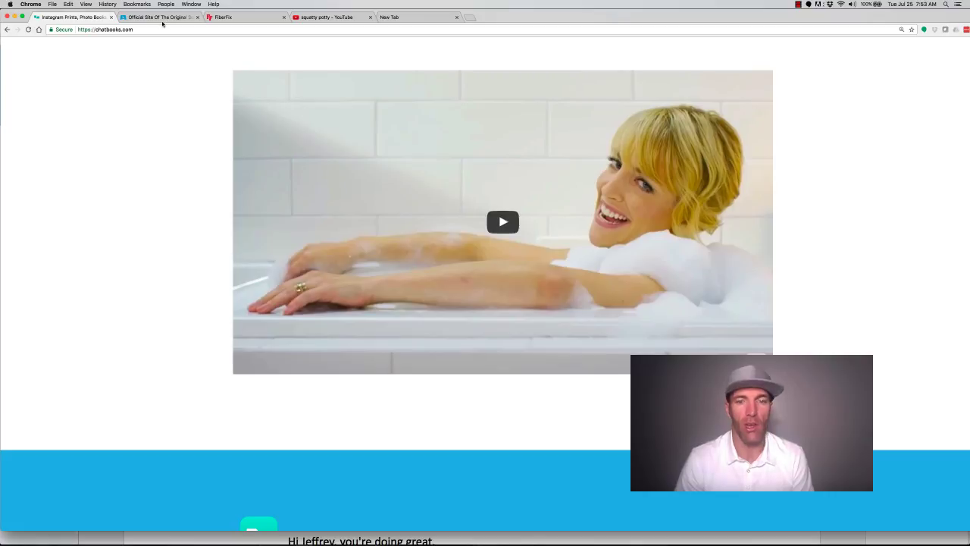
left_click(326, 17)
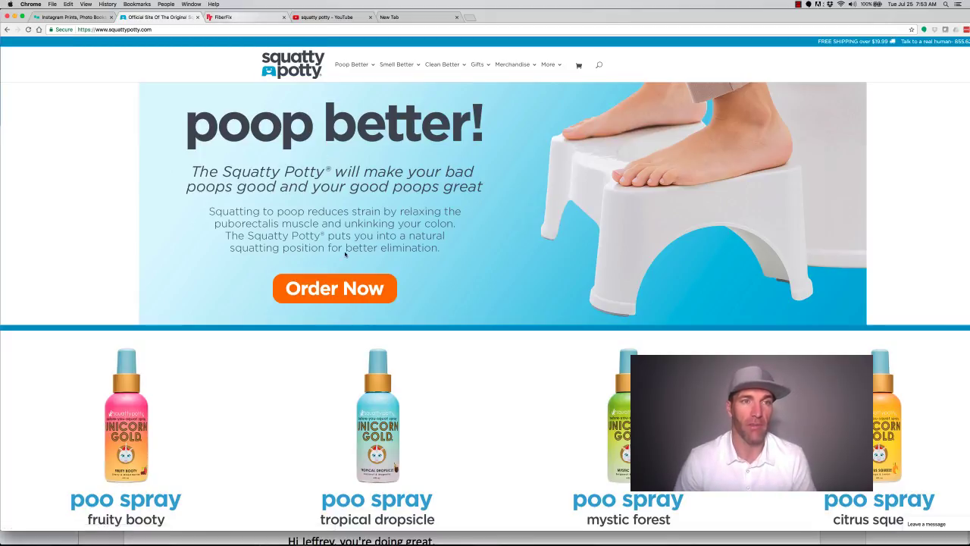
left_click(235, 17)
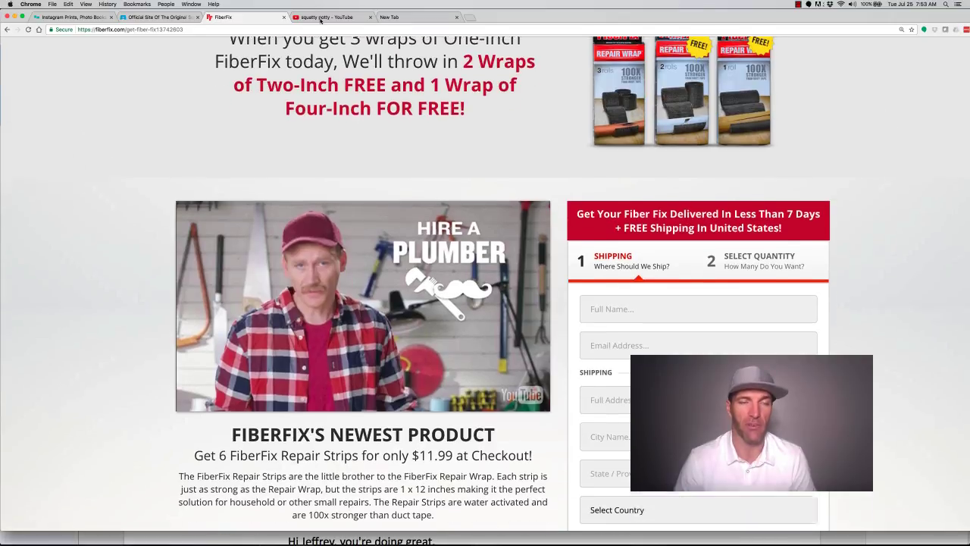
left_click(326, 17)
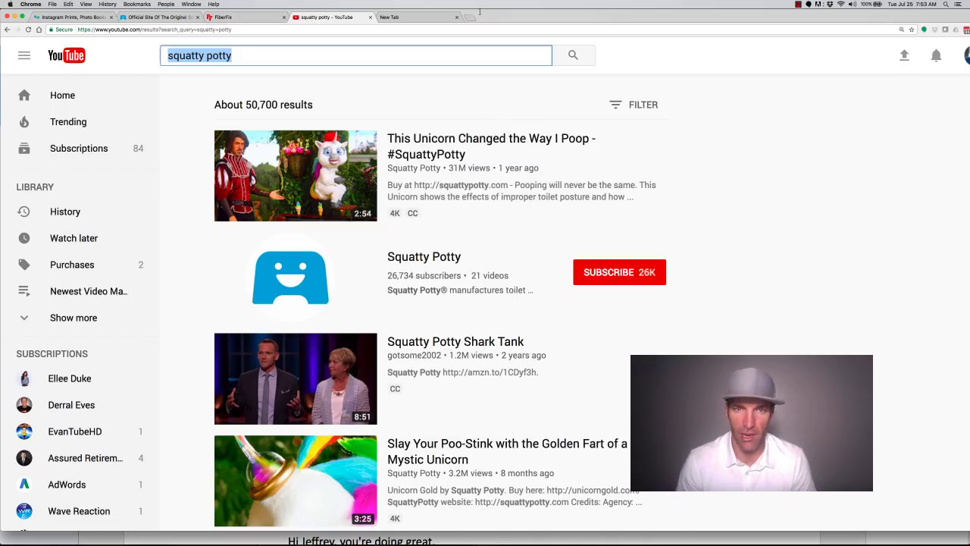
- Open Purple's site from a 'purple mattress' Google search, play its video, then return to YouTube
left_click(500, 17)
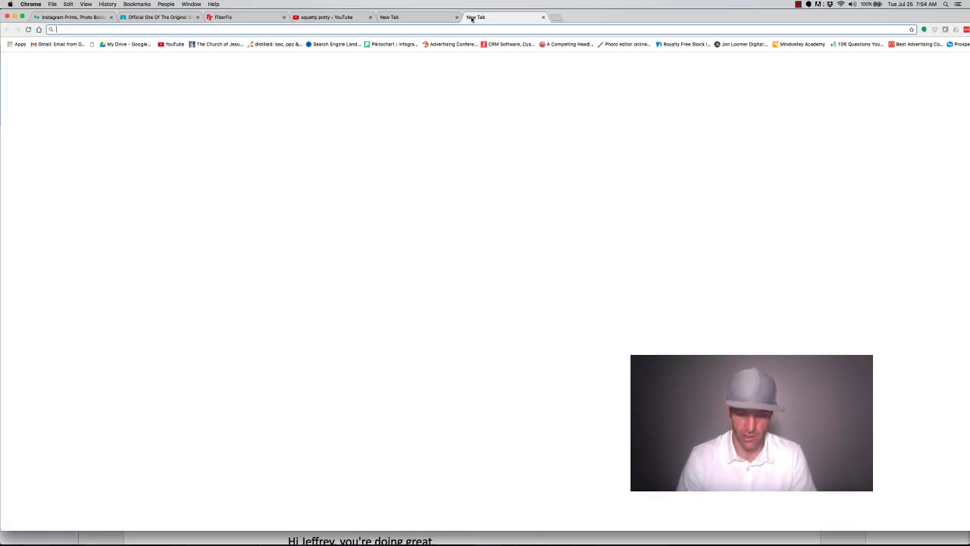
type("purple")
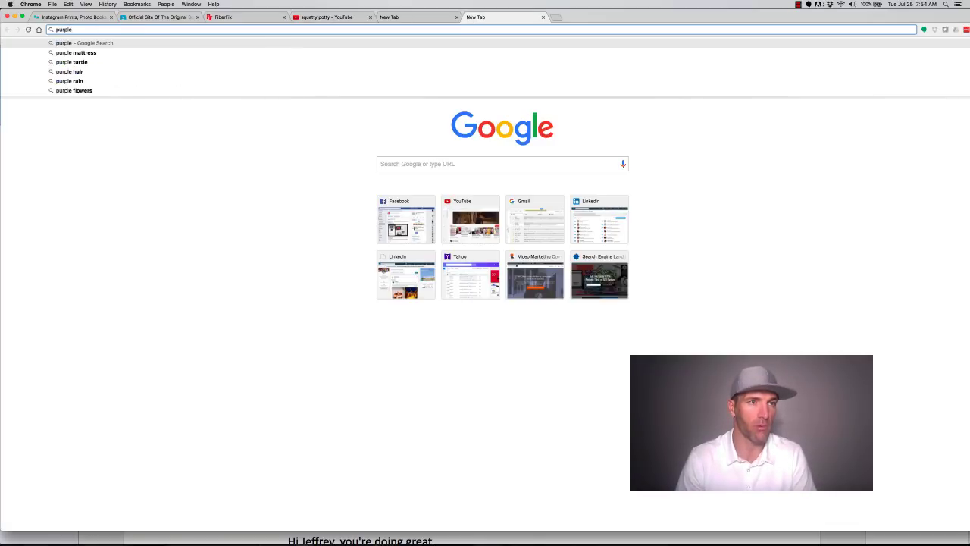
left_click(80, 52)
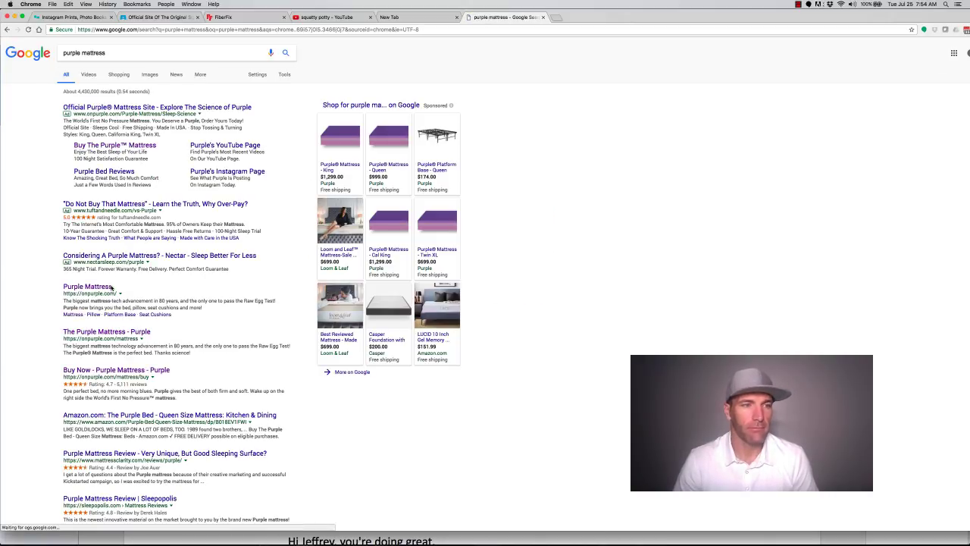
left_click(89, 287)
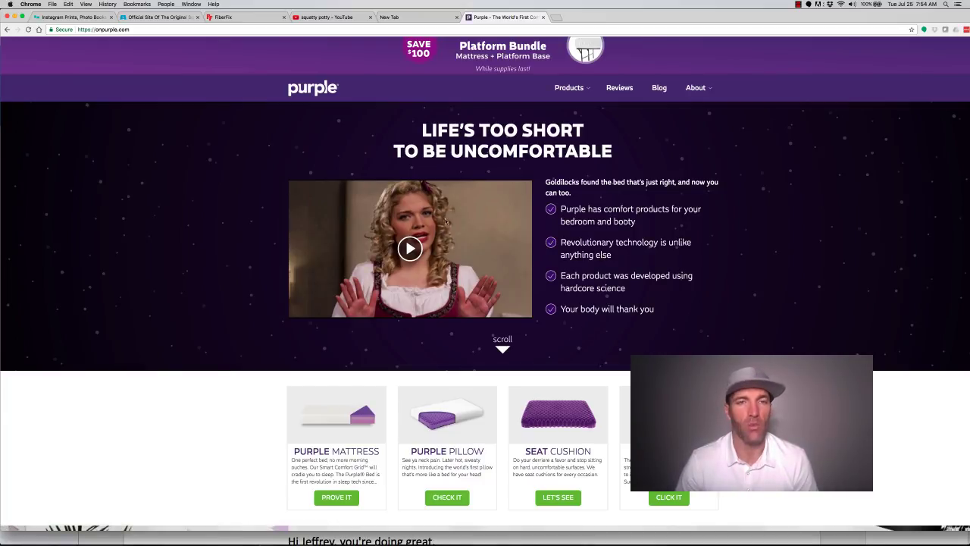
left_click(409, 248)
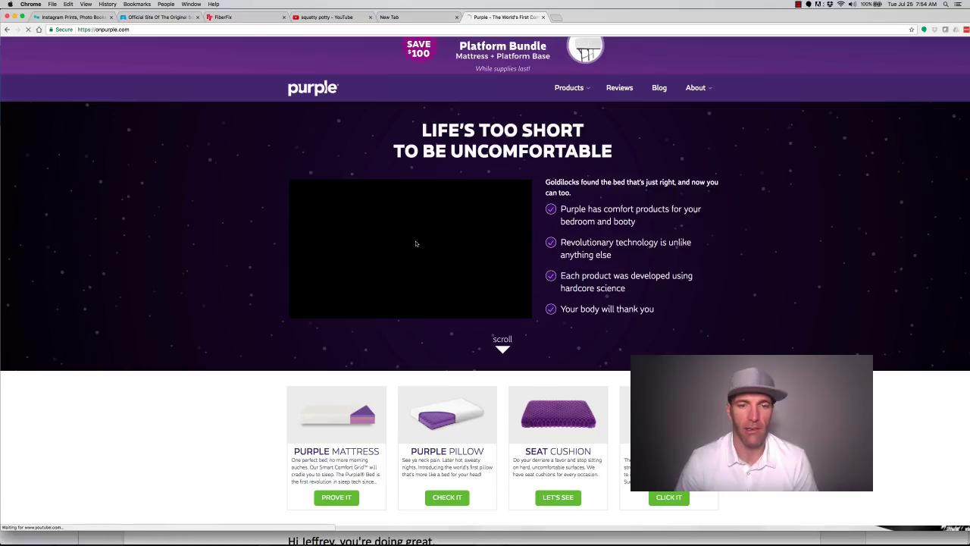
left_click(409, 248)
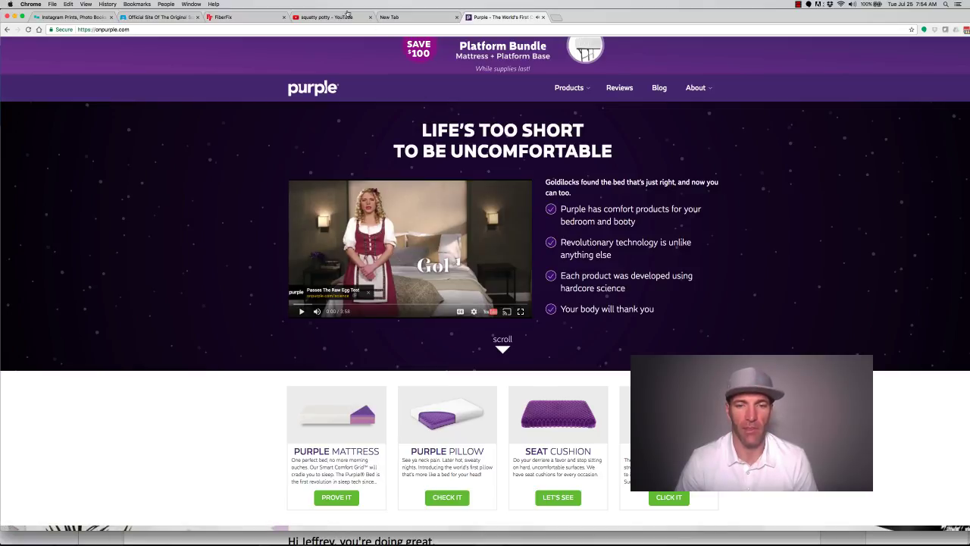
left_click(326, 16)
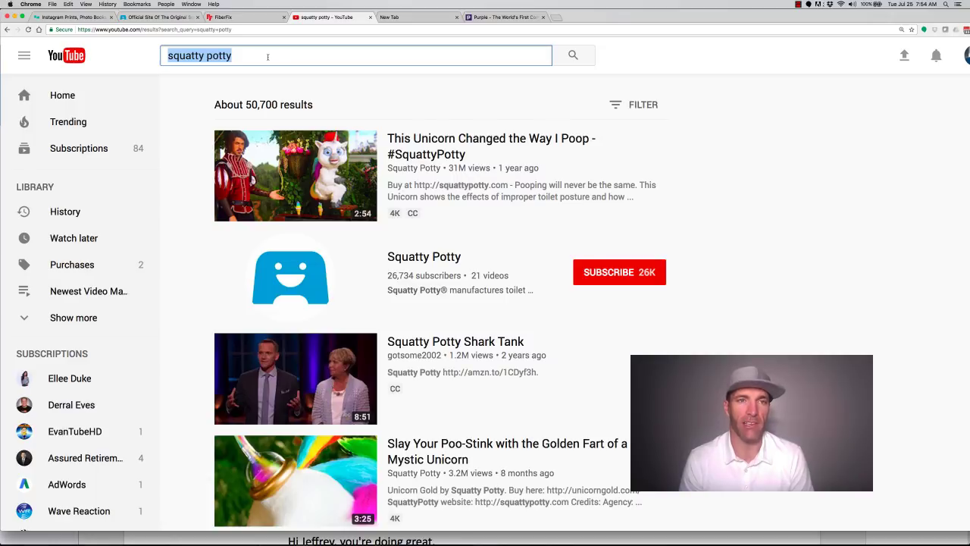
mouse_move(286, 55)
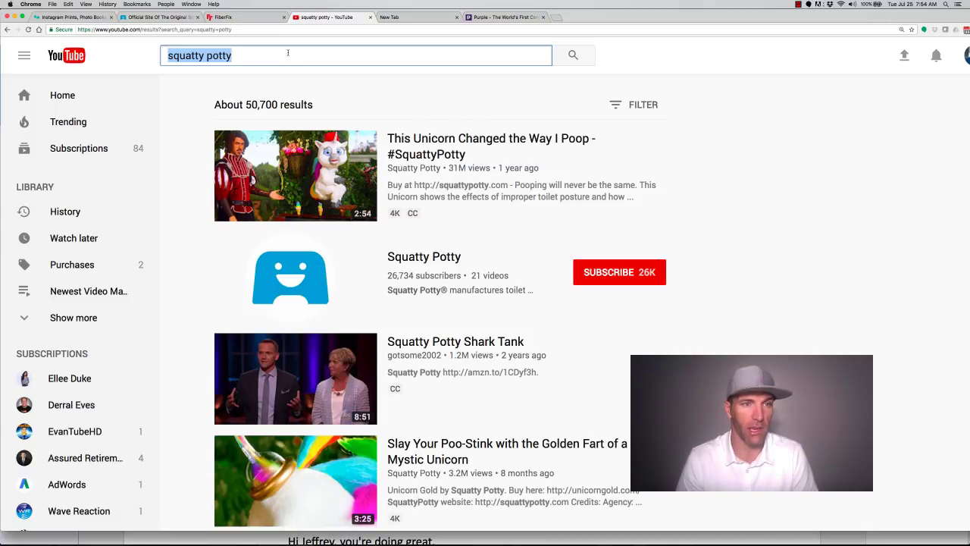
- Search YouTube for the 'pooperiee' suggestion to list Poo~Pourri commercials
type("pooper")
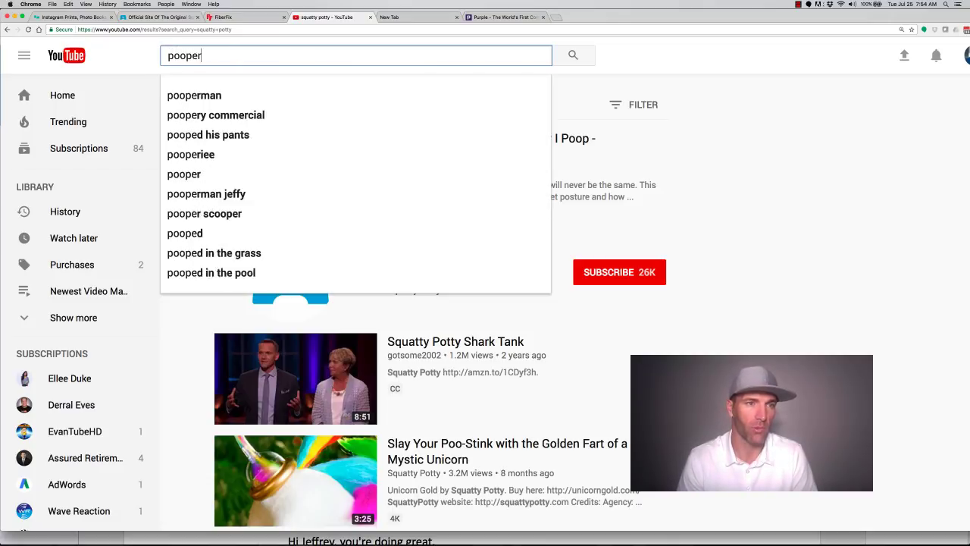
type("i")
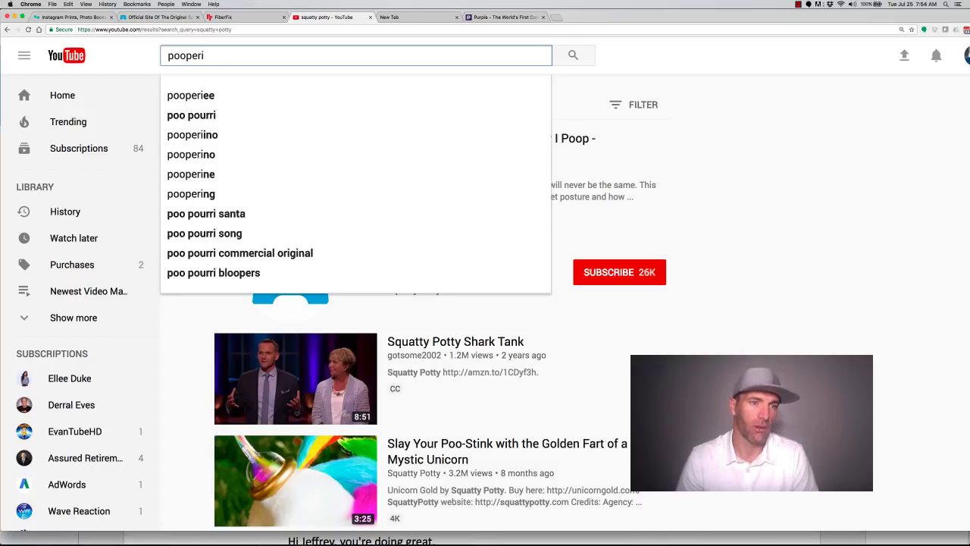
left_click(191, 115)
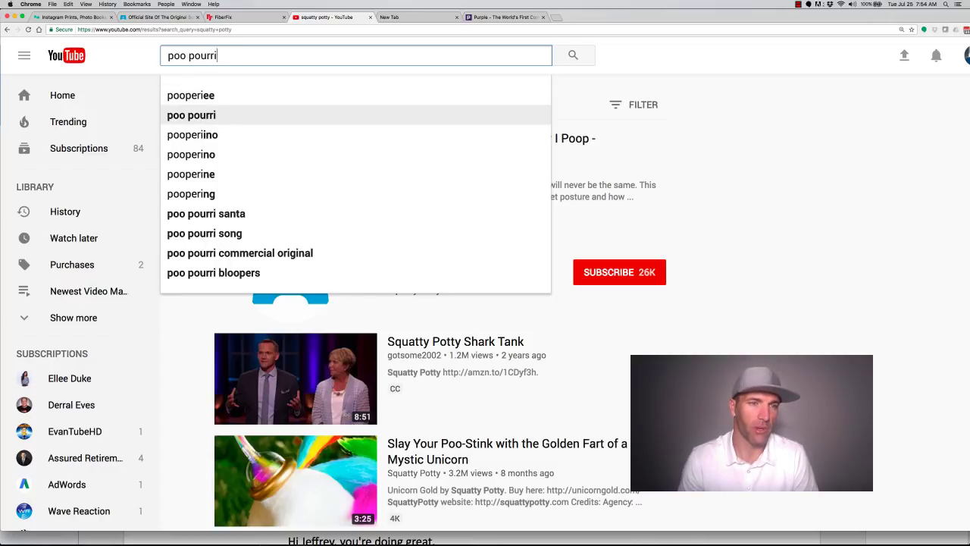
left_click(190, 95)
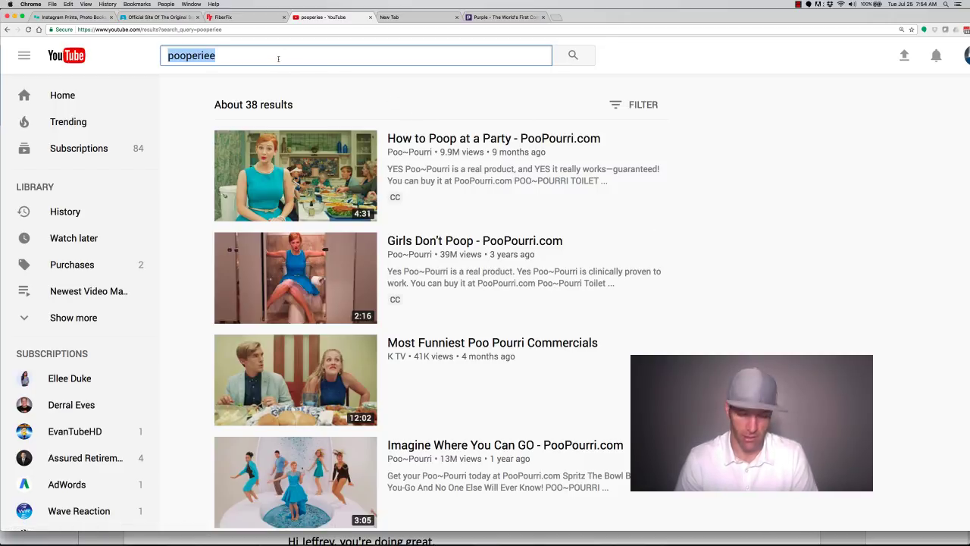
- Browse the YouTube results for 'fiberfix', then search for 'purple'
type("fiberfix")
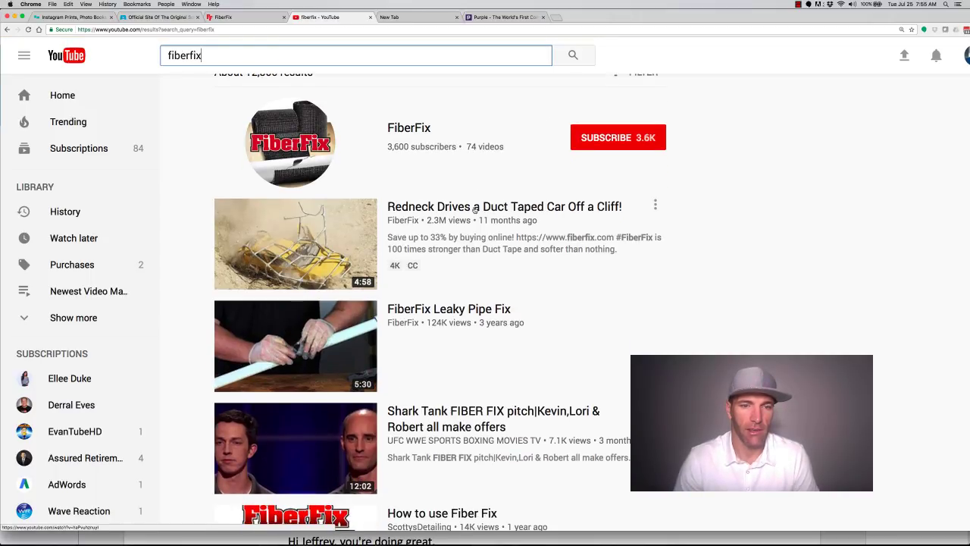
scroll("down", 3)
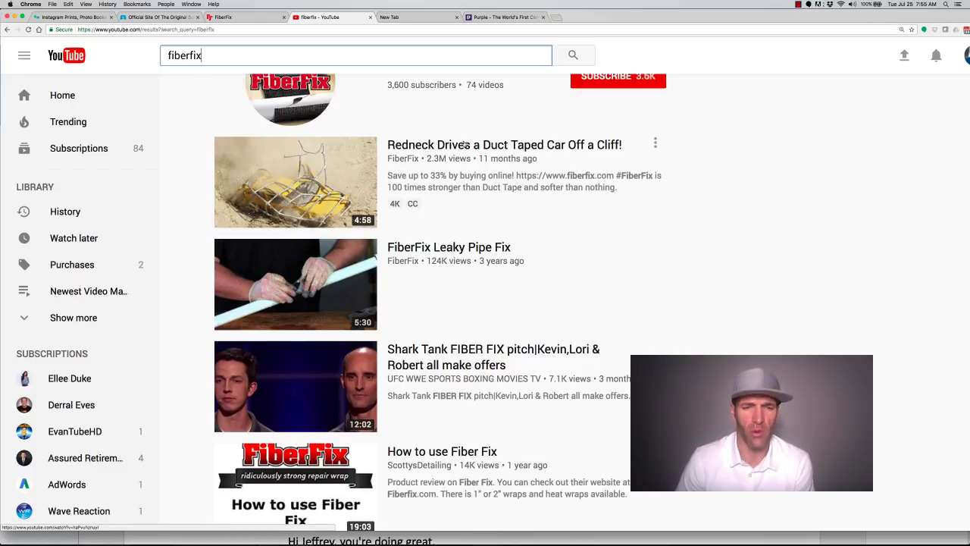
scroll("down", 3)
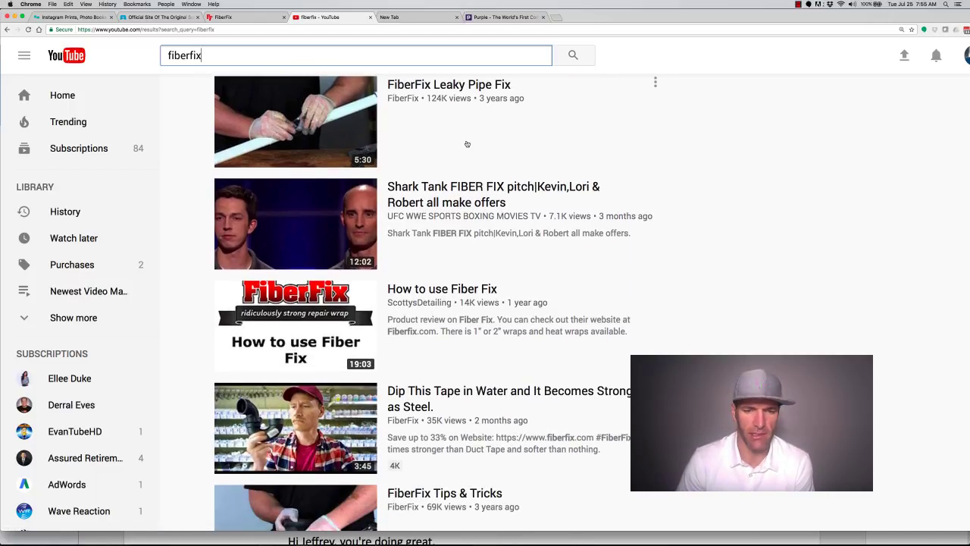
scroll("down", 3)
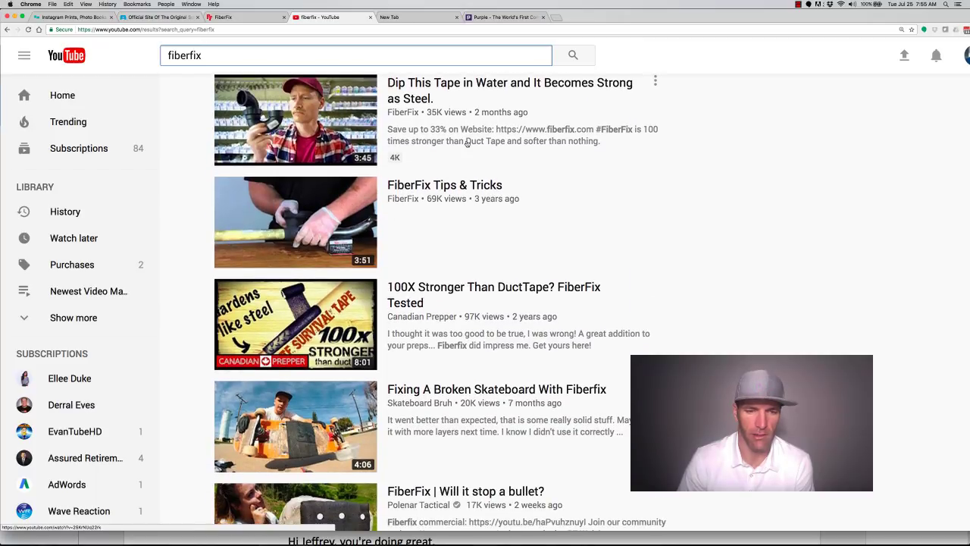
left_click(574, 55)
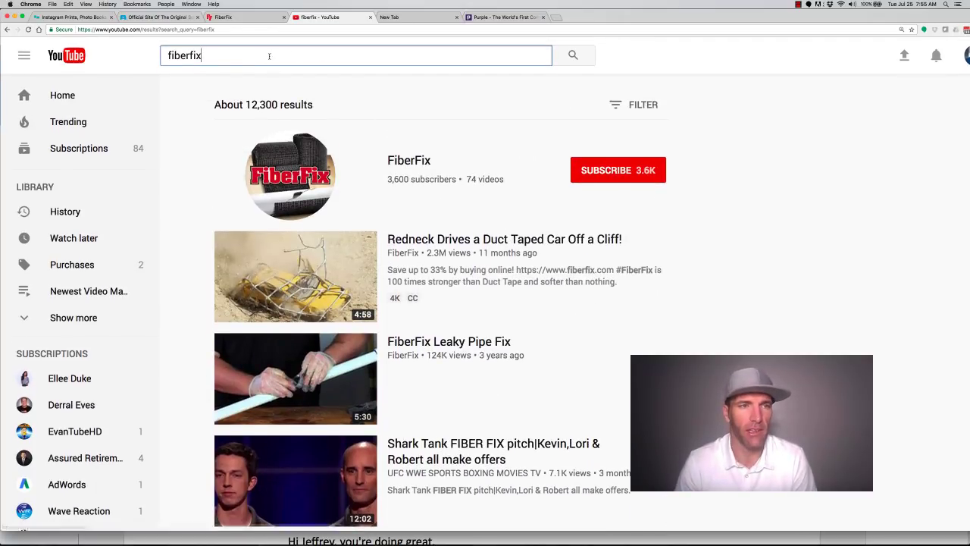
type("purple")
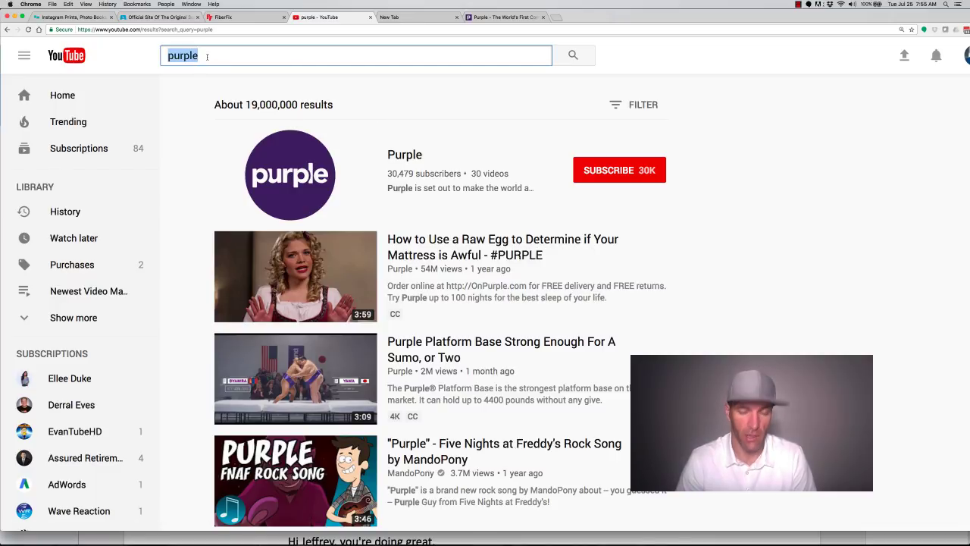
- Search 'chatbooks commercial' and open the Stop Wasting Hours Making Photo Books video
type("chatbooks")
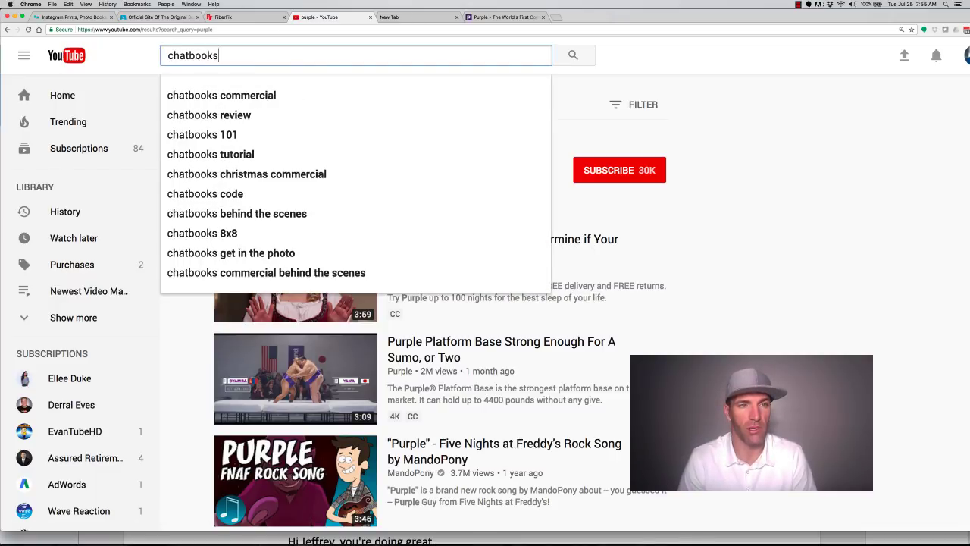
left_click(222, 95)
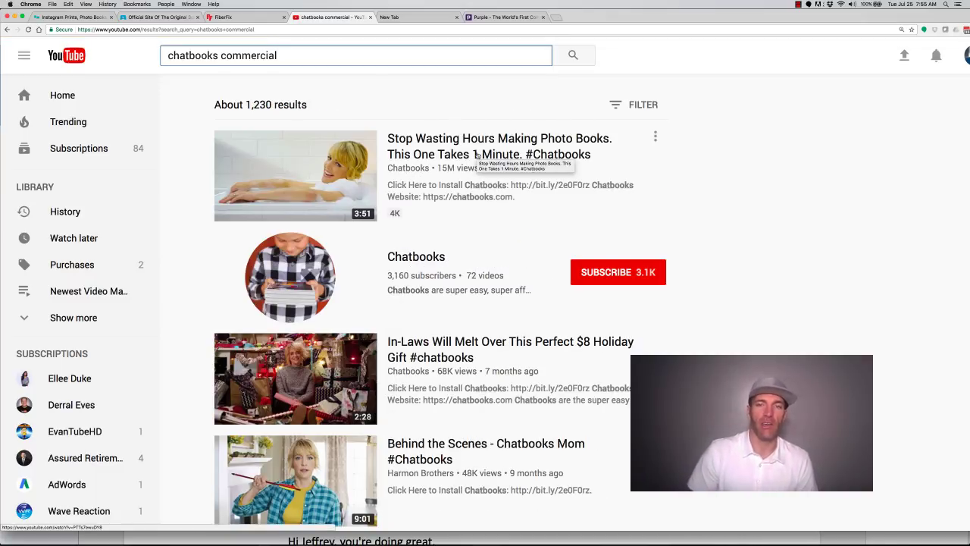
left_click(294, 175)
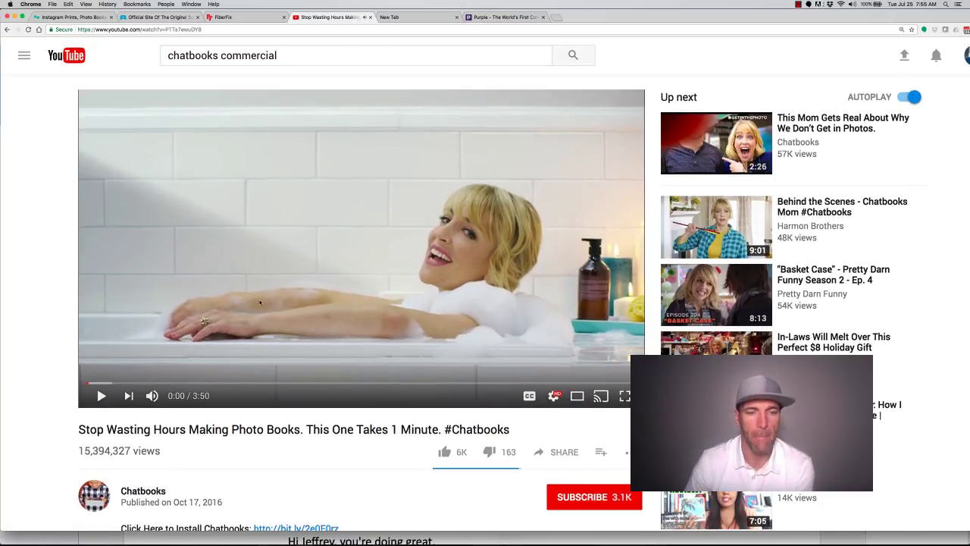
scroll("down", 3)
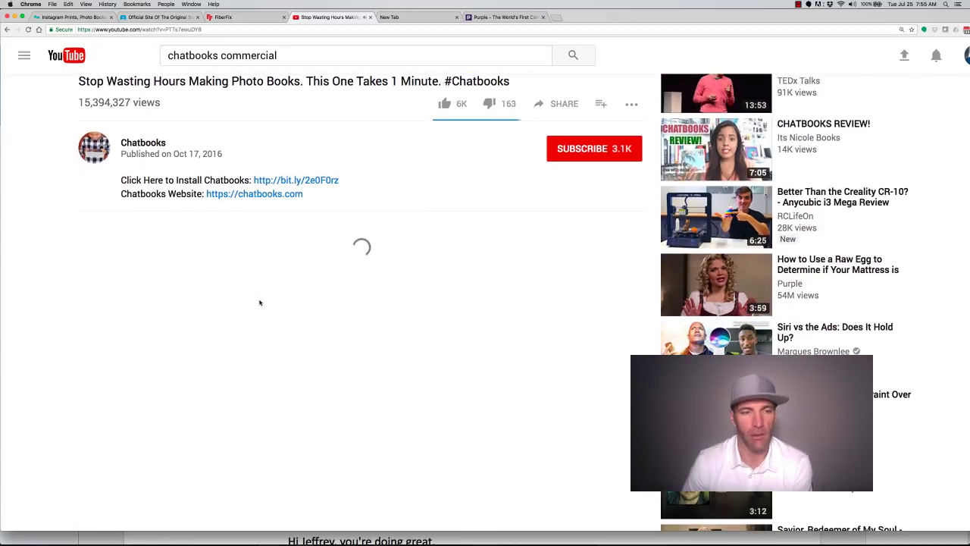
scroll("down", 3)
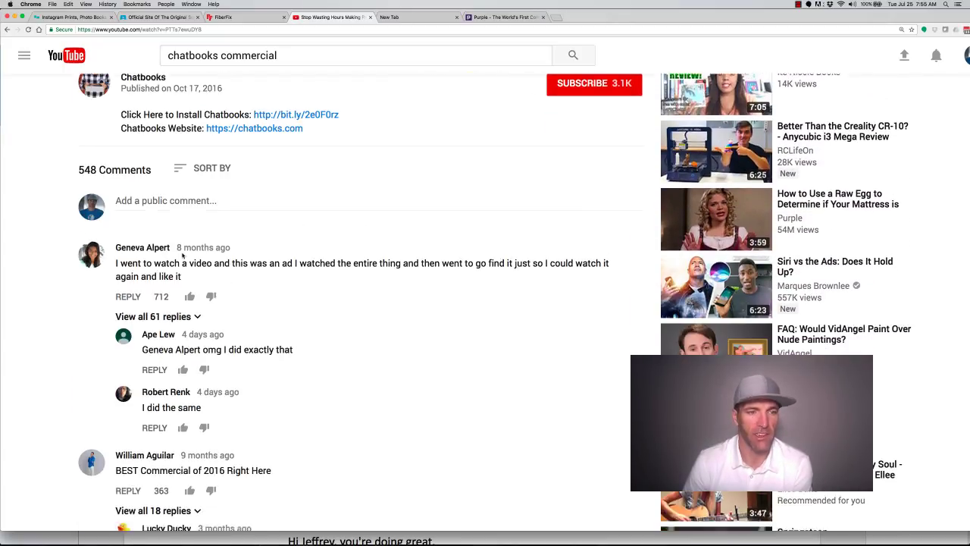
scroll("down", 3)
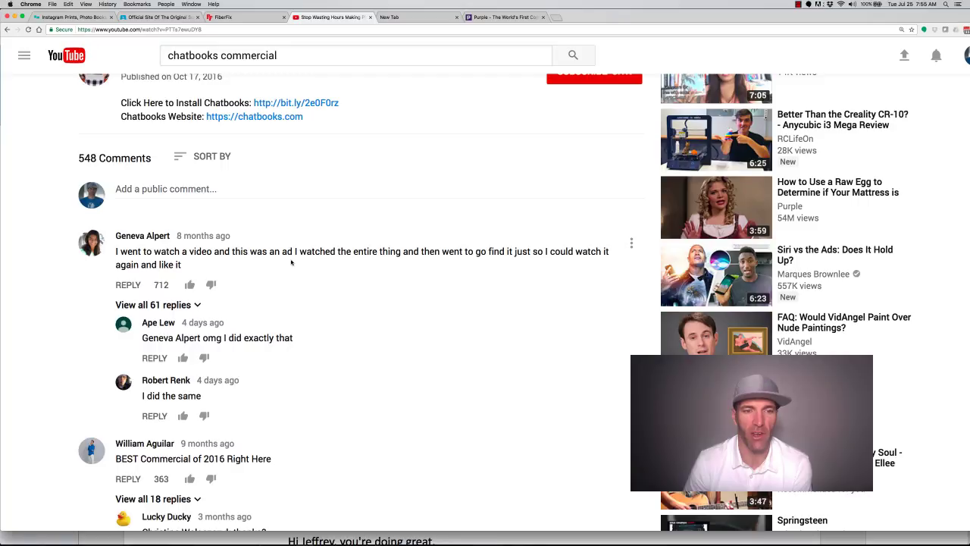
mouse_move(360, 276)
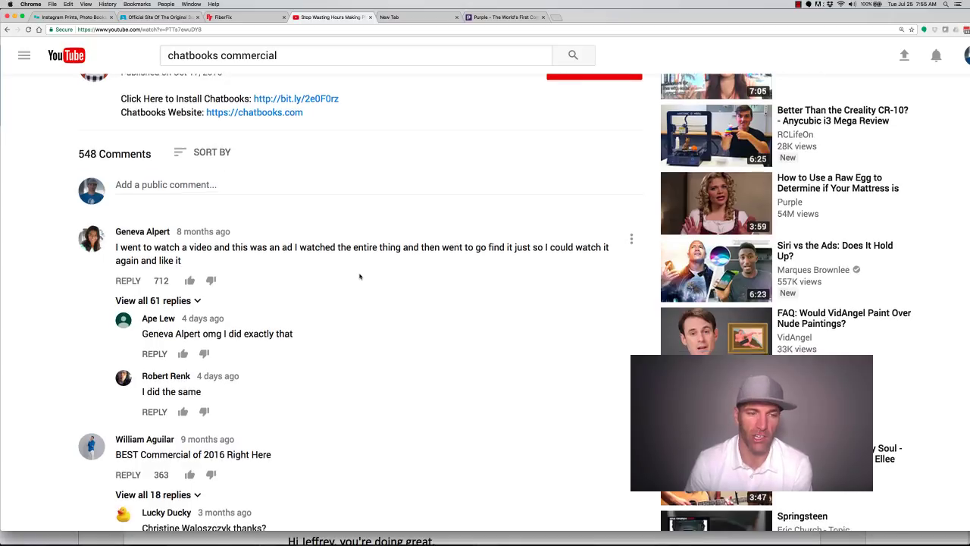
scroll("down", 3)
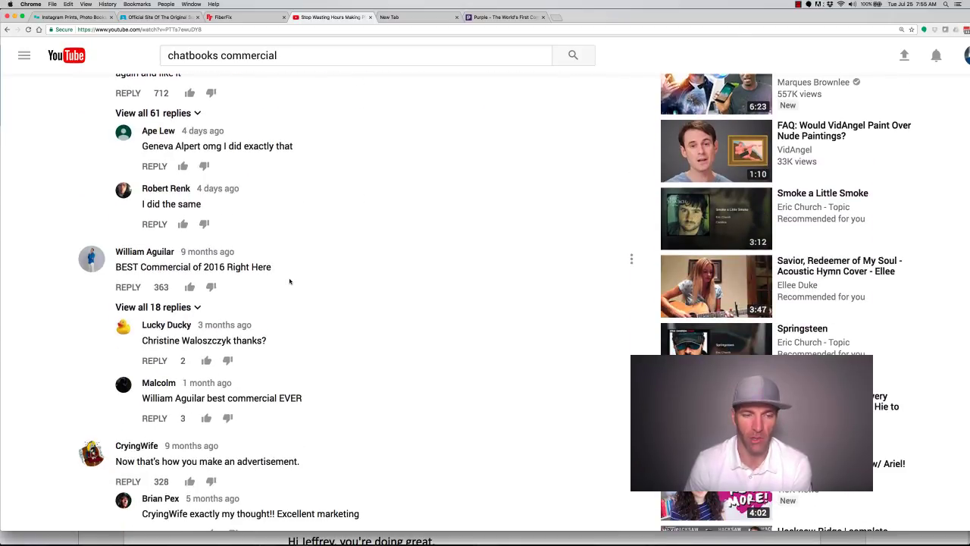
scroll("down", 3)
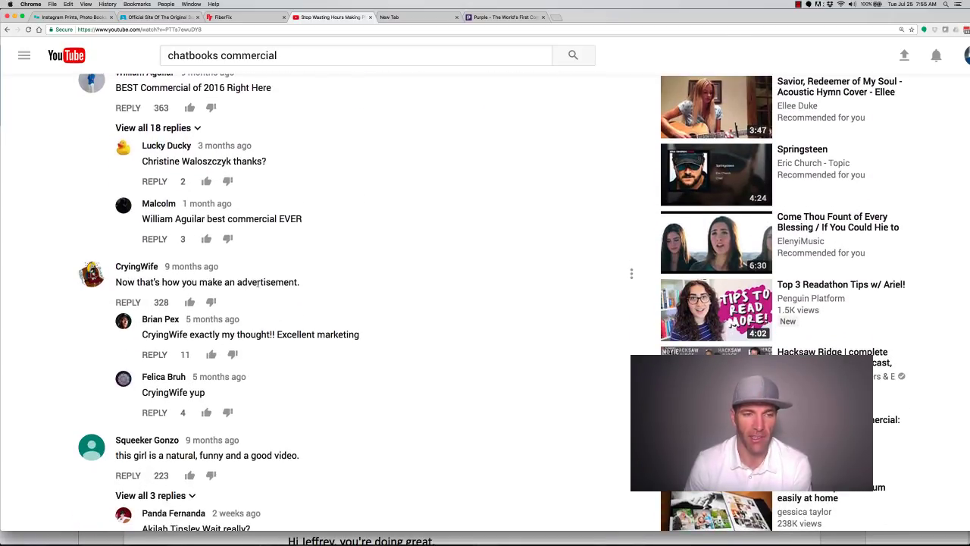
mouse_move(287, 292)
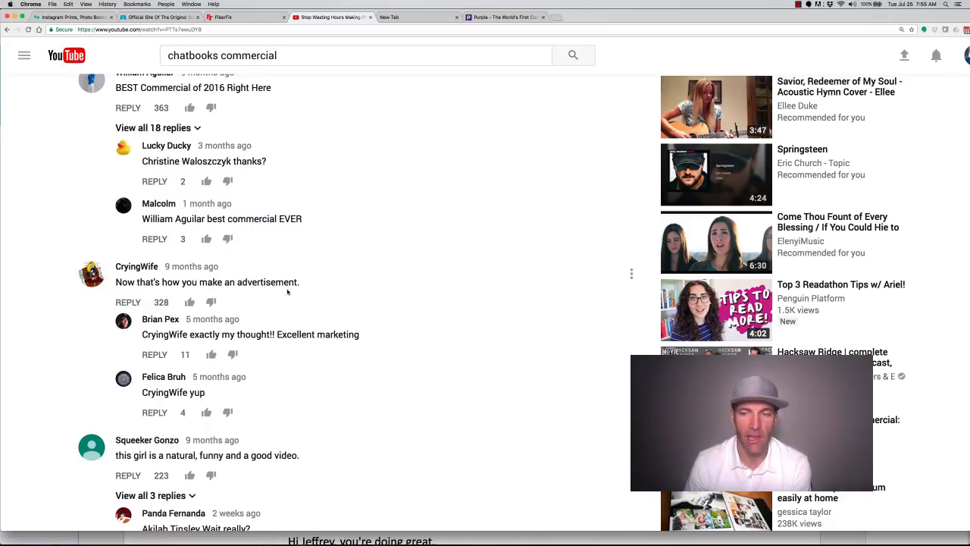
scroll("down", 3)
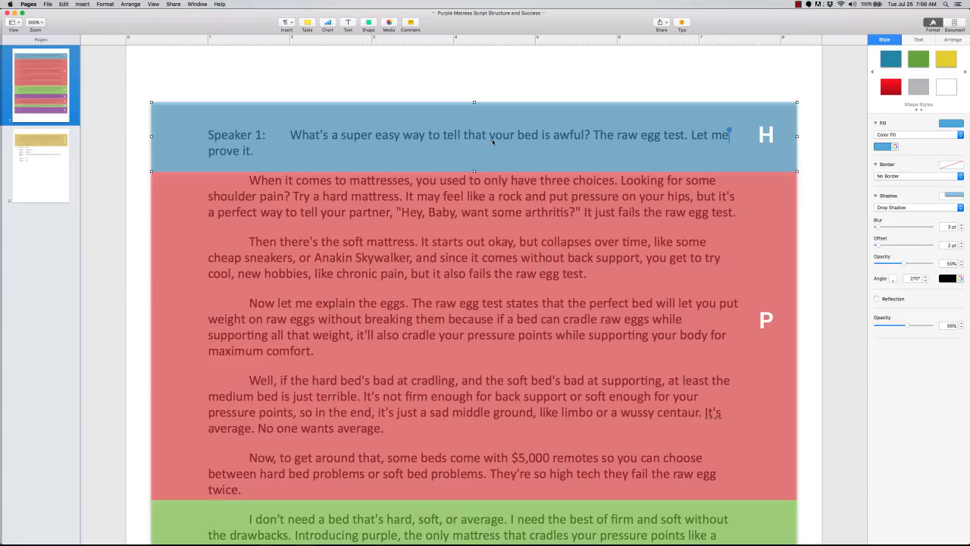
scroll("up", 3)
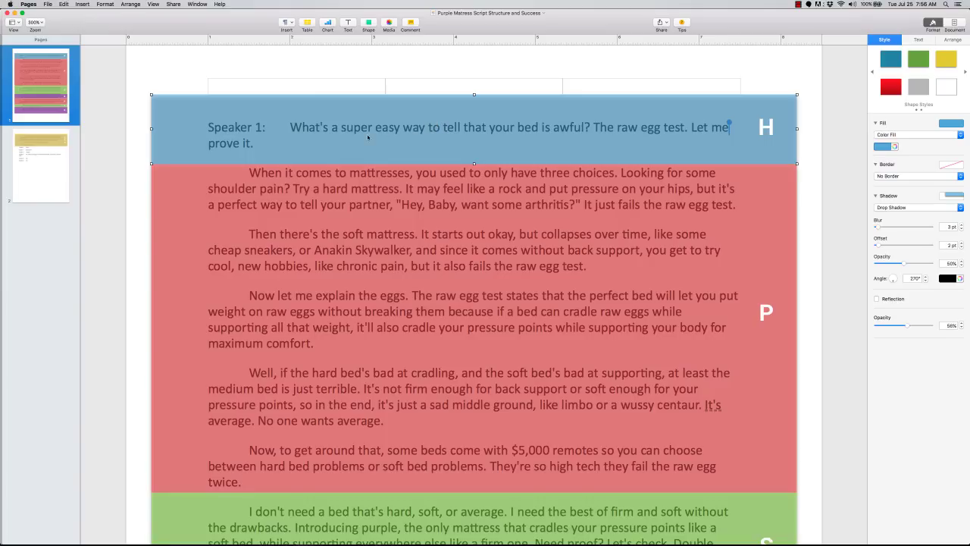
mouse_move(356, 138)
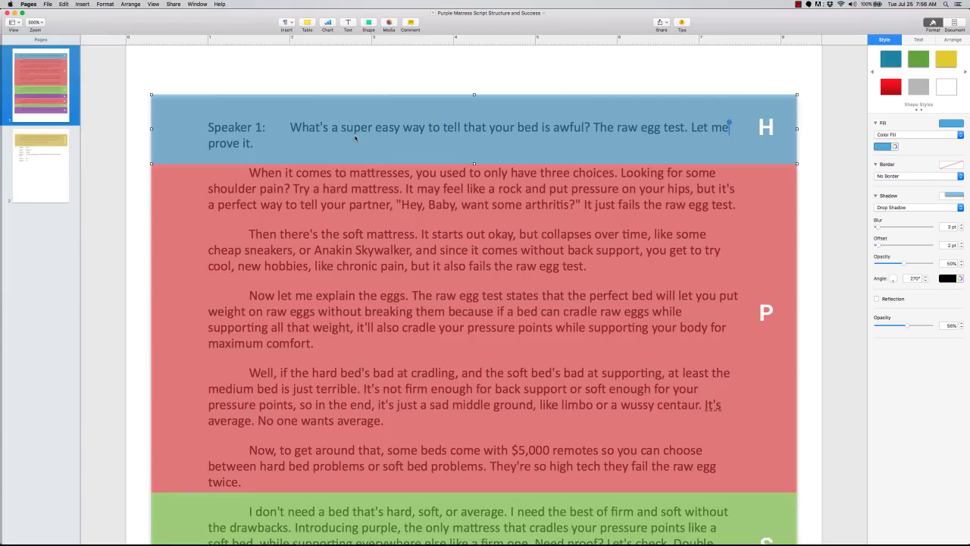
mouse_move(493, 141)
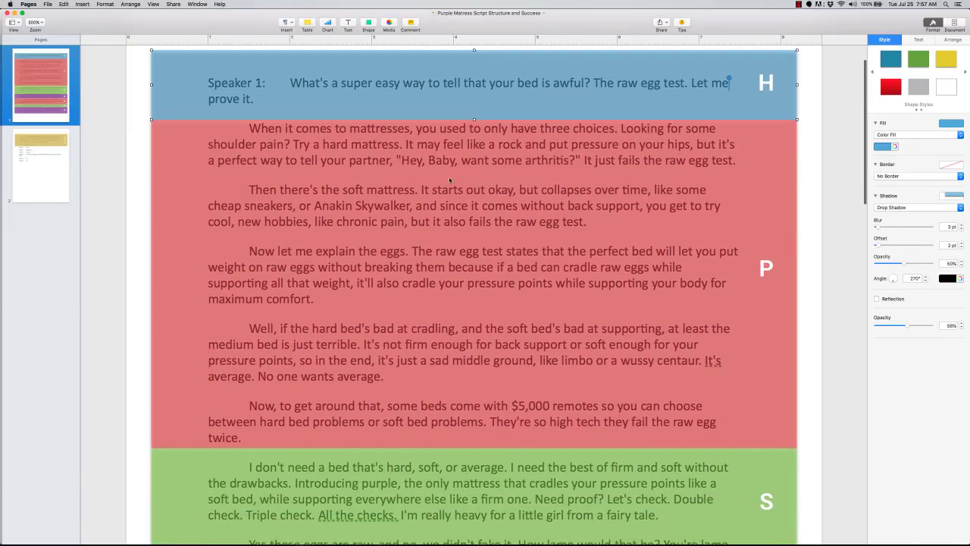
scroll("down", 3)
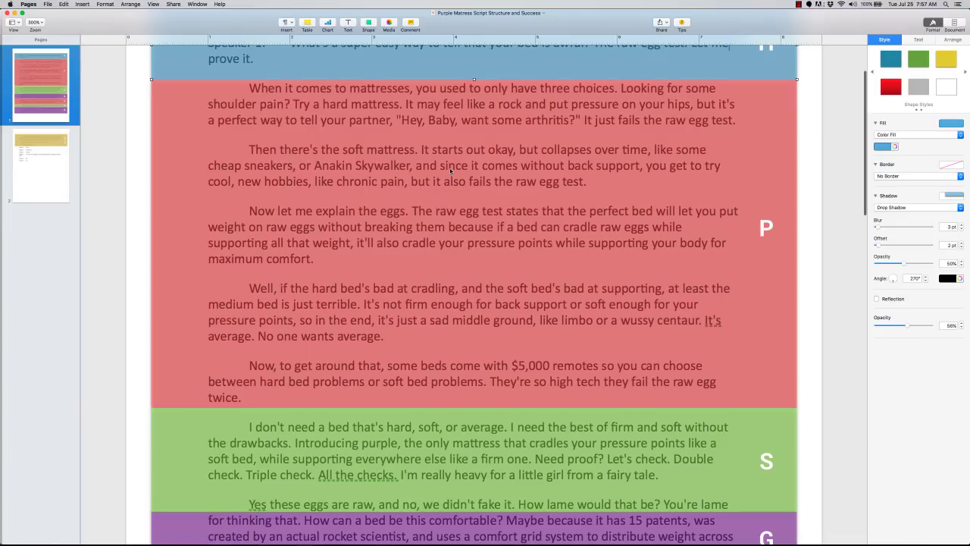
scroll("up", 3)
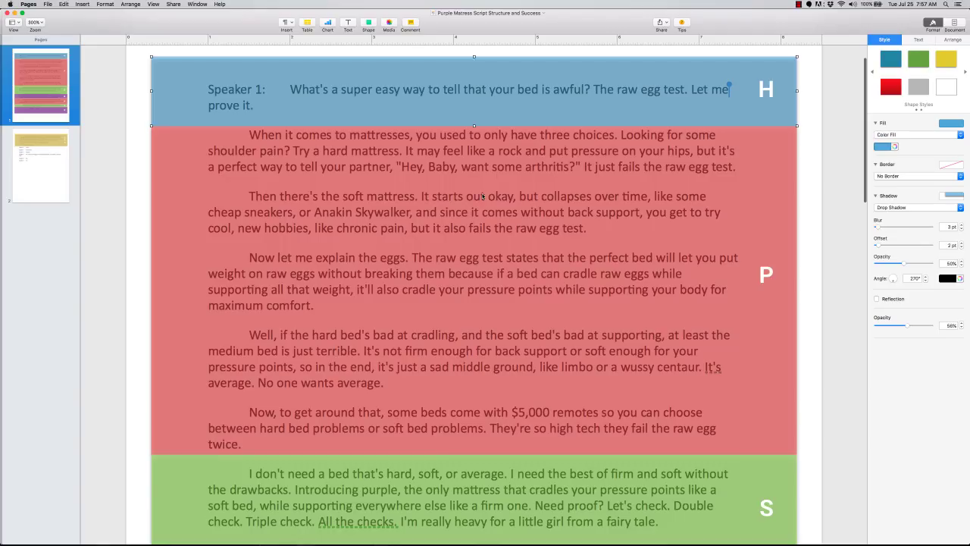
scroll("down", 3)
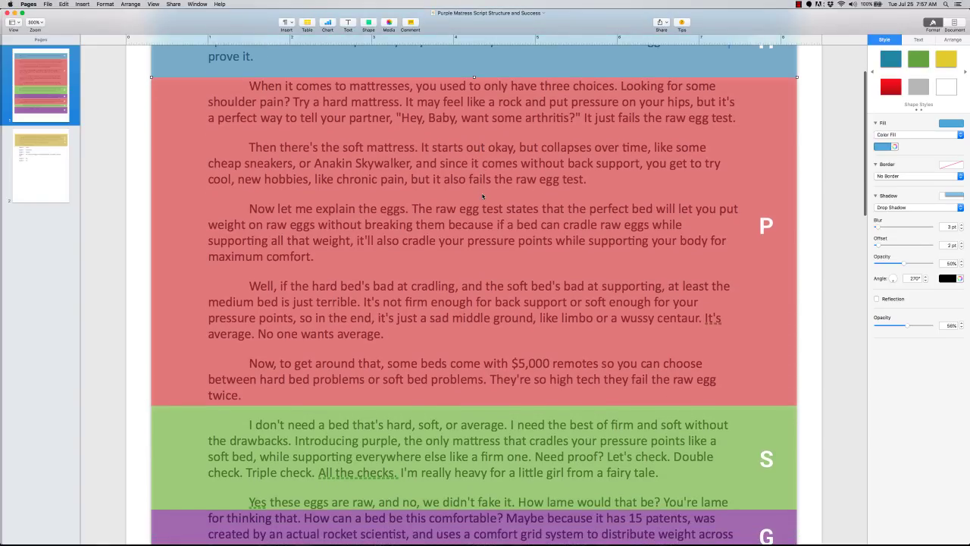
scroll("up", 3)
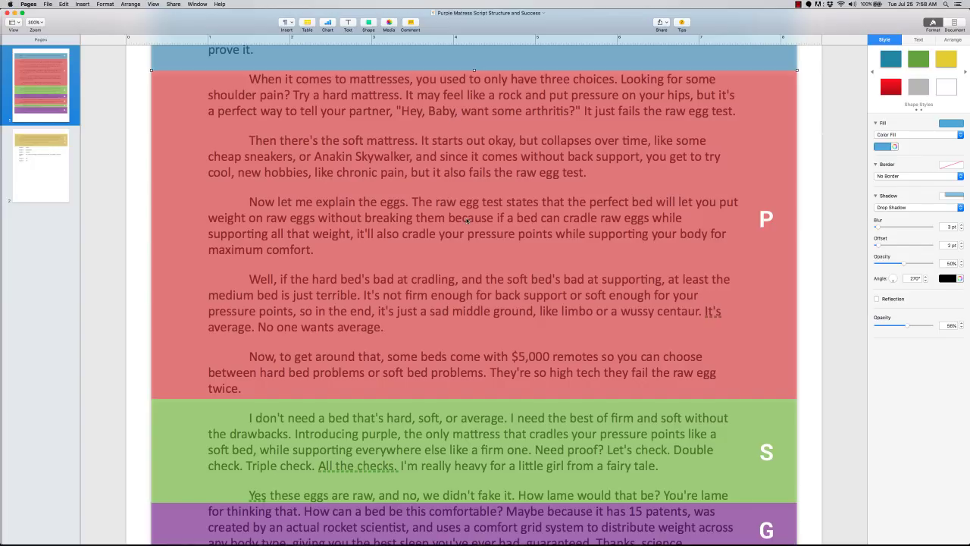
scroll("down", 3)
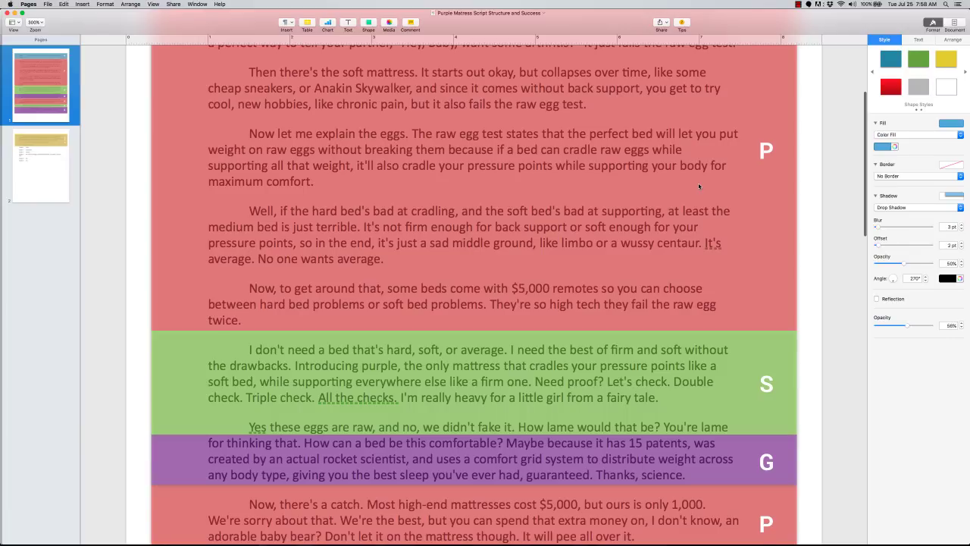
scroll("down", 3)
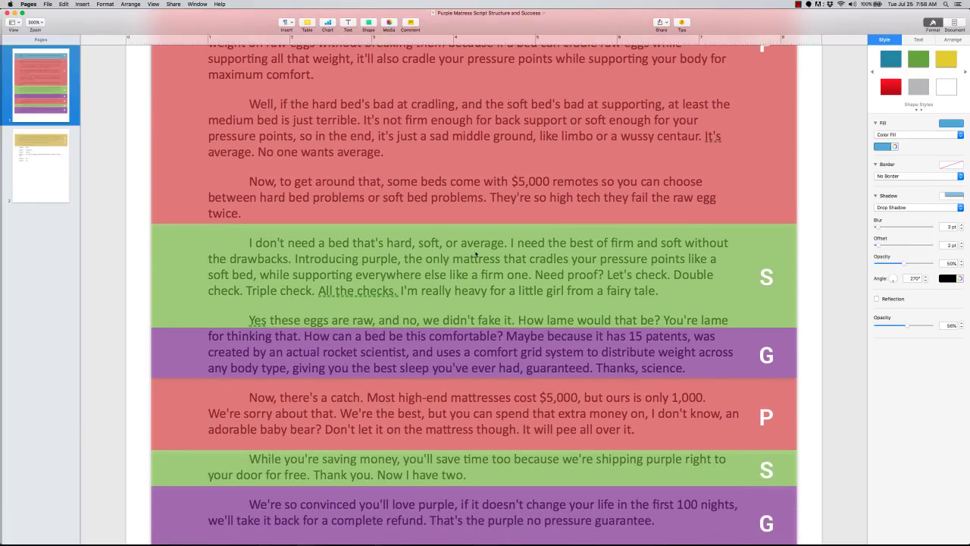
mouse_move(606, 254)
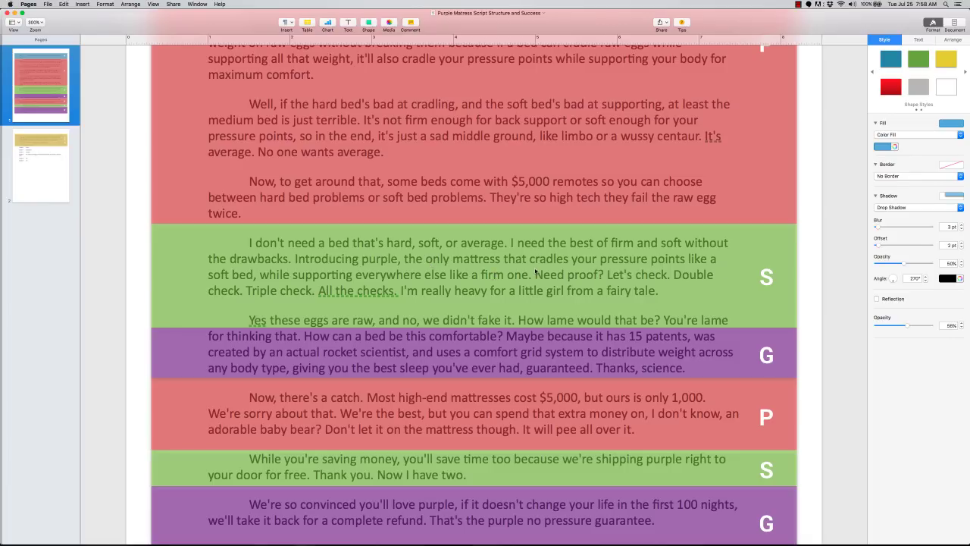
scroll("up", 3)
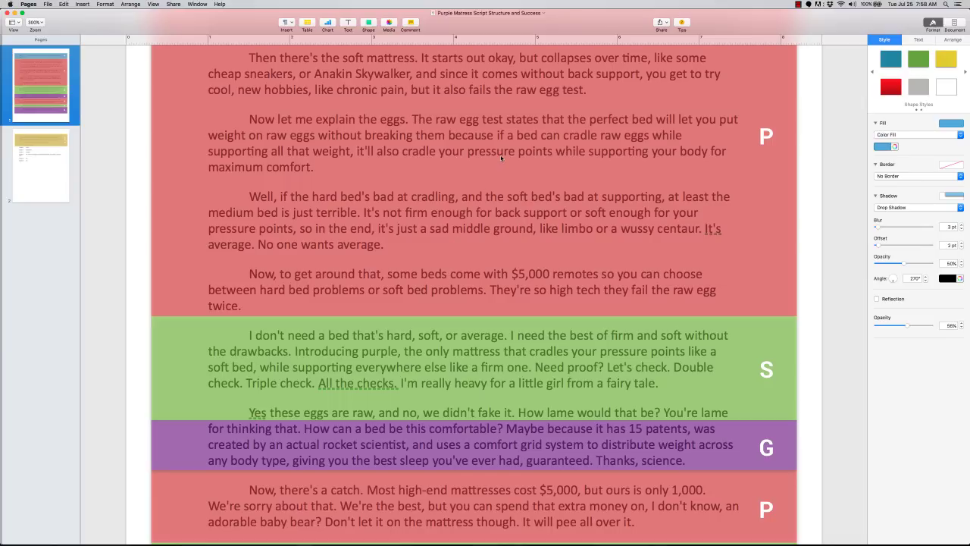
scroll("down", 3)
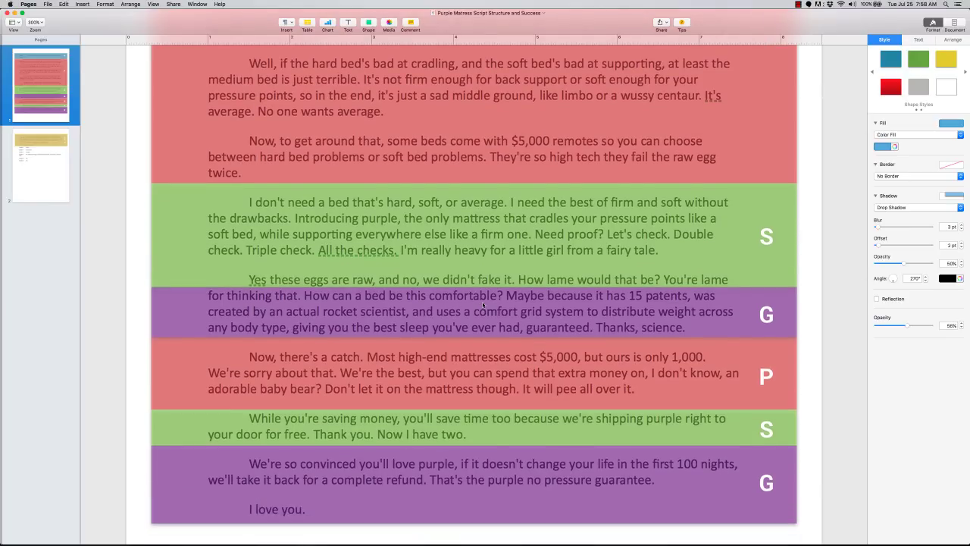
scroll("up", 3)
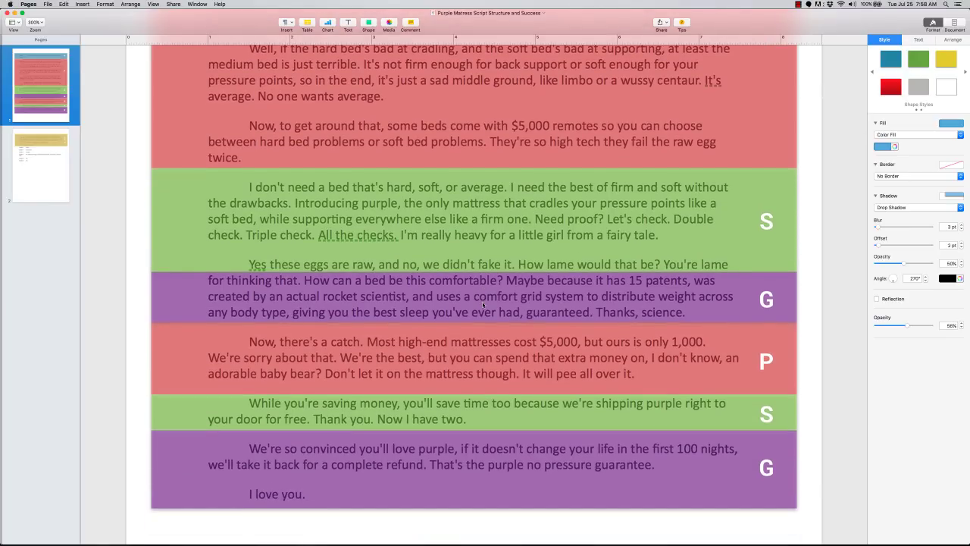
scroll("down", 3)
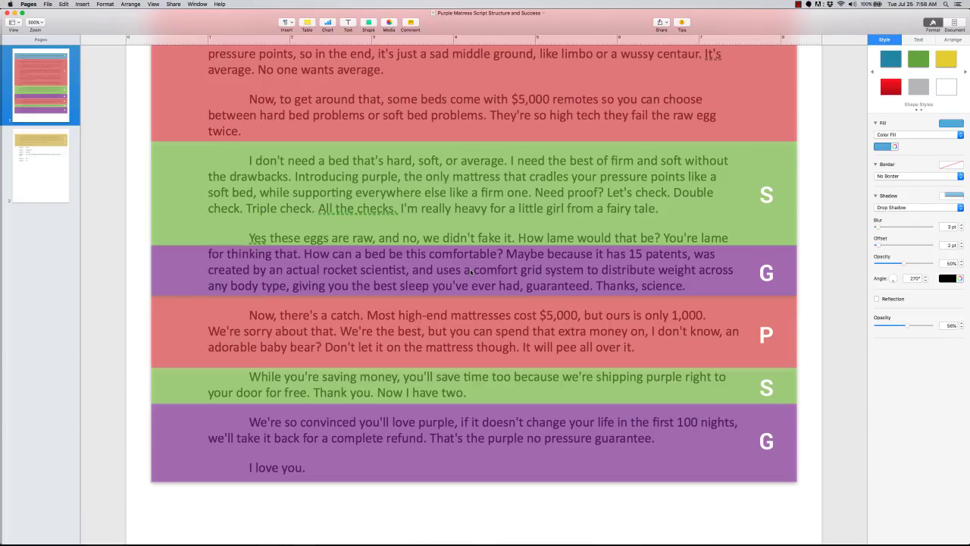
scroll("up", 3)
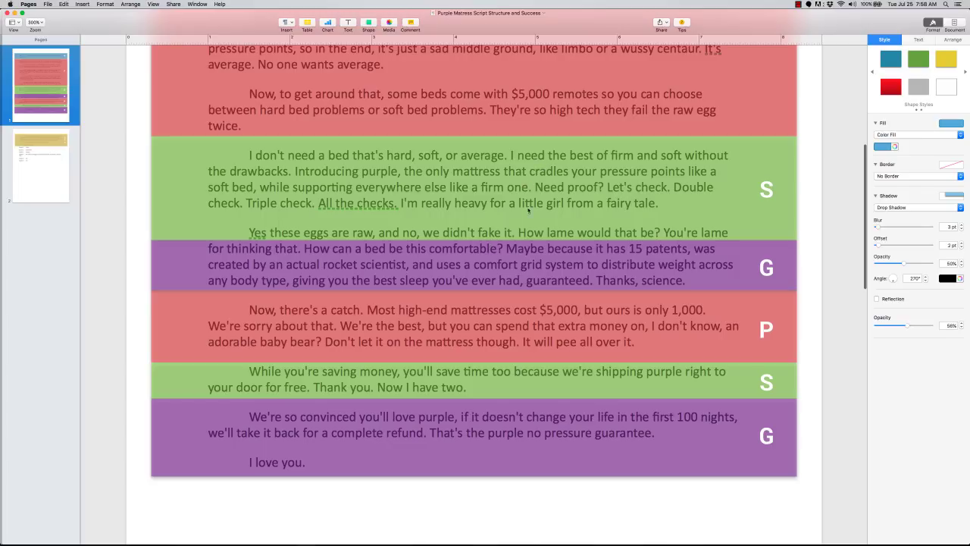
mouse_move(537, 261)
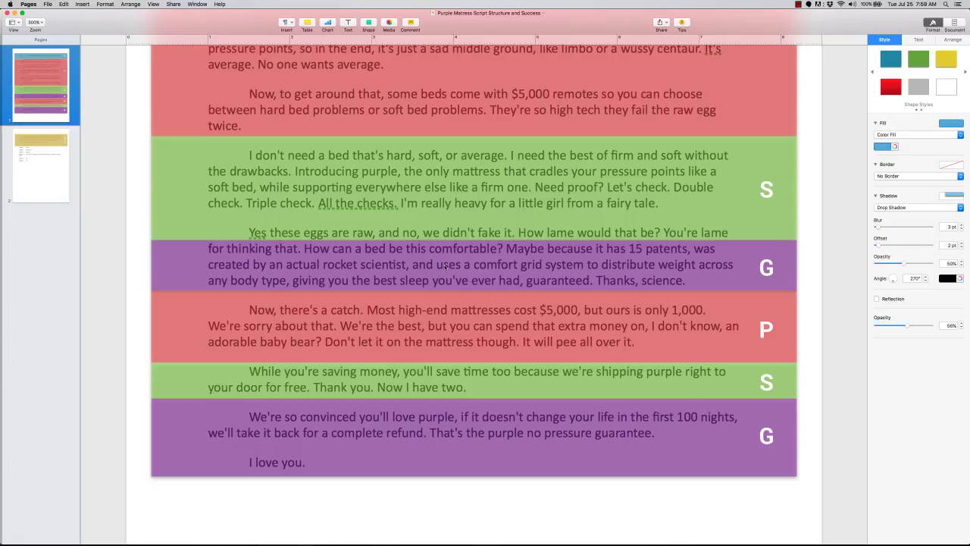
mouse_move(723, 296)
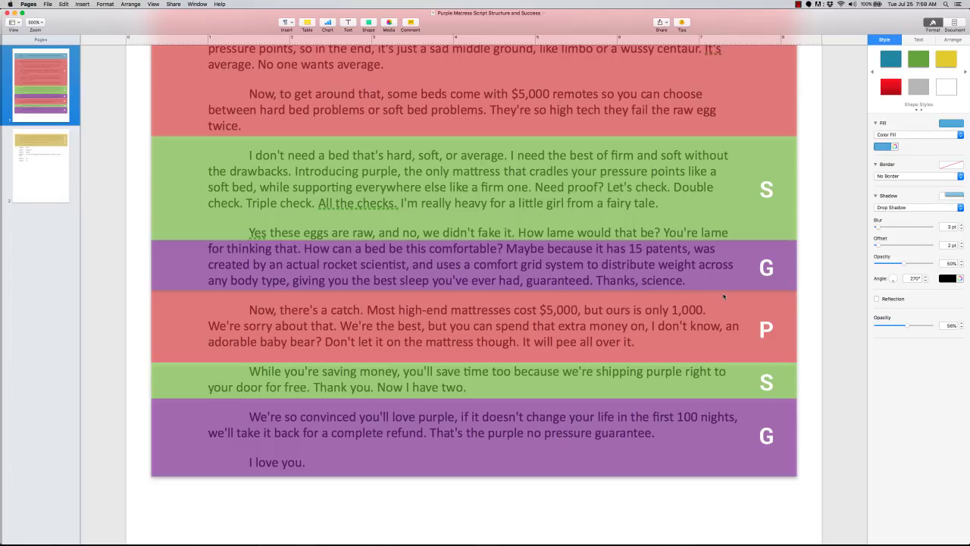
mouse_move(599, 258)
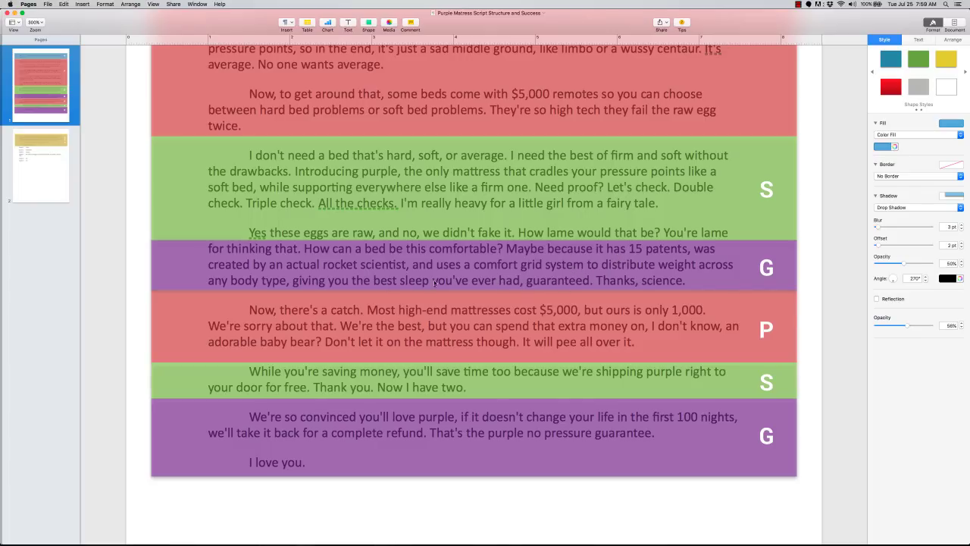
mouse_move(530, 287)
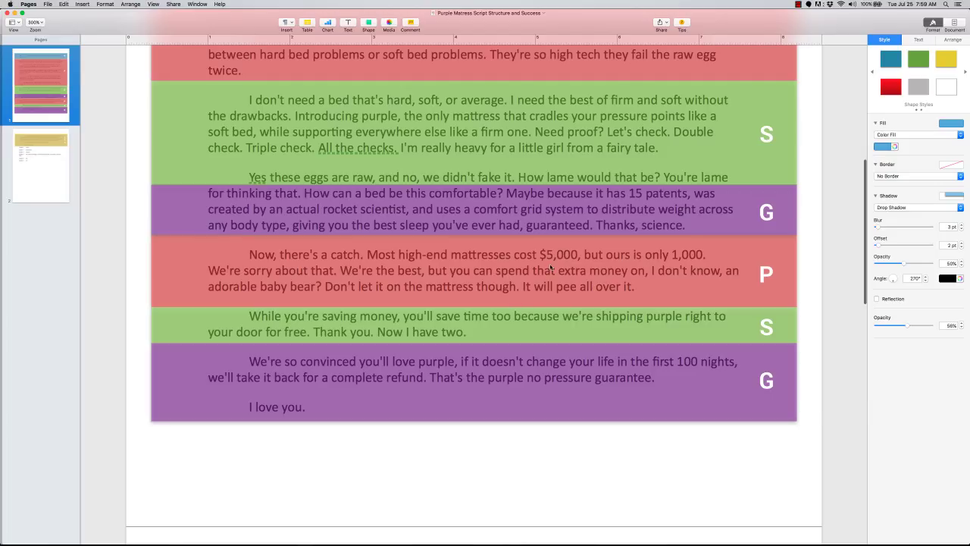
scroll("up", 3)
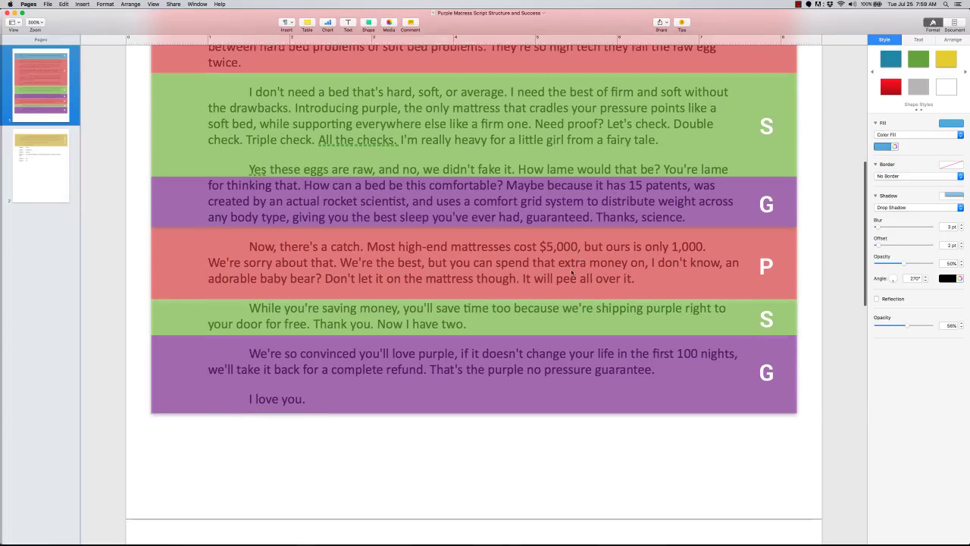
scroll("down", 3)
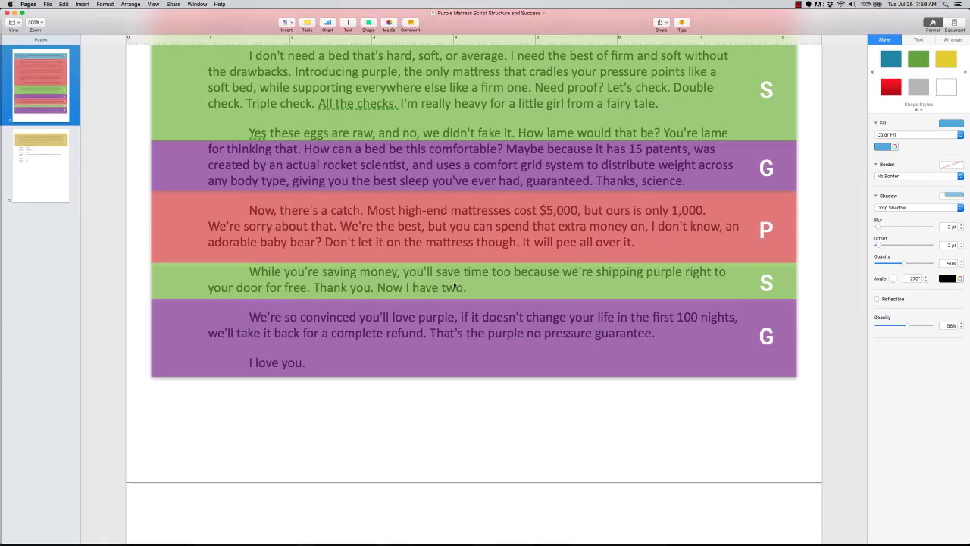
scroll("down", 3)
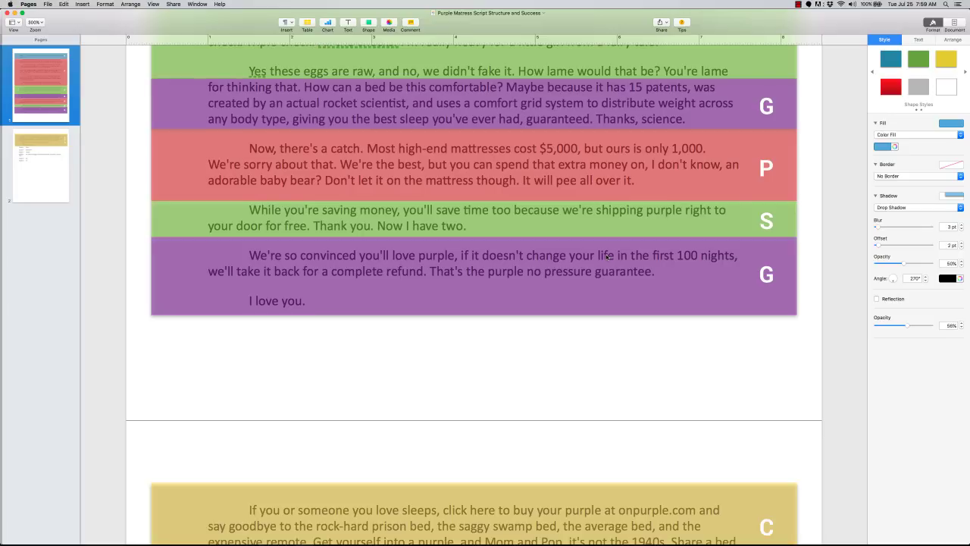
scroll("down", 3)
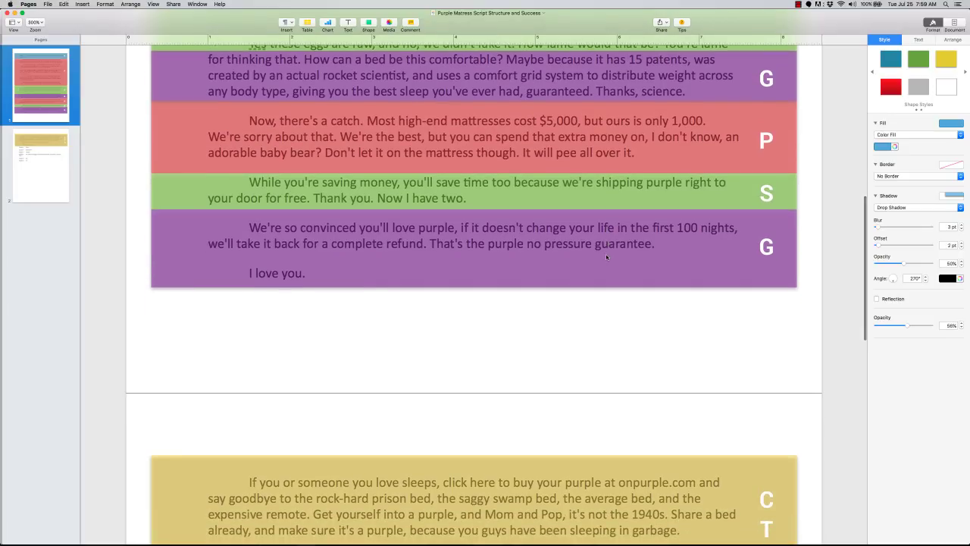
scroll("down", 3)
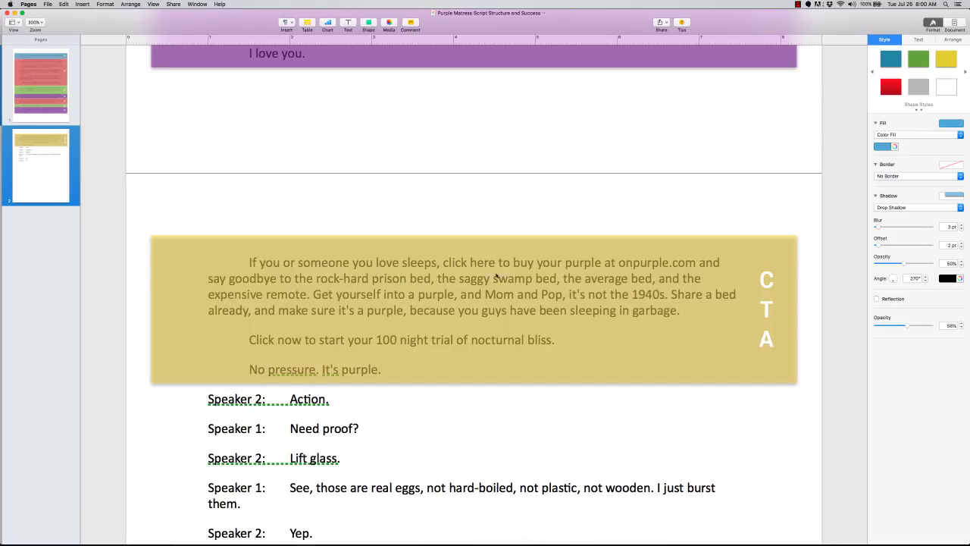
mouse_move(641, 276)
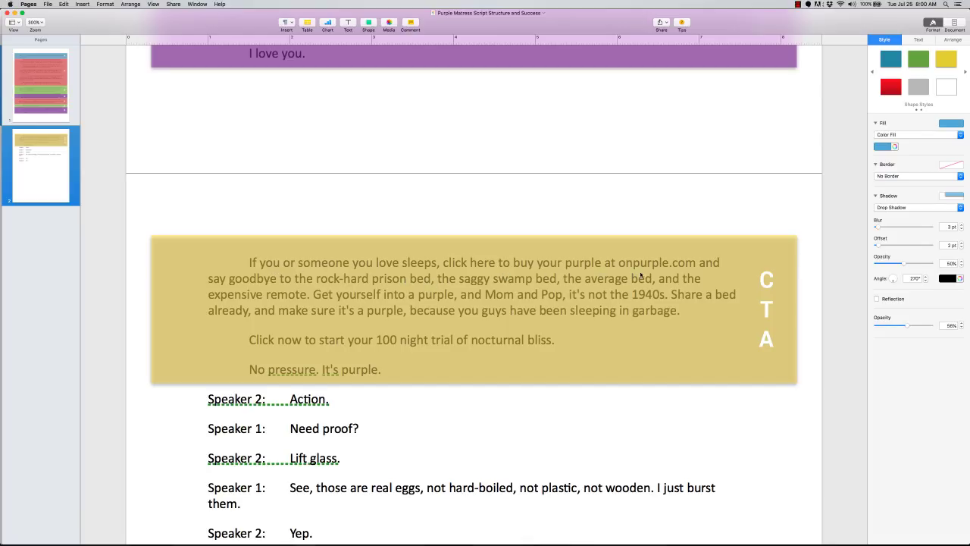
mouse_move(686, 271)
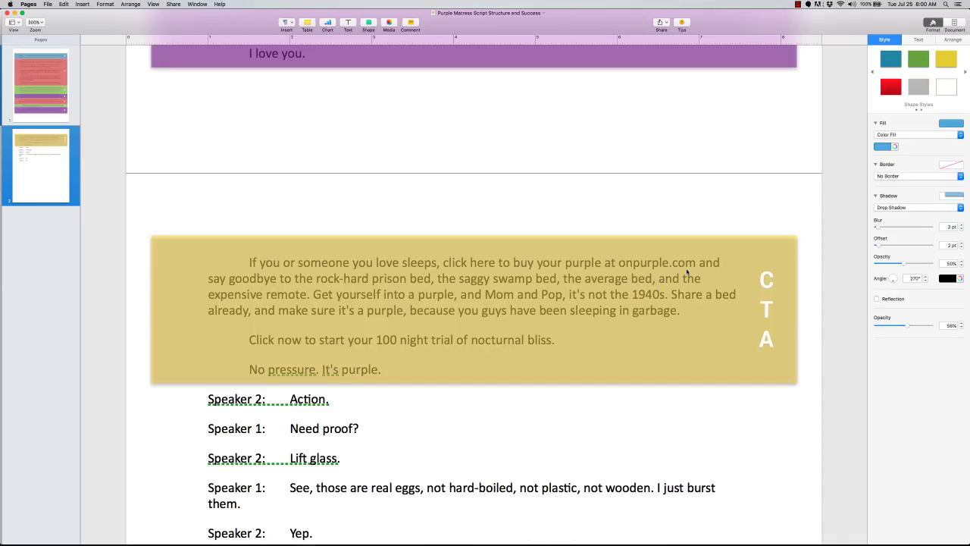
mouse_move(515, 261)
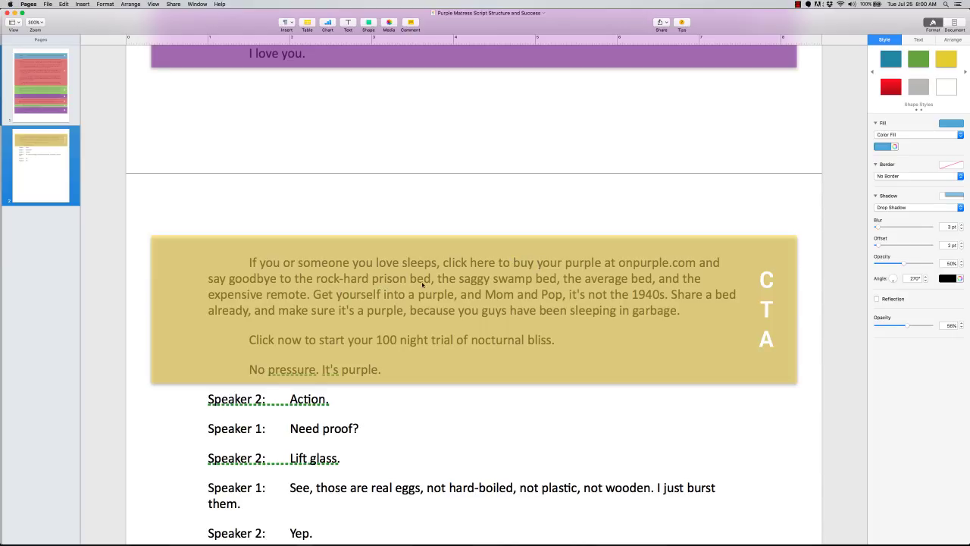
mouse_move(502, 294)
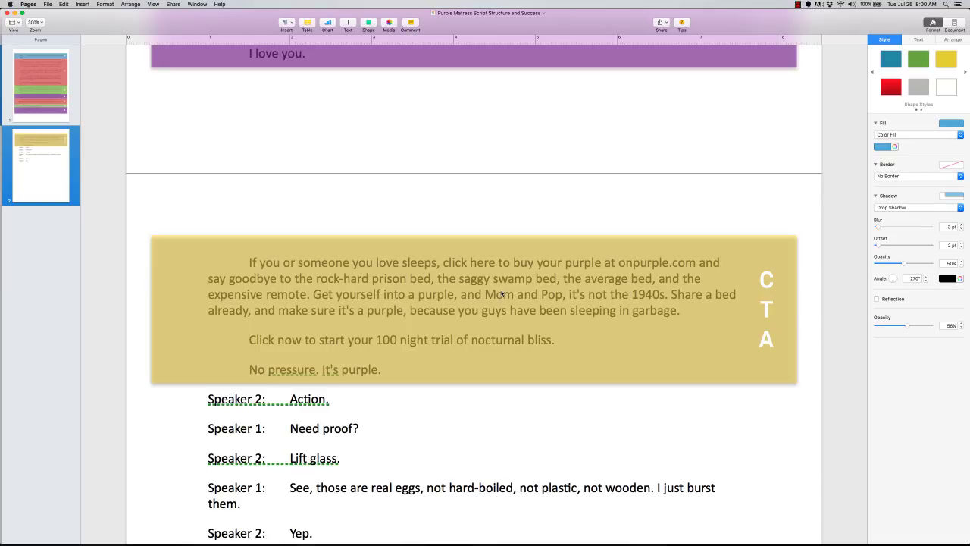
mouse_move(459, 311)
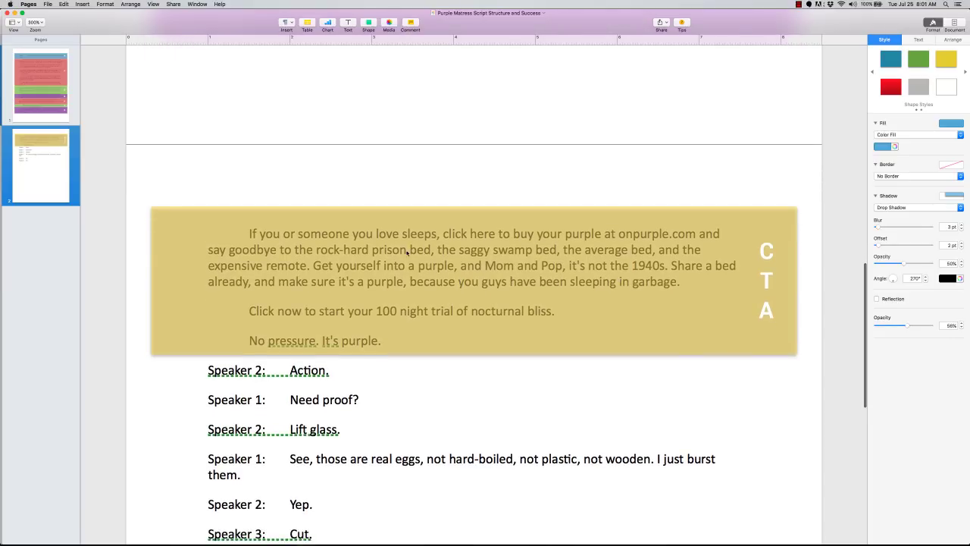
mouse_move(527, 239)
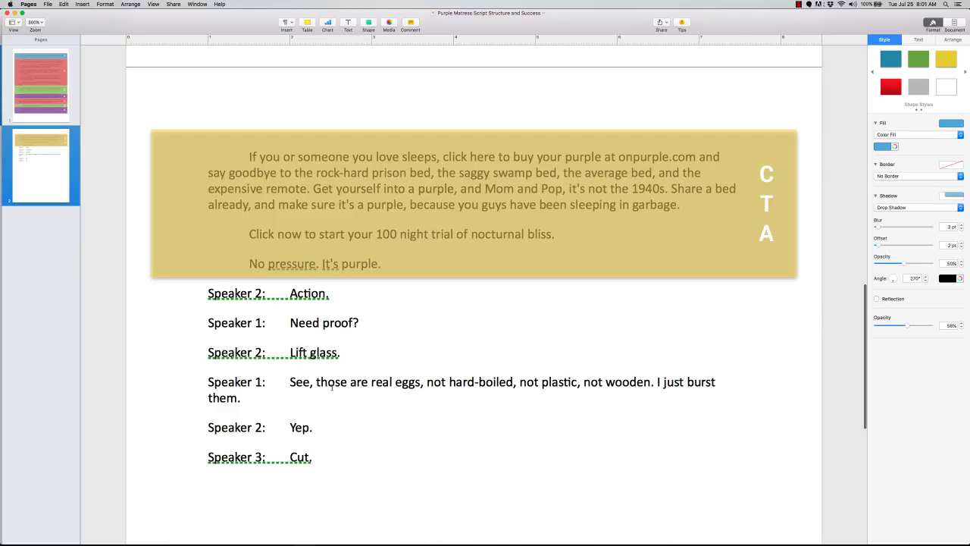
scroll("up", 3)
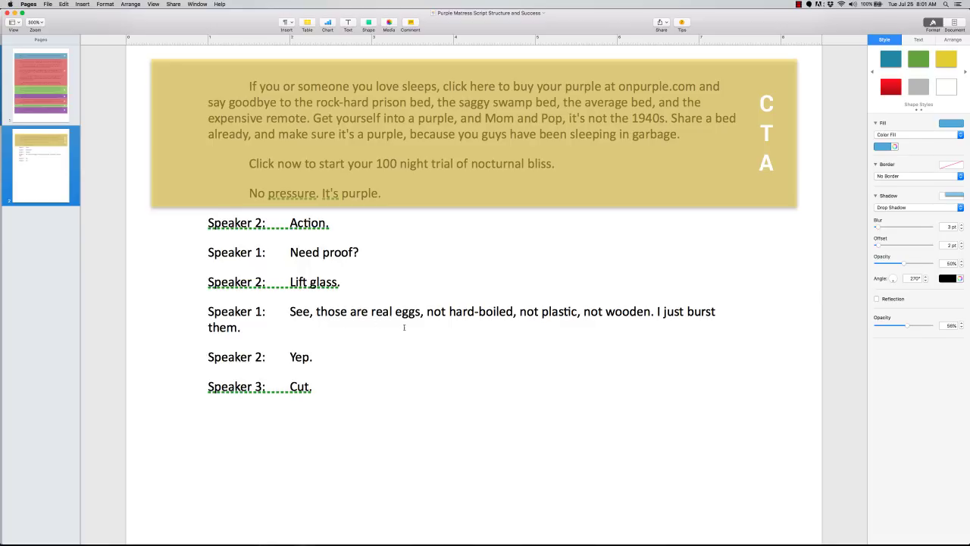
mouse_move(607, 330)
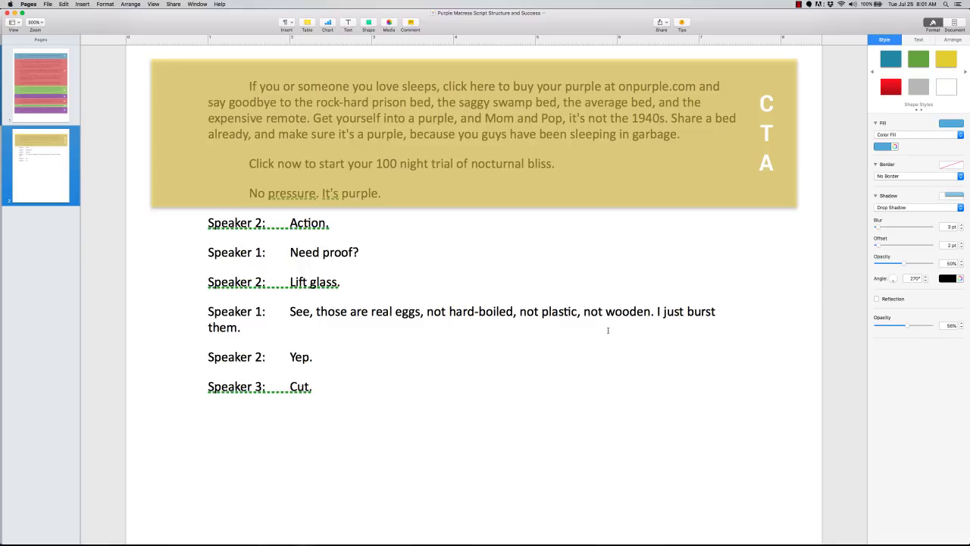
mouse_move(132, 201)
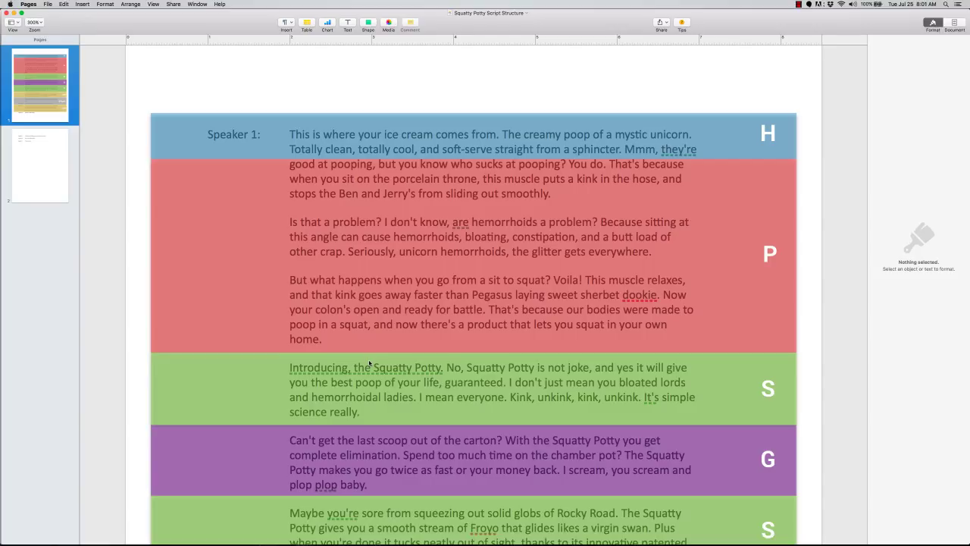
mouse_move(506, 189)
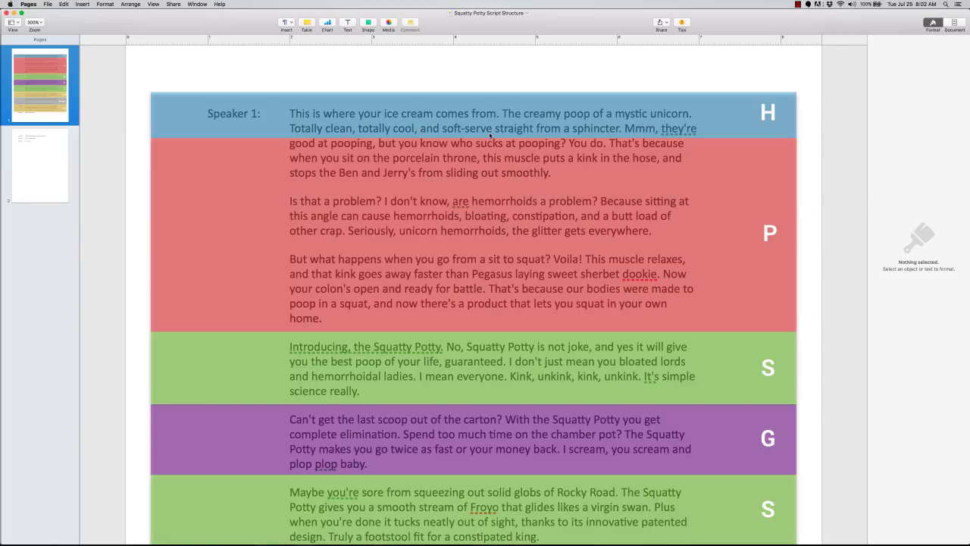
mouse_move(722, 127)
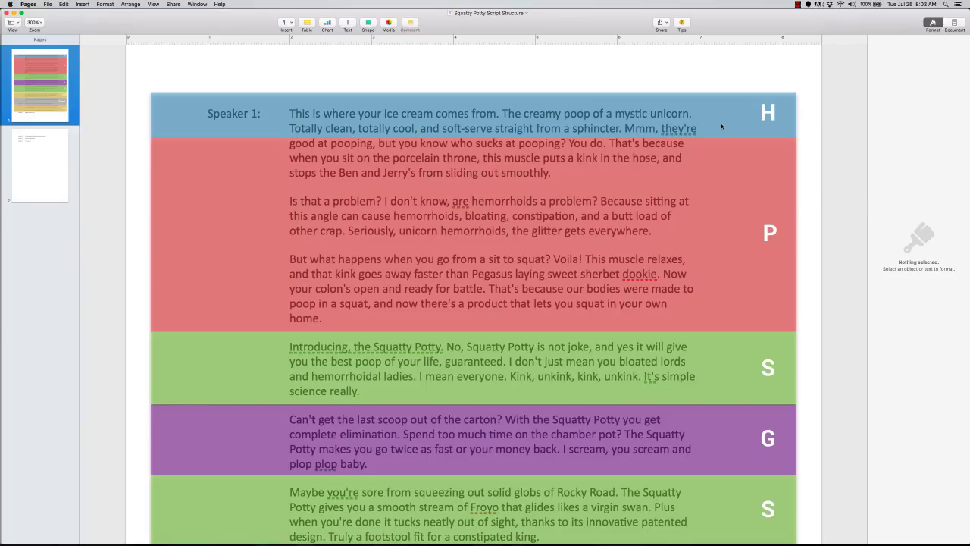
mouse_move(629, 125)
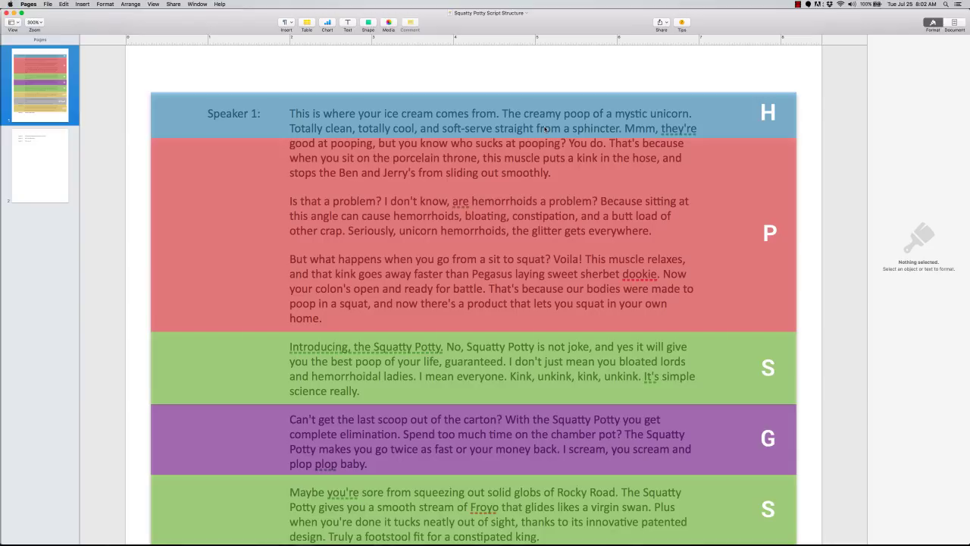
mouse_move(332, 115)
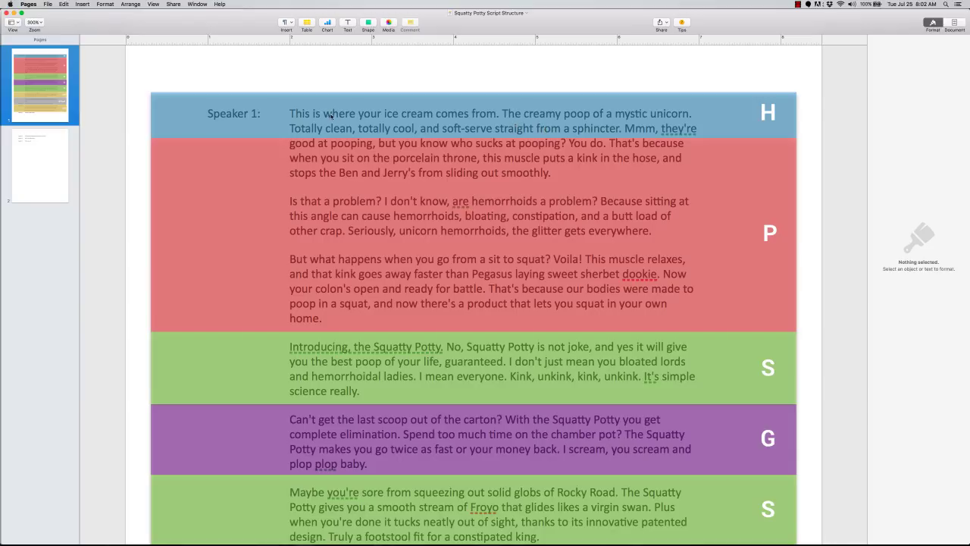
mouse_move(429, 178)
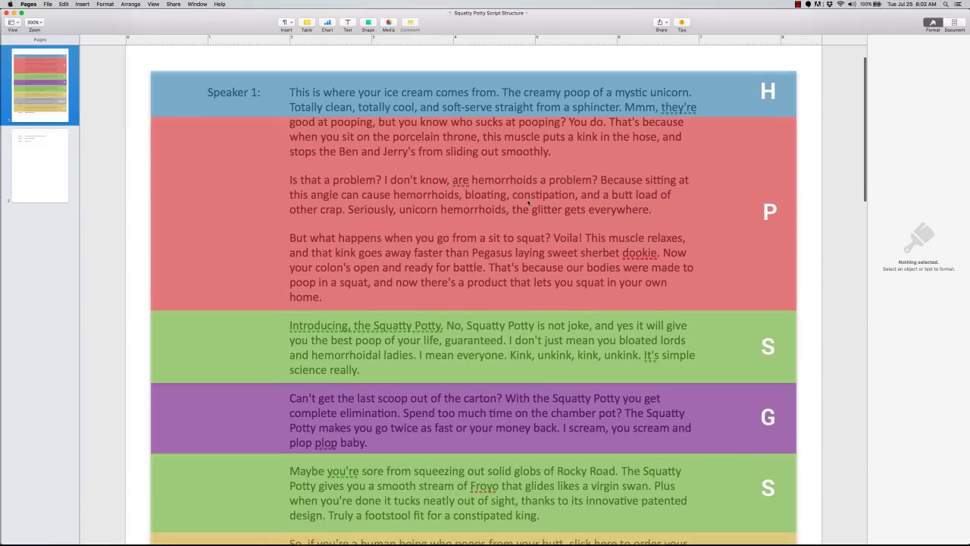
- Scroll through the Squatty Potty script's H, P, S, G, CTA and S Proof sections
scroll("down", 3)
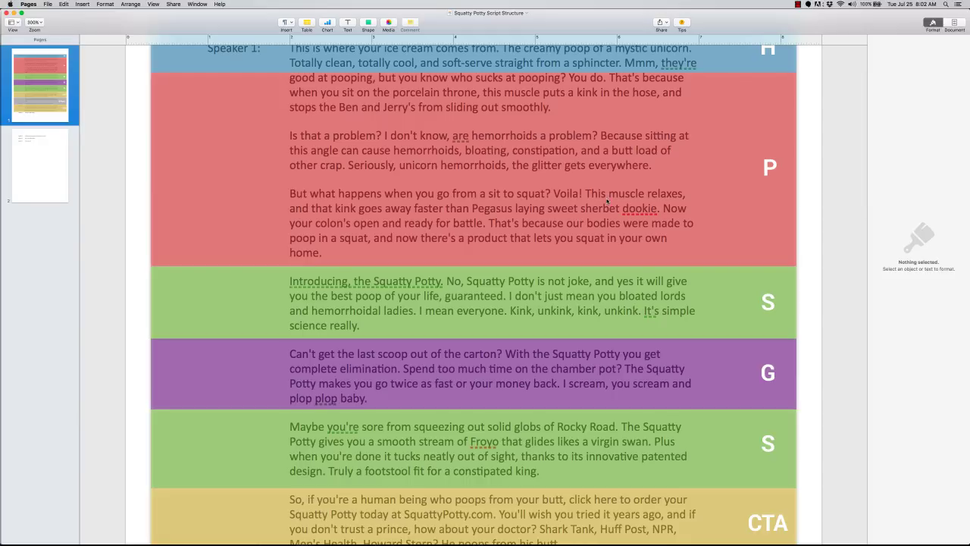
scroll("down", 3)
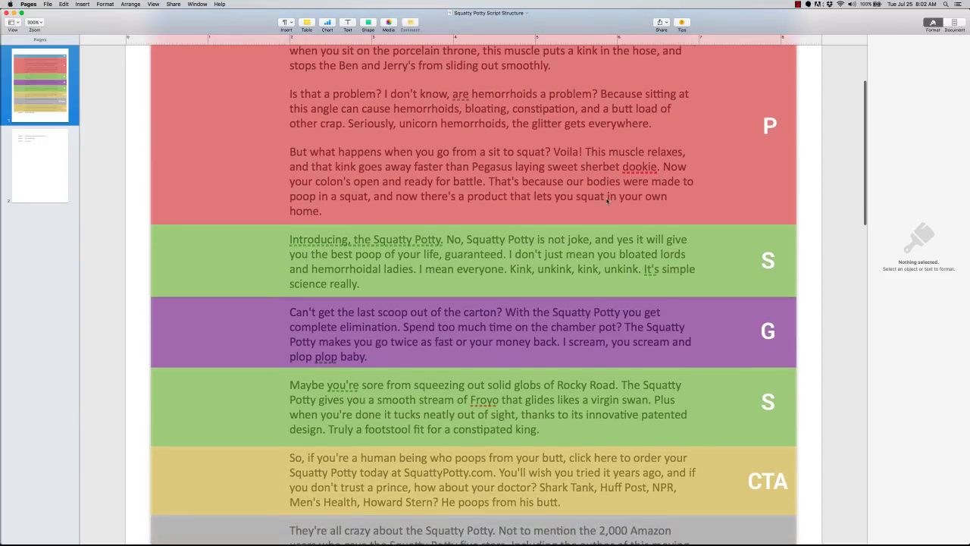
scroll("down", 3)
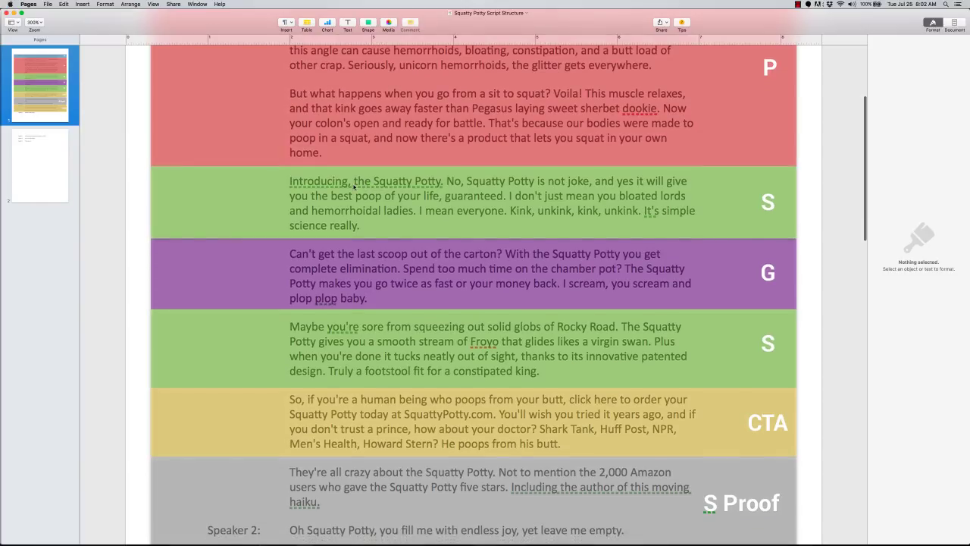
mouse_move(504, 194)
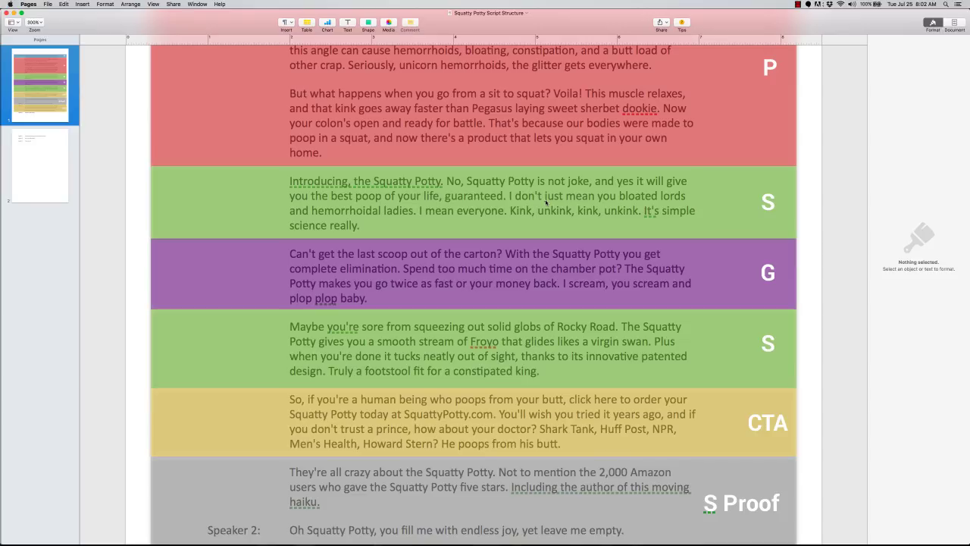
scroll("down", 3)
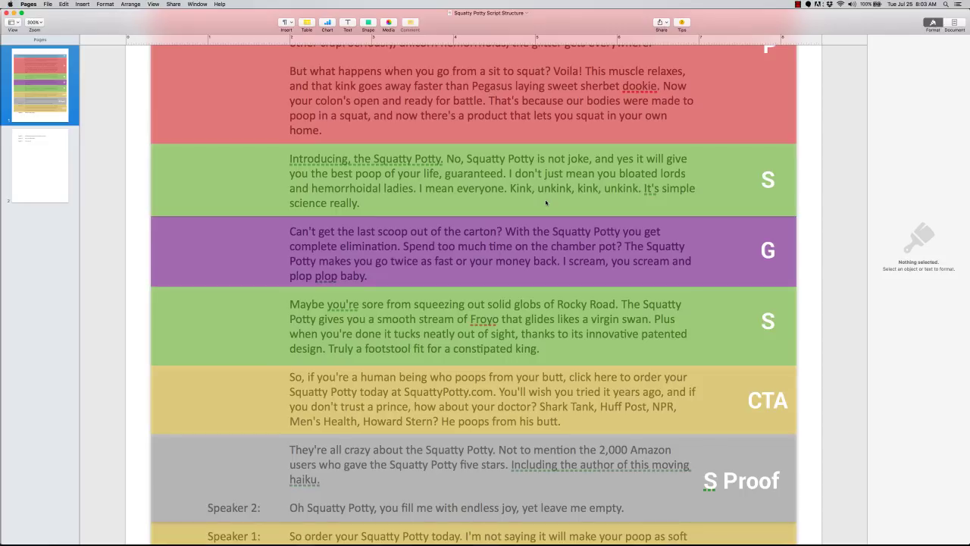
mouse_move(569, 174)
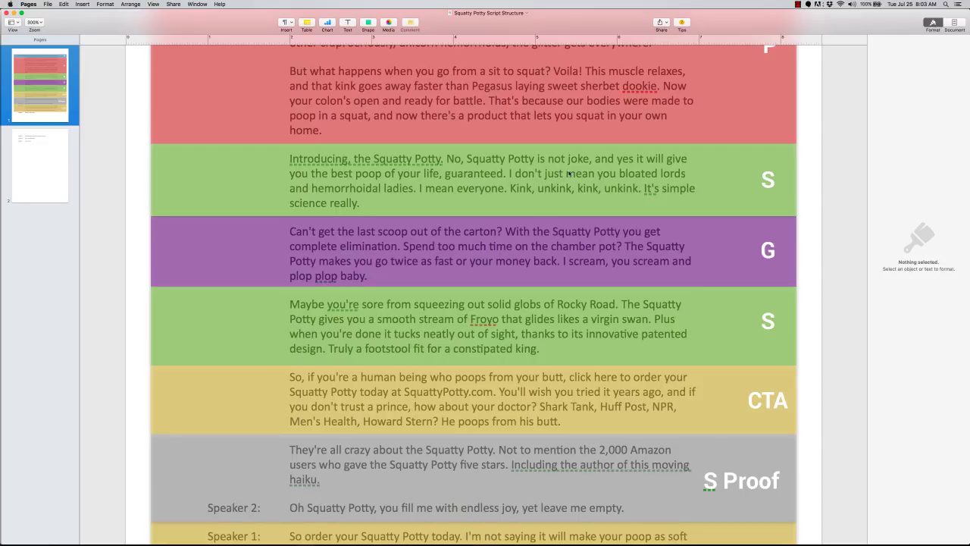
mouse_move(575, 208)
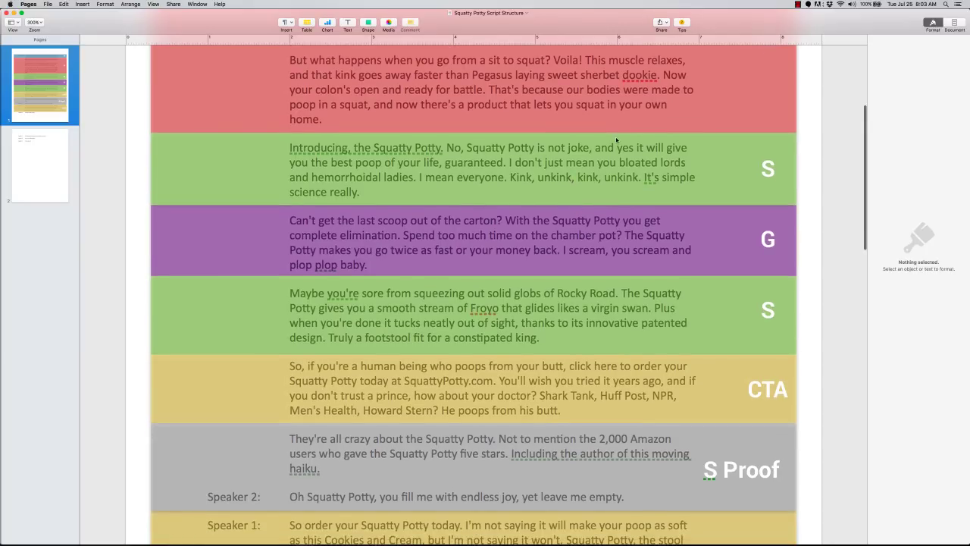
scroll("down", 3)
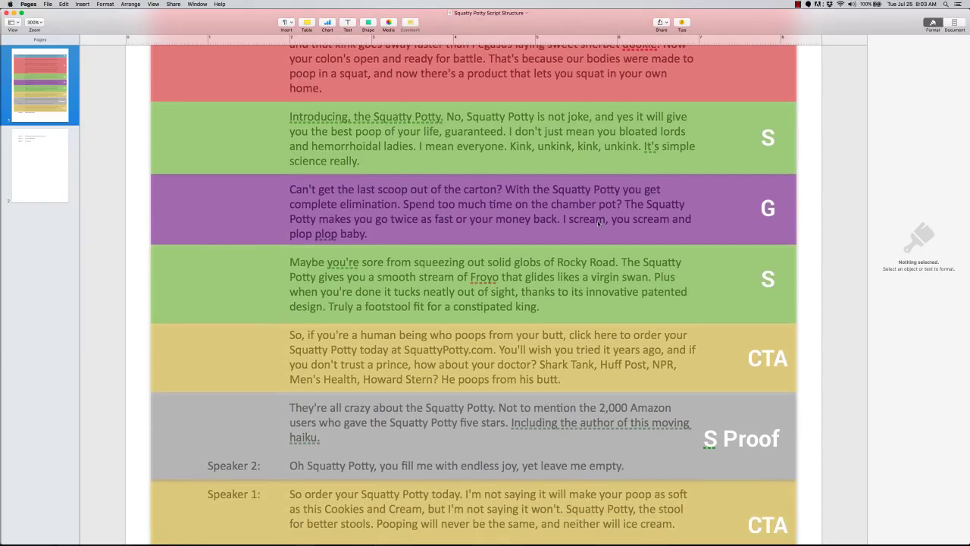
scroll("down", 3)
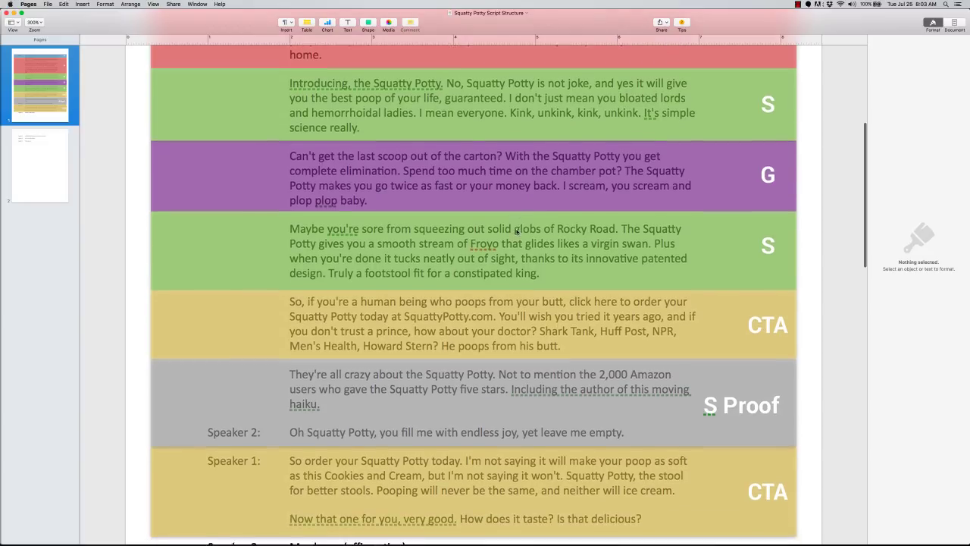
scroll("down", 3)
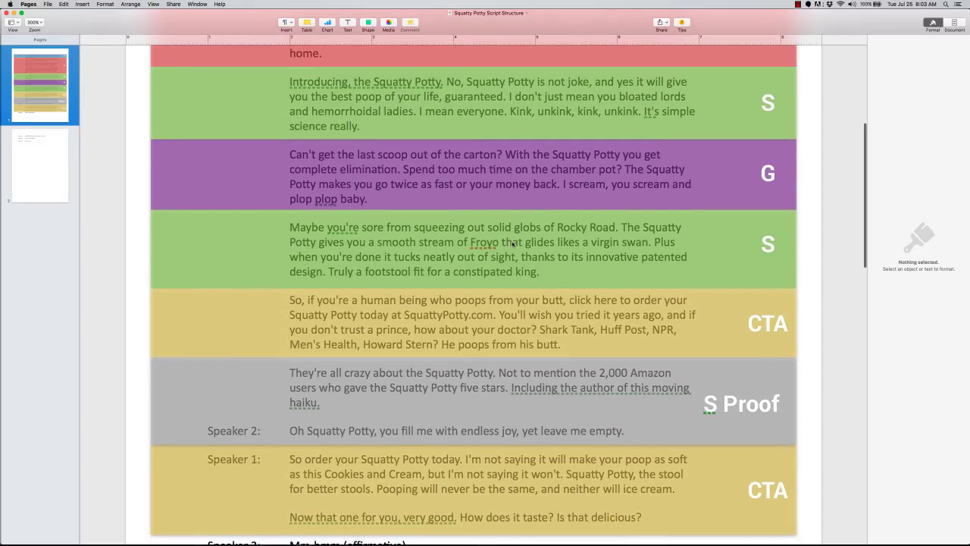
scroll("down", 3)
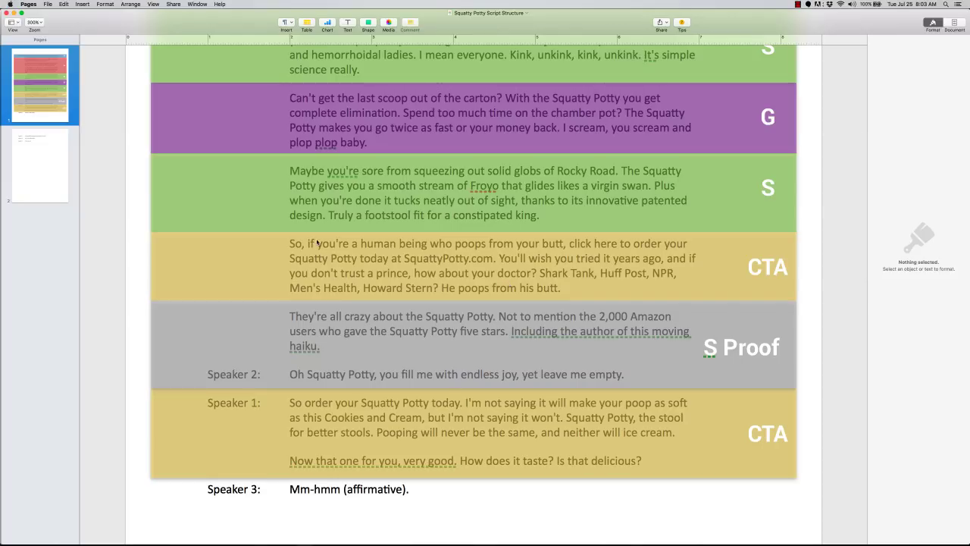
mouse_move(580, 258)
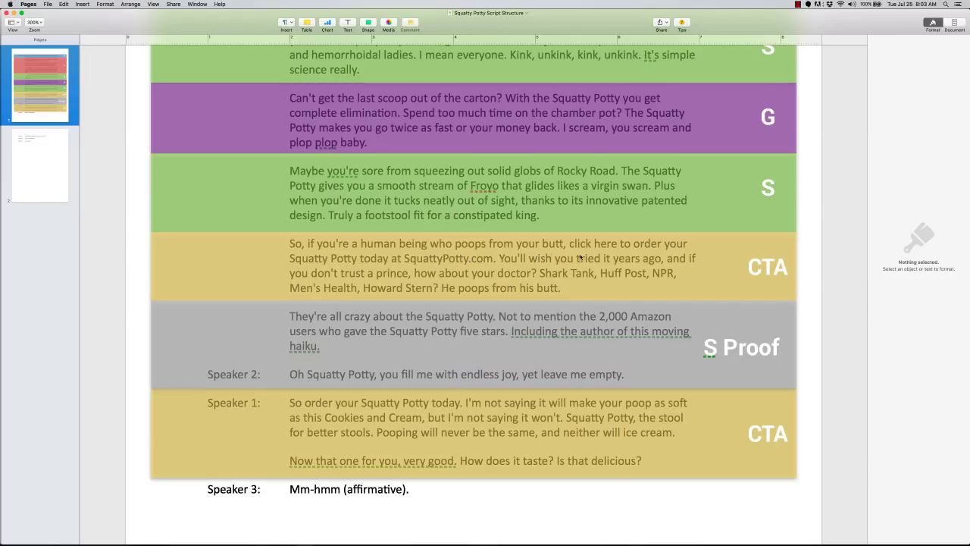
mouse_move(637, 255)
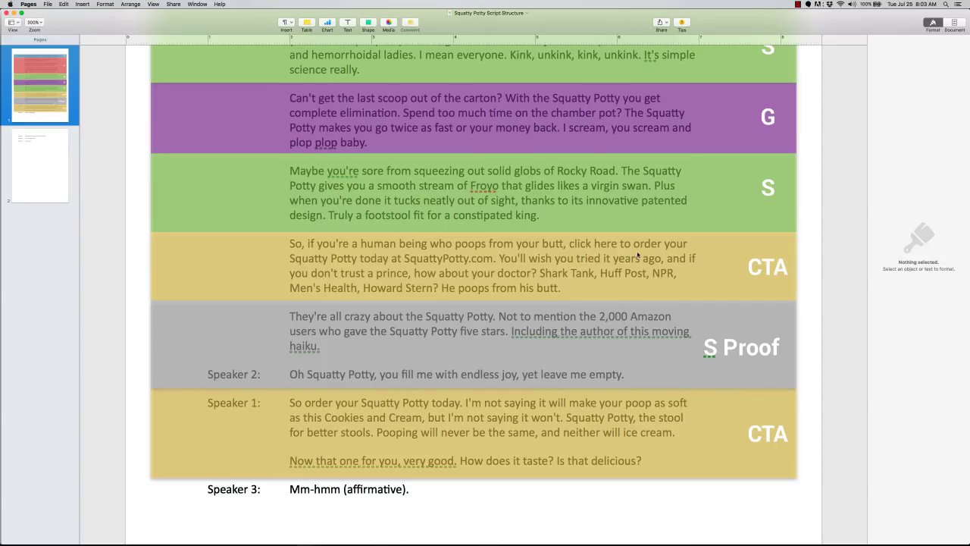
mouse_move(404, 258)
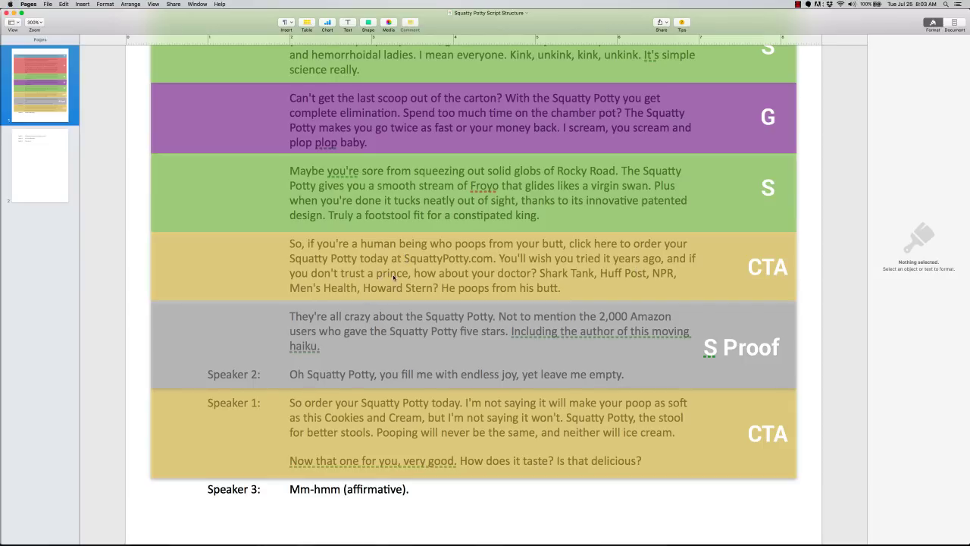
mouse_move(472, 280)
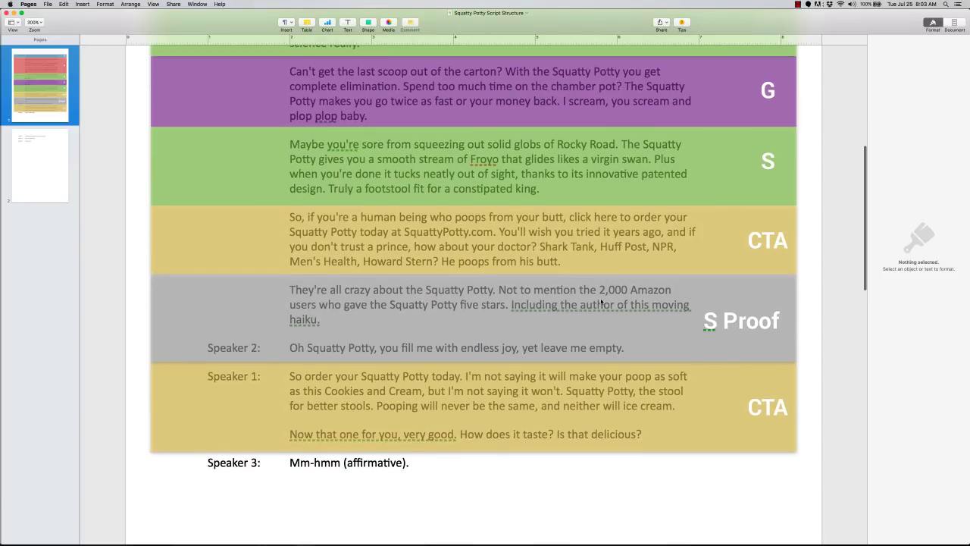
scroll("down", 3)
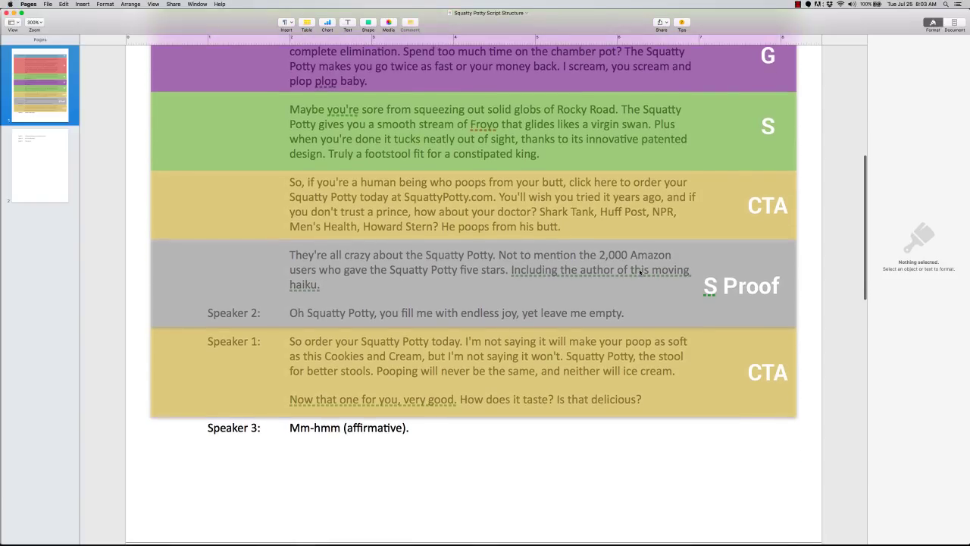
scroll("down", 3)
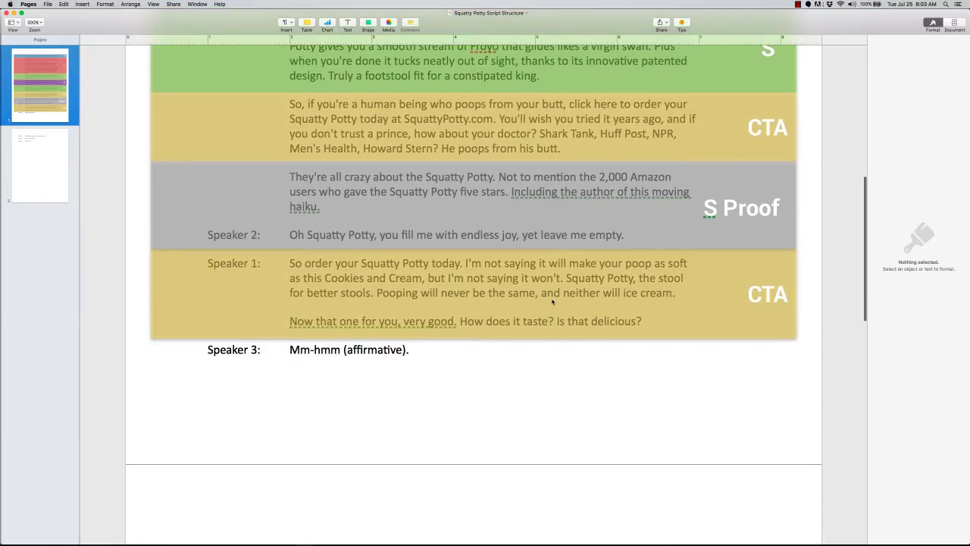
mouse_move(450, 265)
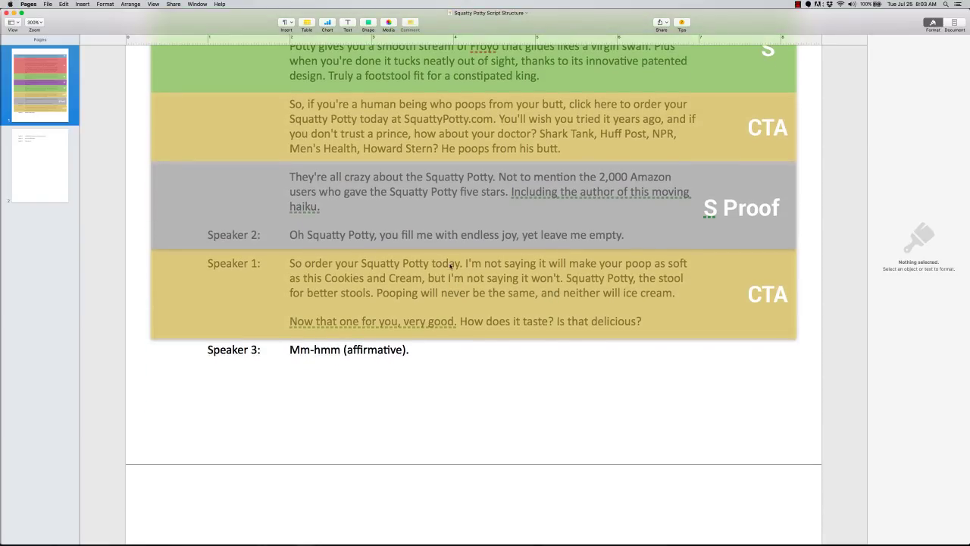
mouse_move(494, 274)
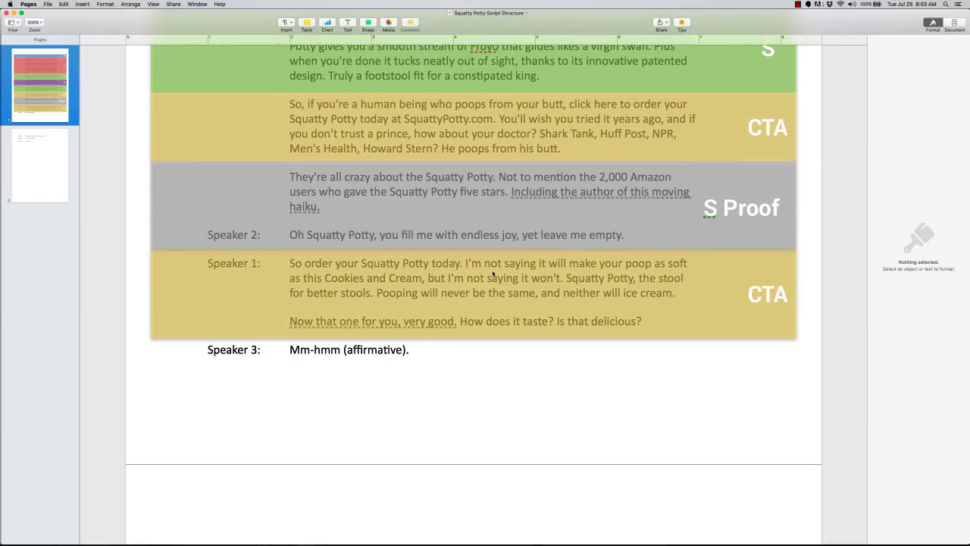
scroll("up", 3)
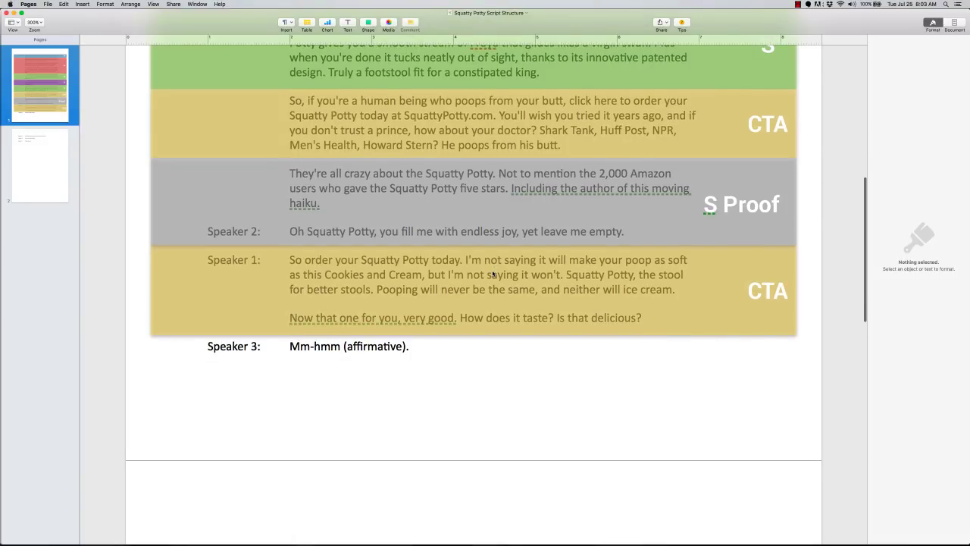
scroll("down", 3)
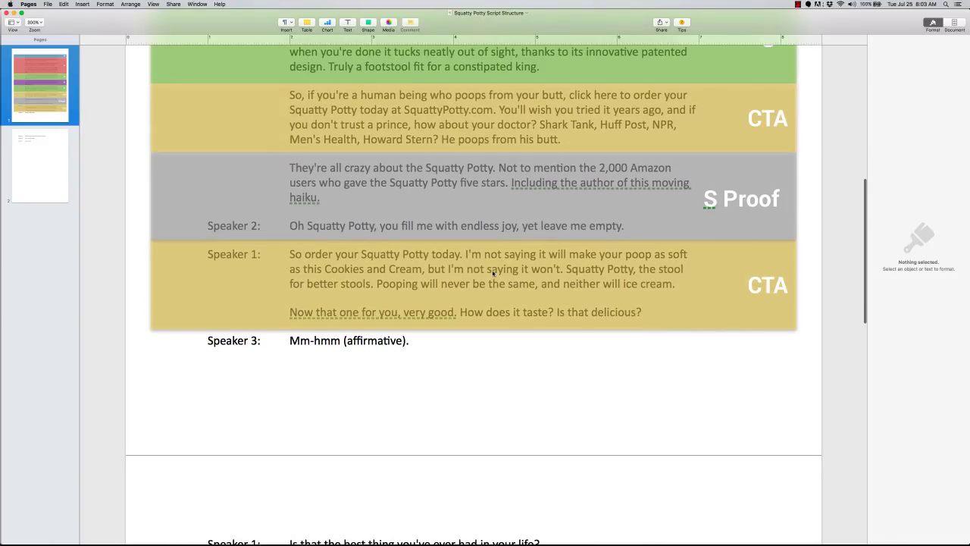
scroll("down", 3)
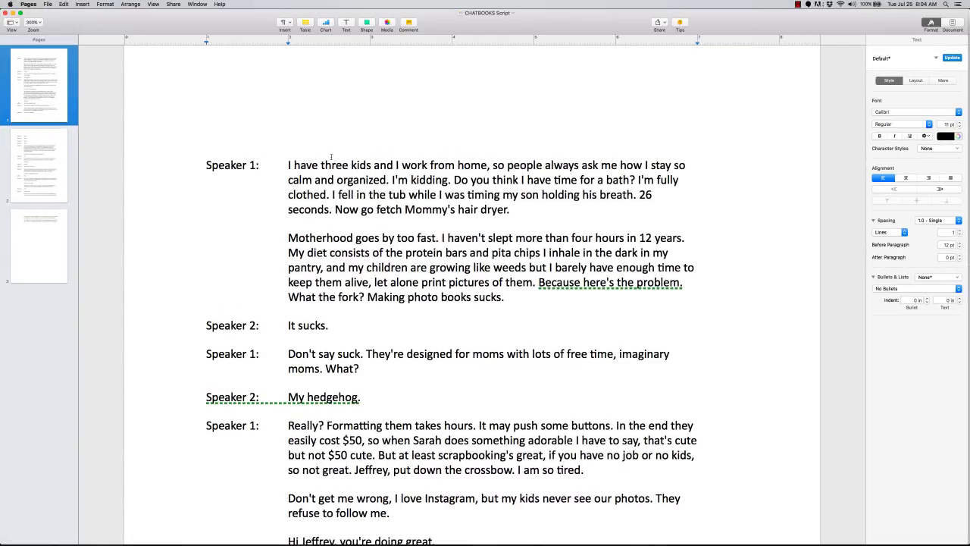
- Click into the CHATBOOKS Script's opening Speaker 1 and Speaker 2 paragraphs
left_click(207, 238)
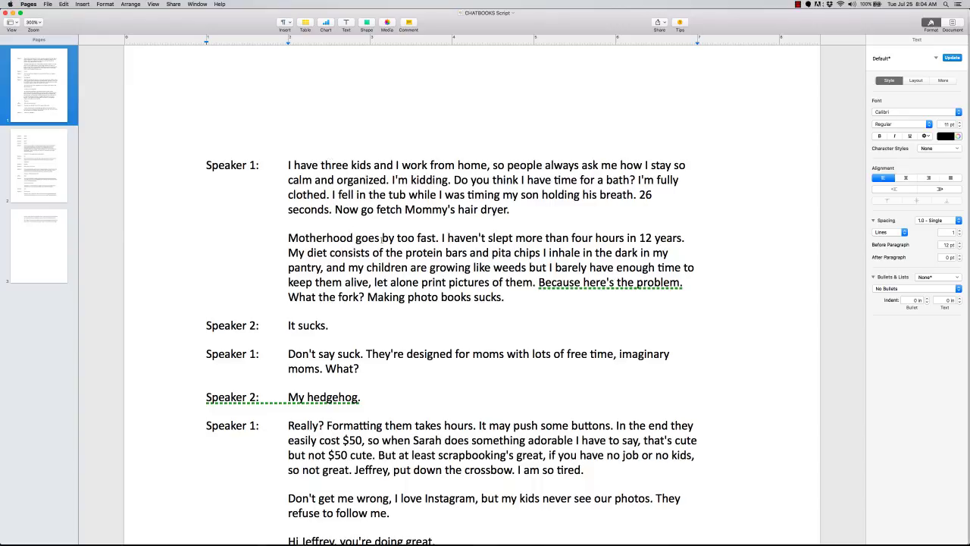
left_click(208, 237)
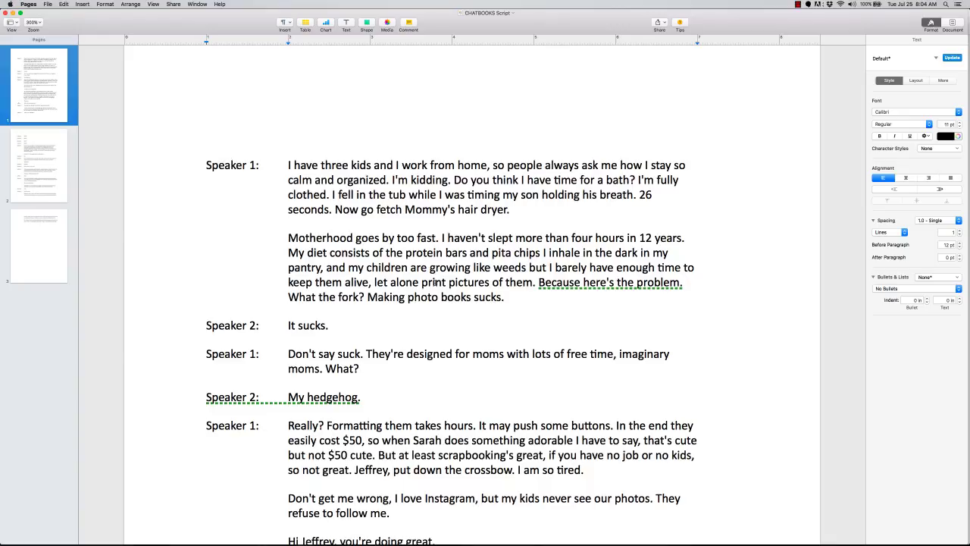
left_click(512, 209)
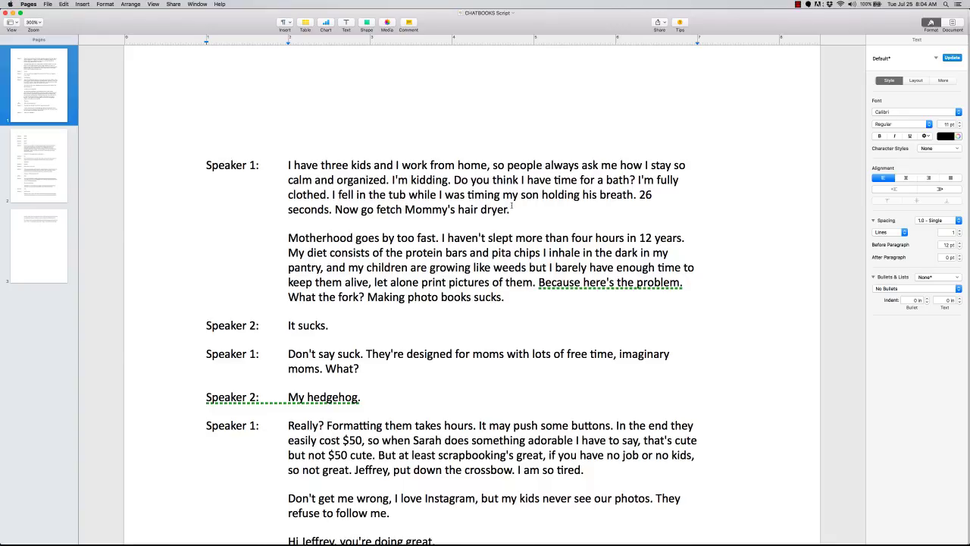
left_click(216, 237)
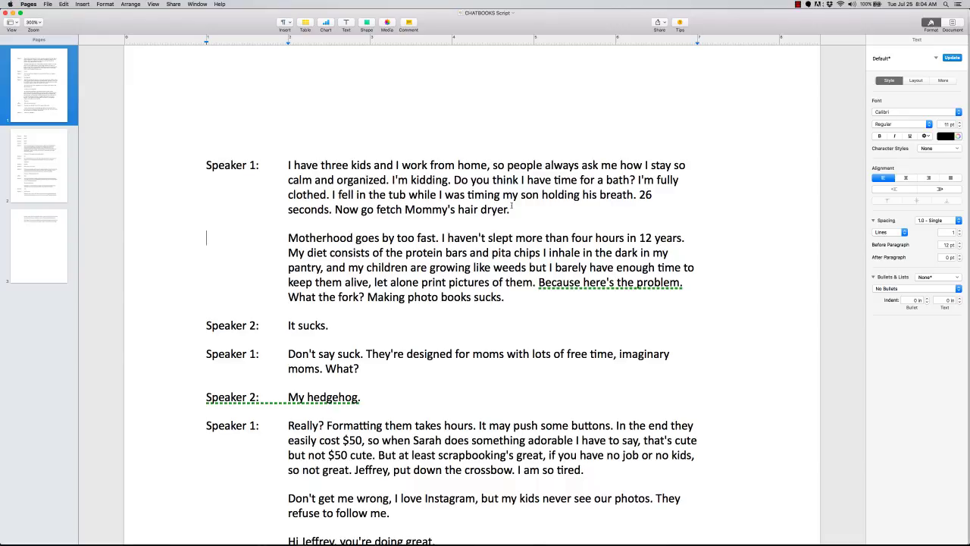
scroll("up", 3)
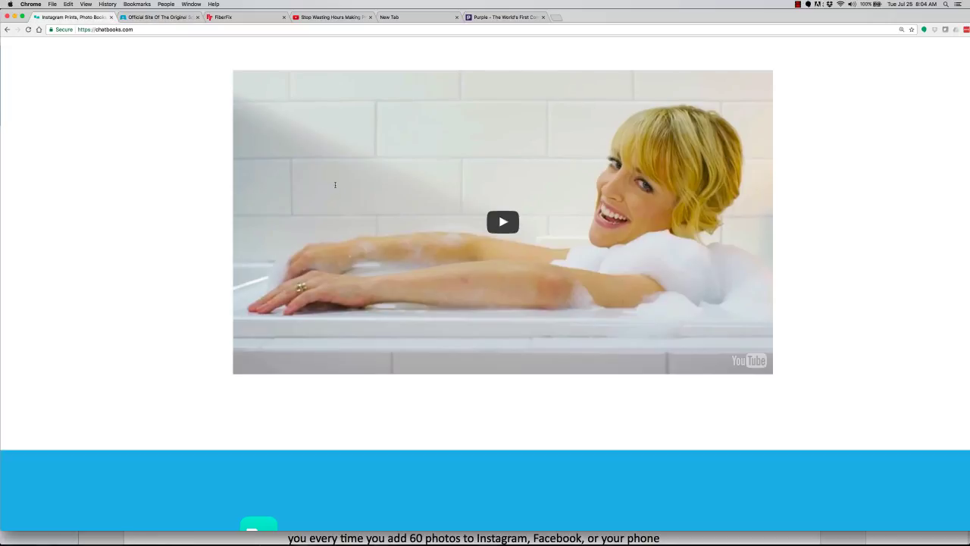
- Play the Chatbooks viral ad video embedded on chatbooks.com
scroll("up", 3)
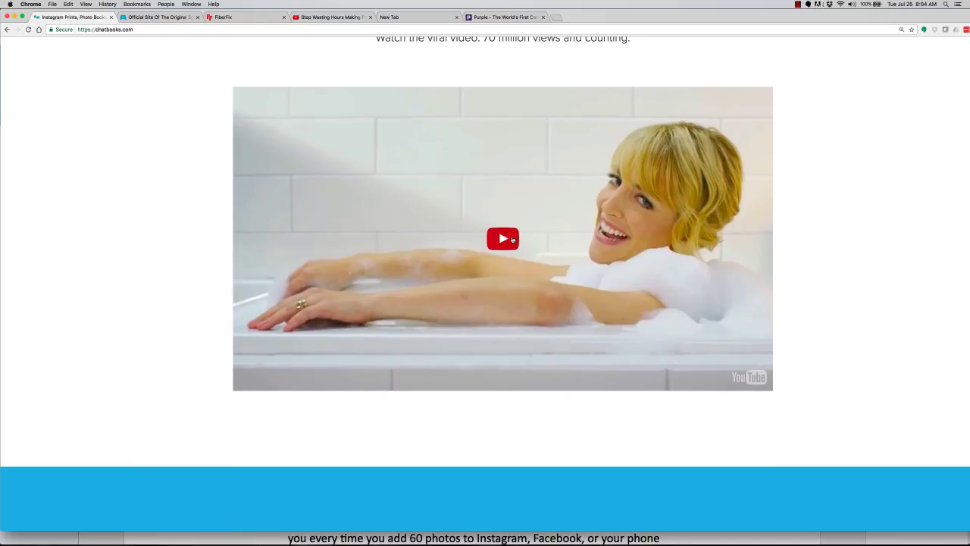
left_click(502, 239)
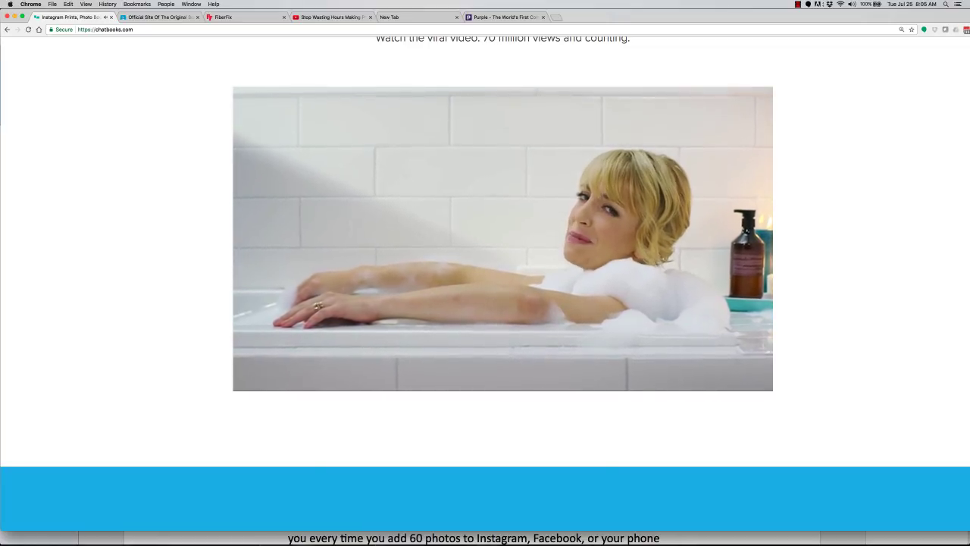
left_click(502, 237)
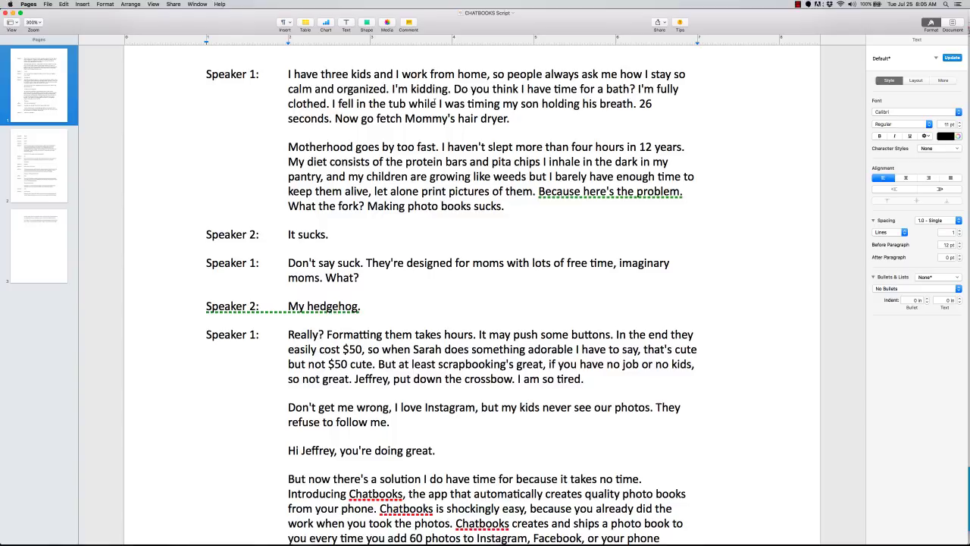
left_click(207, 146)
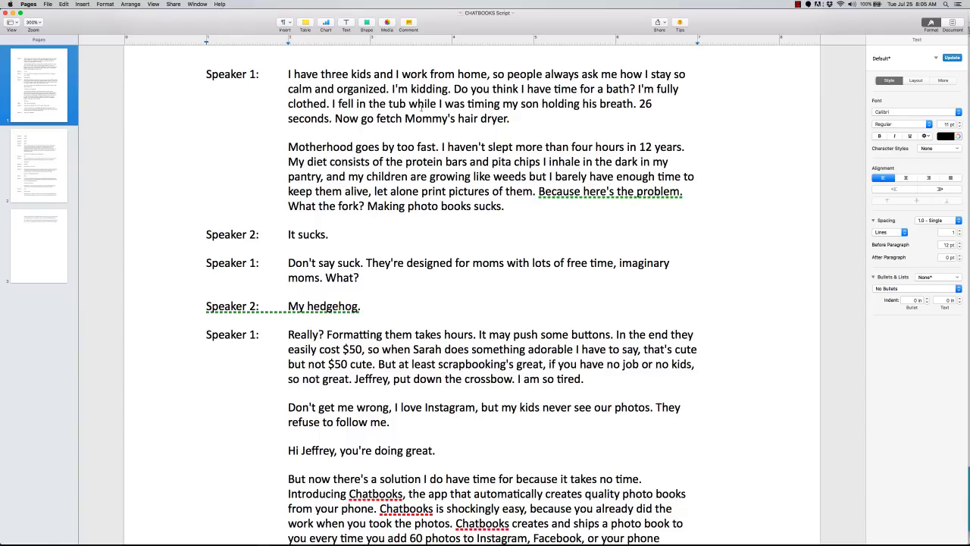
left_click(208, 147)
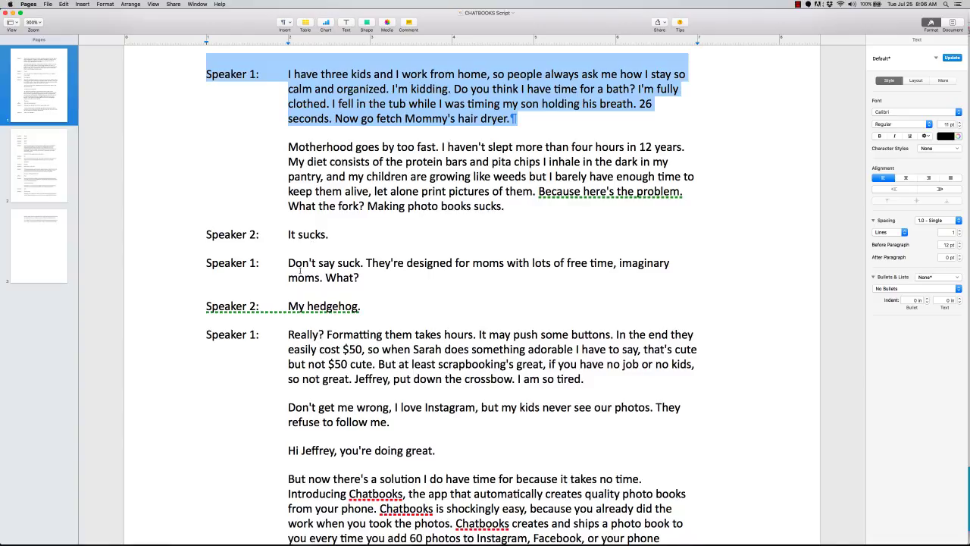
mouse_move(399, 270)
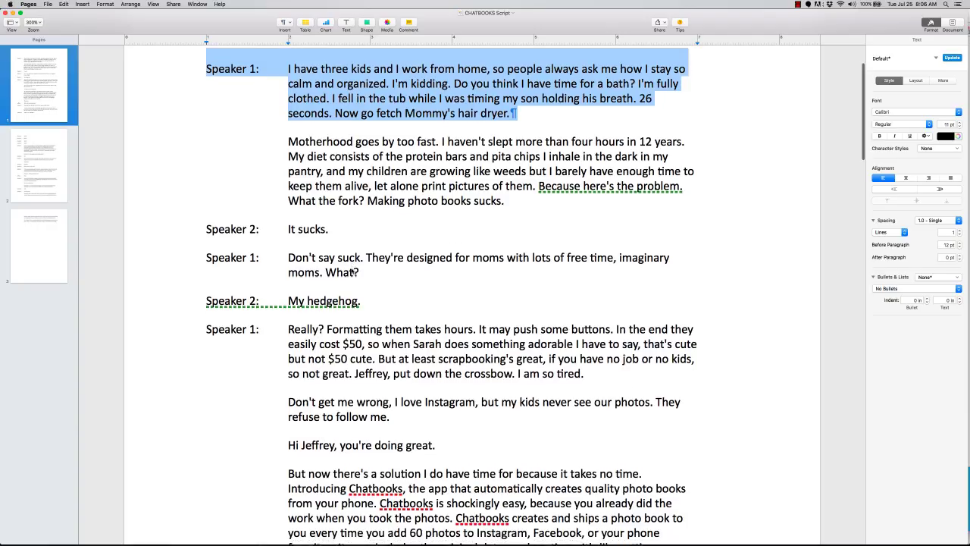
scroll("down", 3)
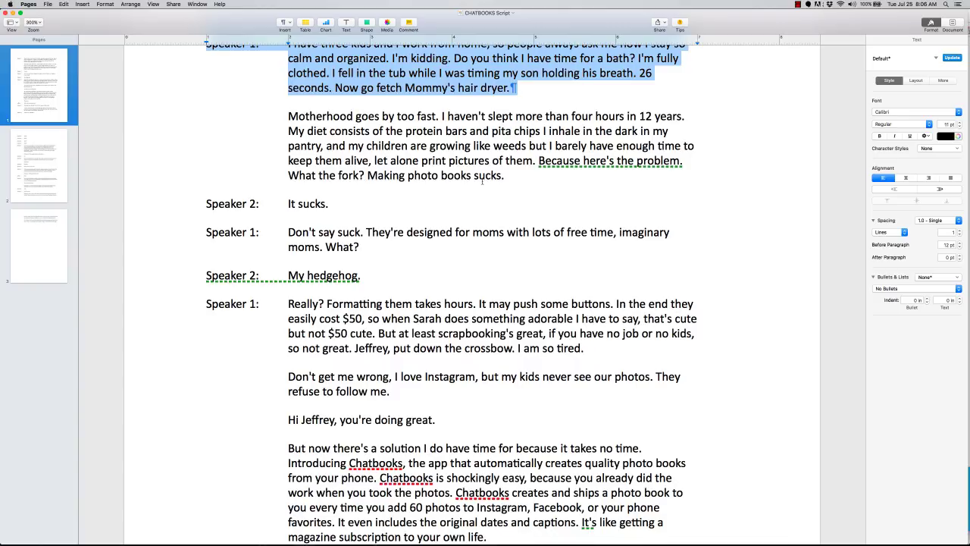
scroll("down", 3)
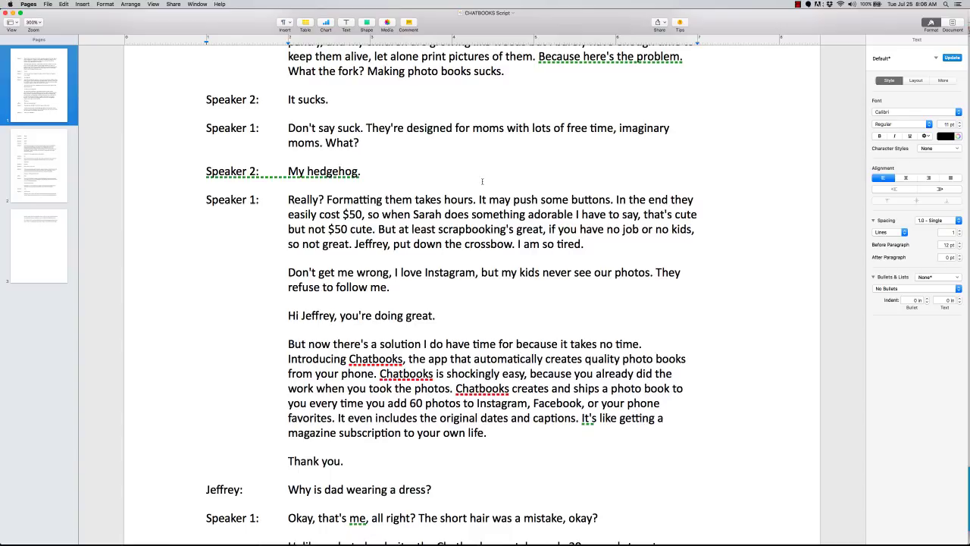
scroll("down", 3)
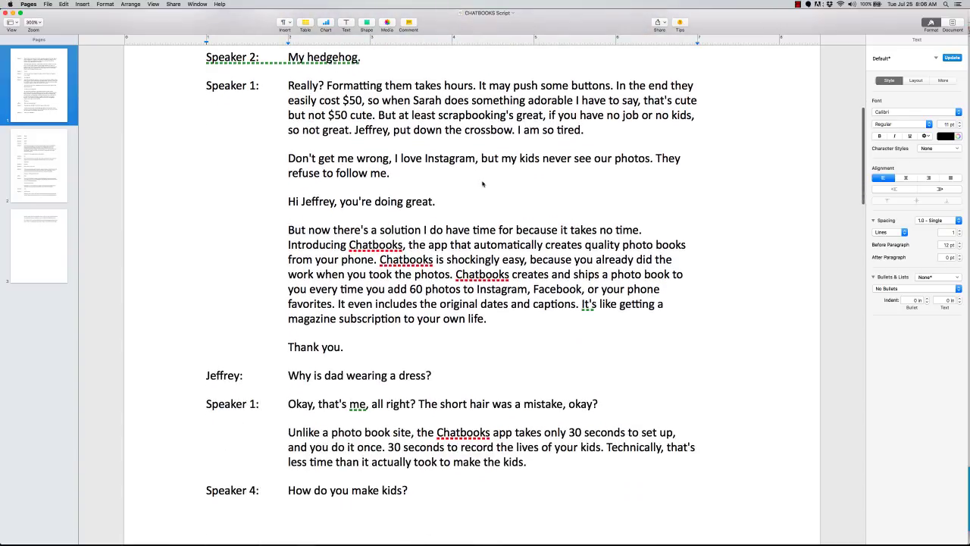
scroll("up", 3)
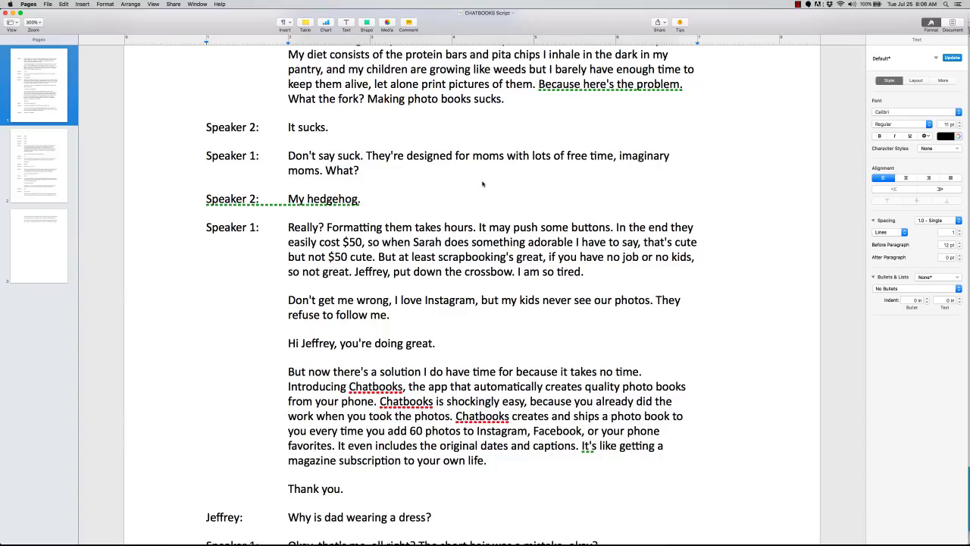
scroll("down", 3)
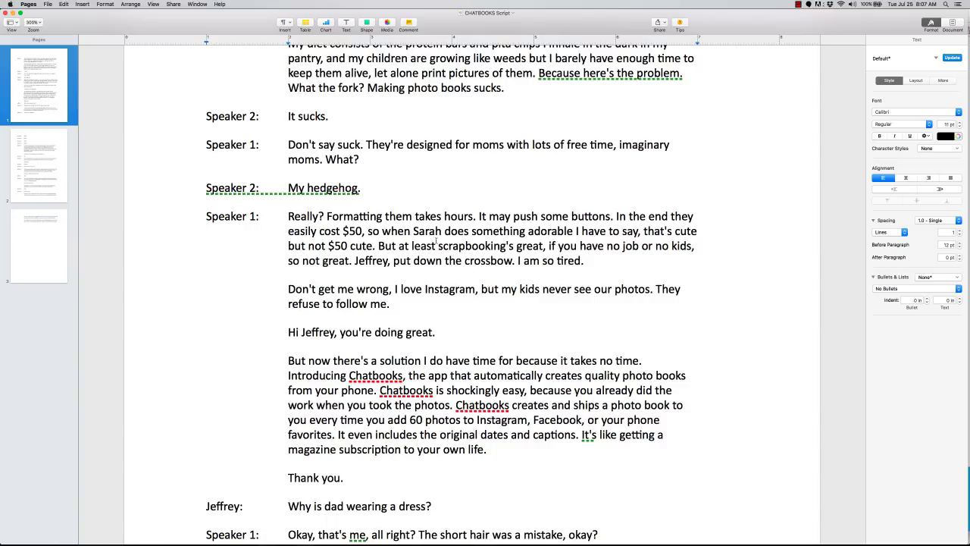
scroll("up", 3)
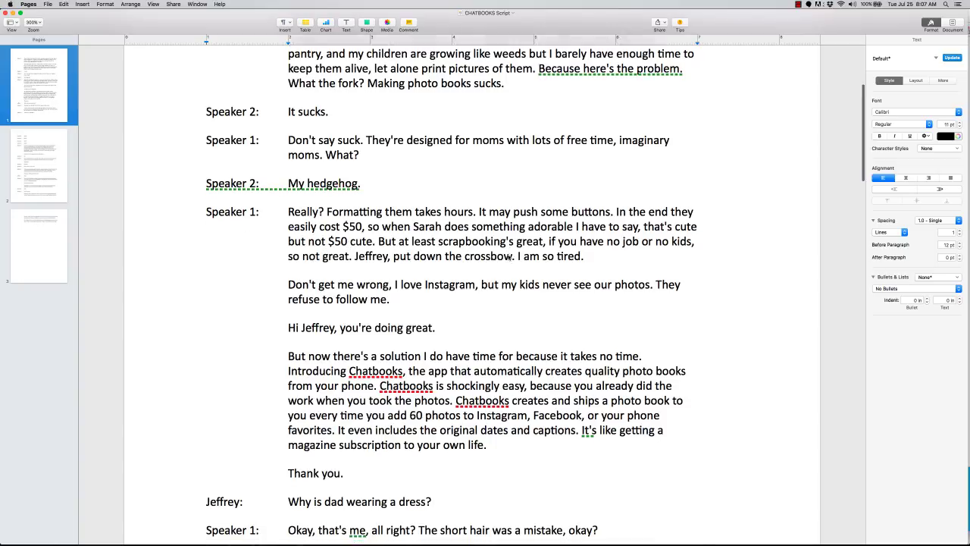
scroll("down", 3)
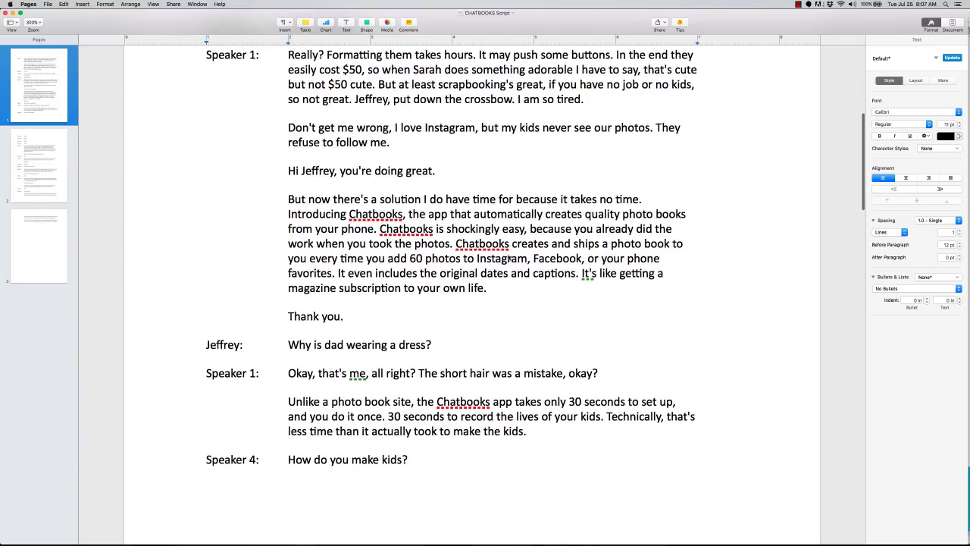
scroll("down", 3)
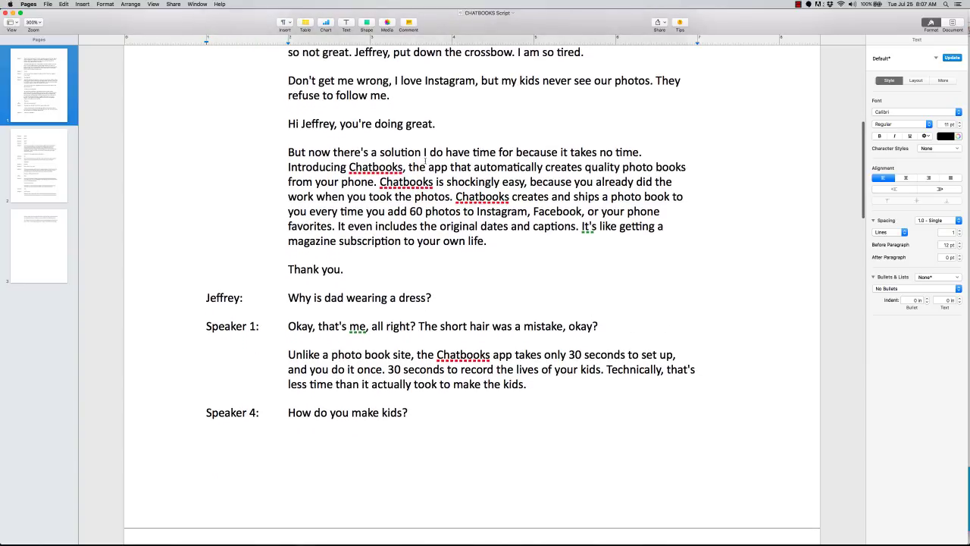
scroll("up", 3)
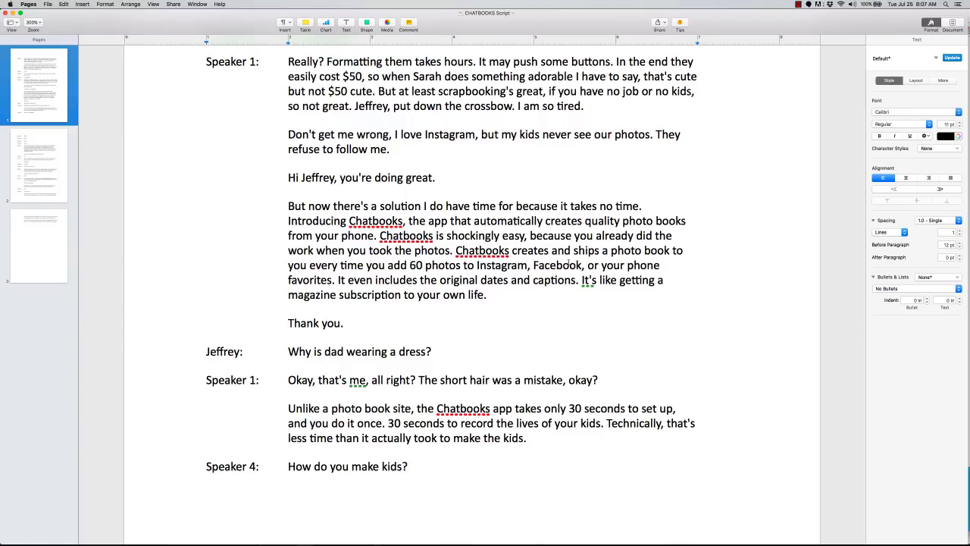
scroll("down", 3)
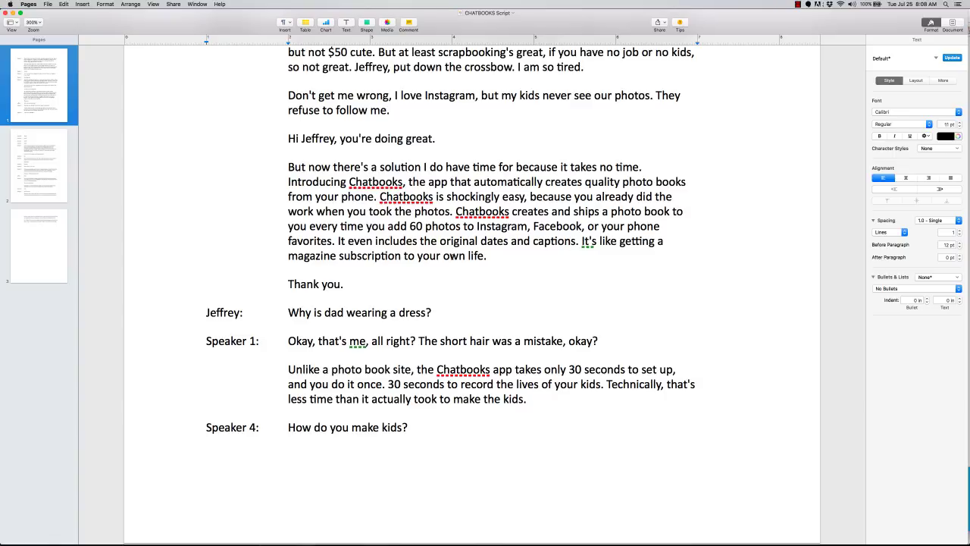
scroll("down", 3)
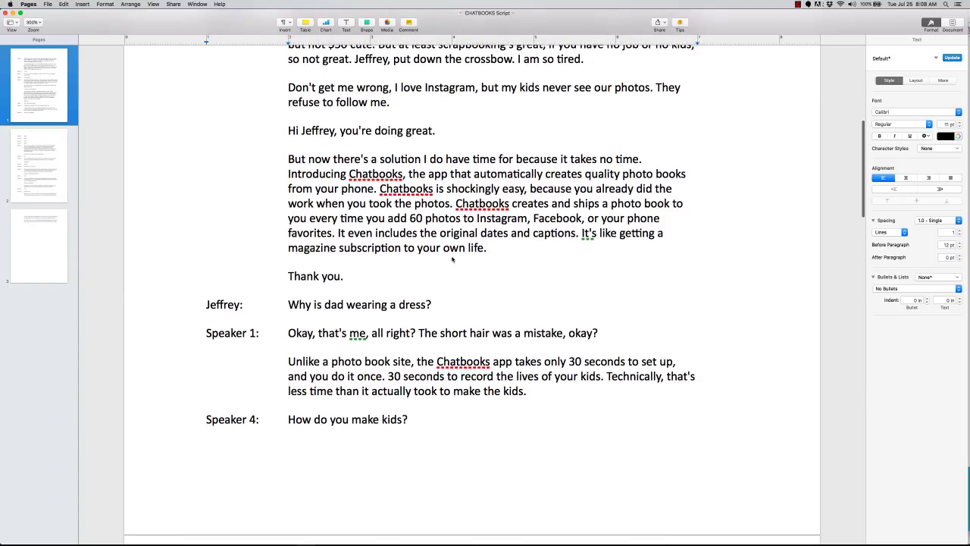
scroll("down", 3)
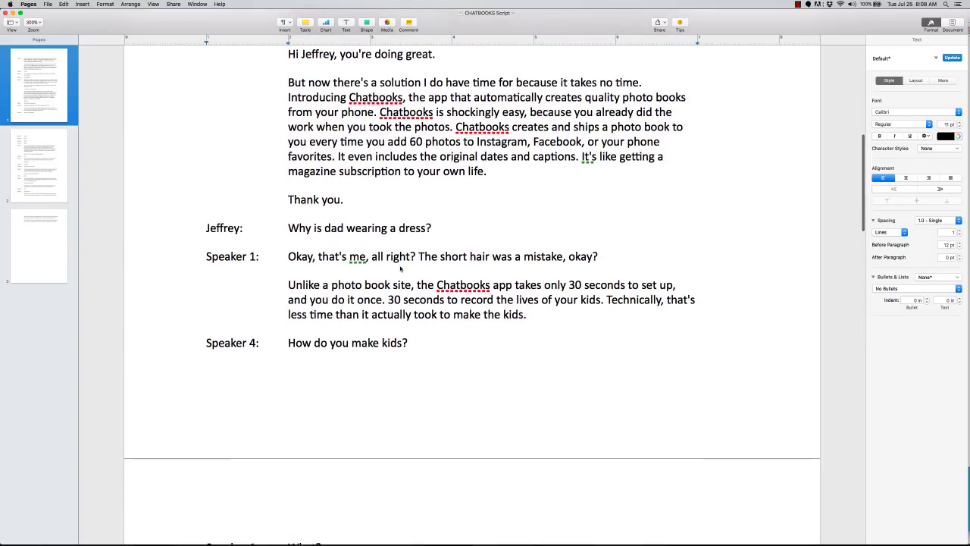
scroll("down", 3)
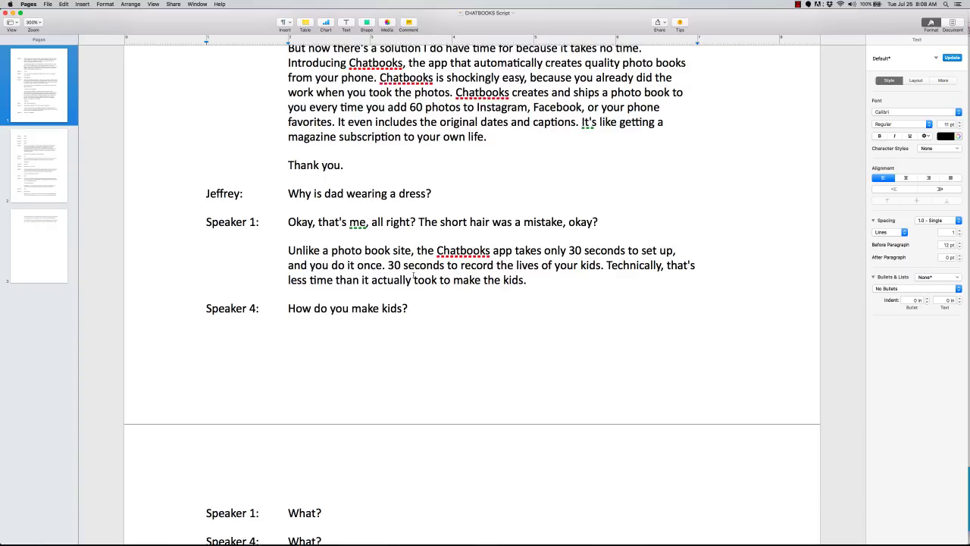
scroll("down", 3)
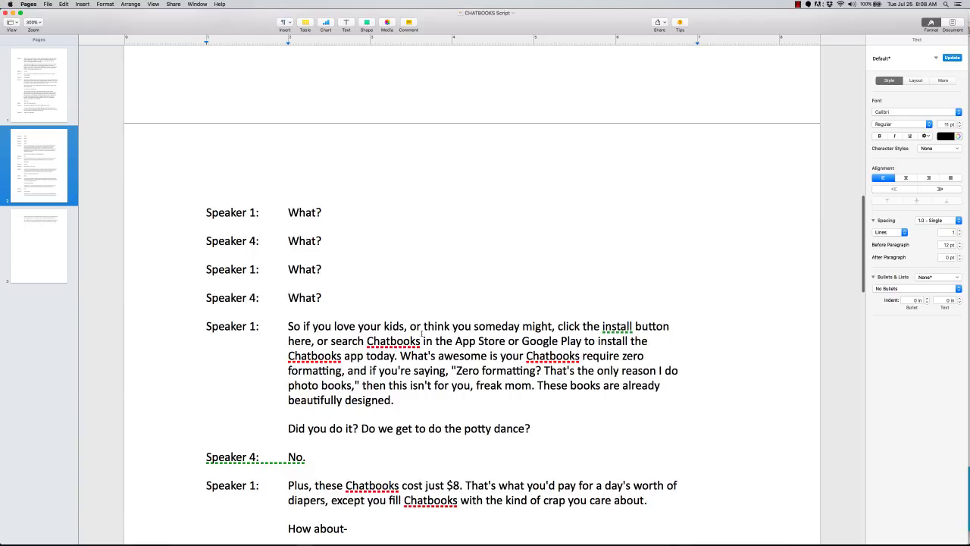
scroll("up", 3)
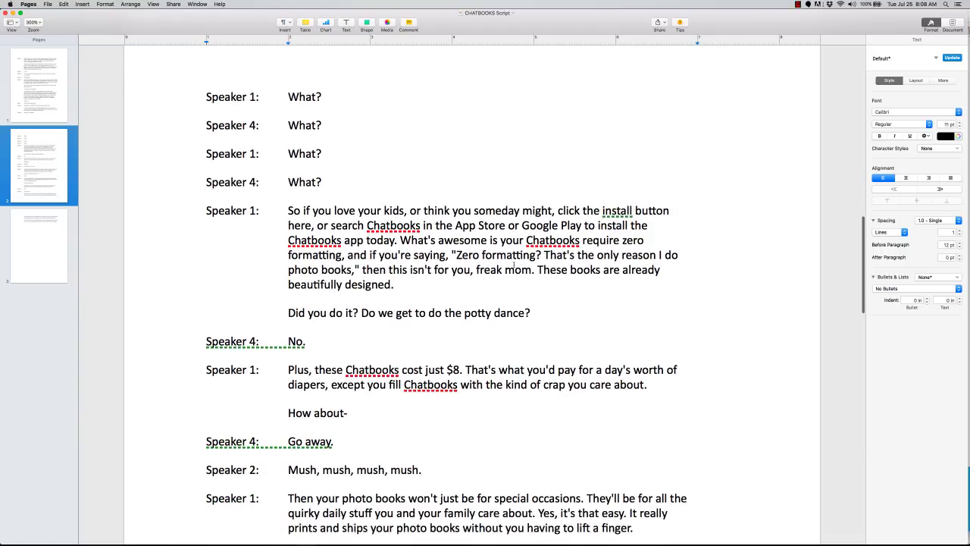
scroll("down", 3)
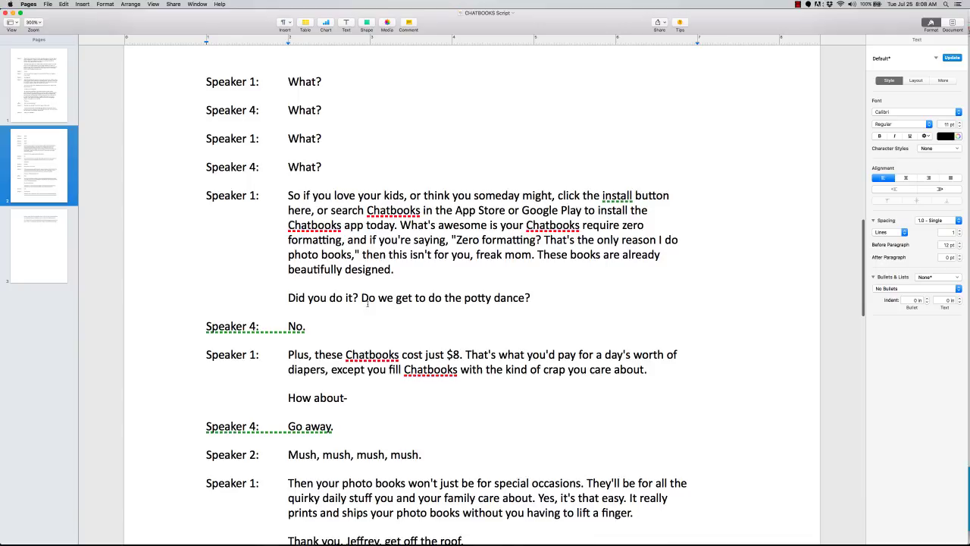
scroll("down", 3)
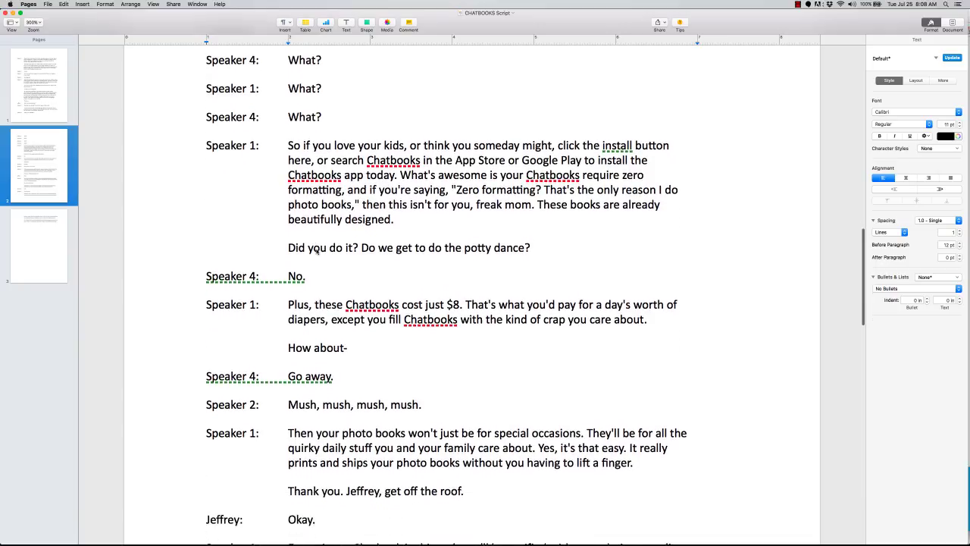
scroll("down", 3)
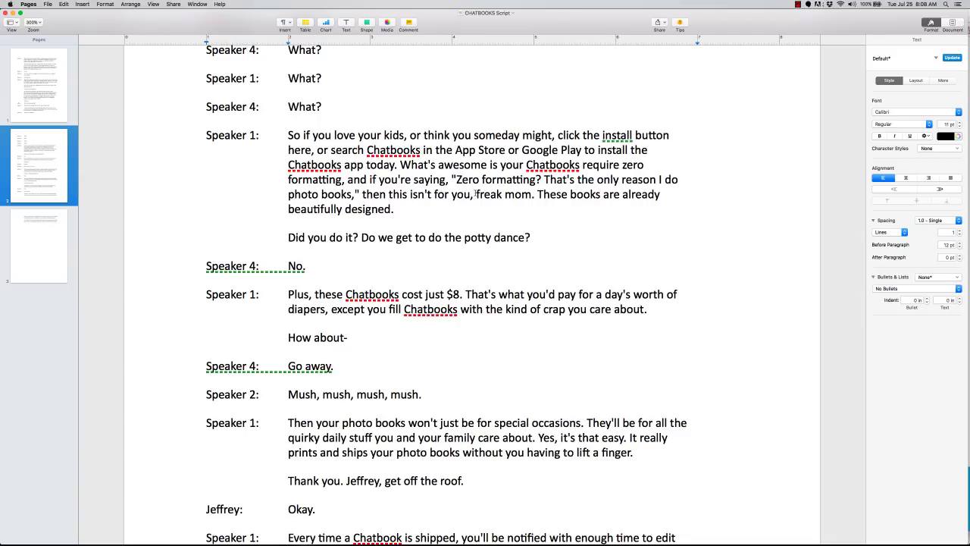
scroll("down", 3)
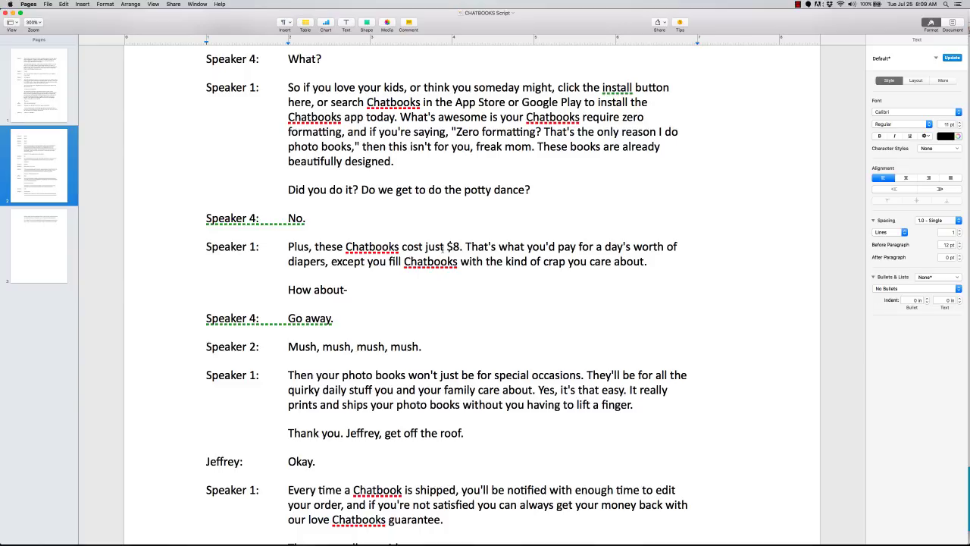
scroll("up", 3)
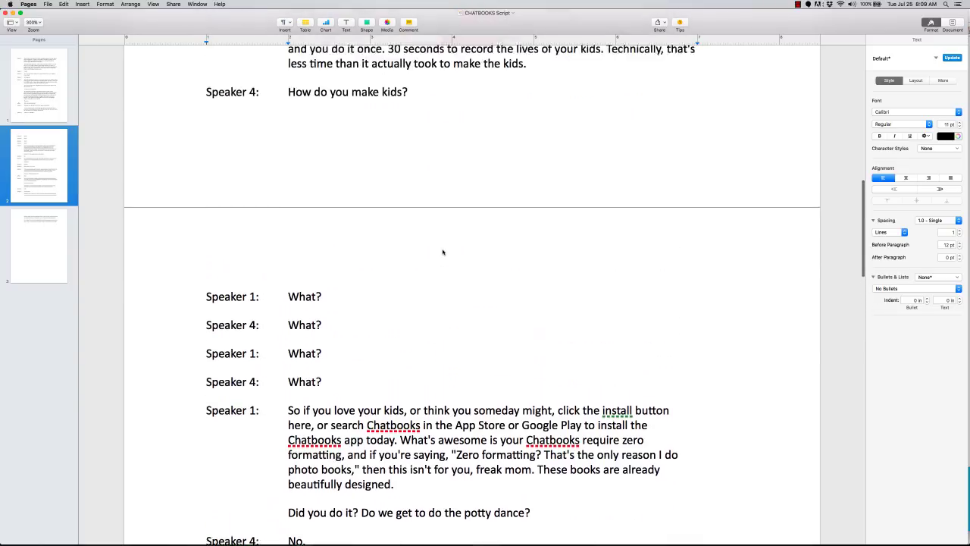
scroll("up", 3)
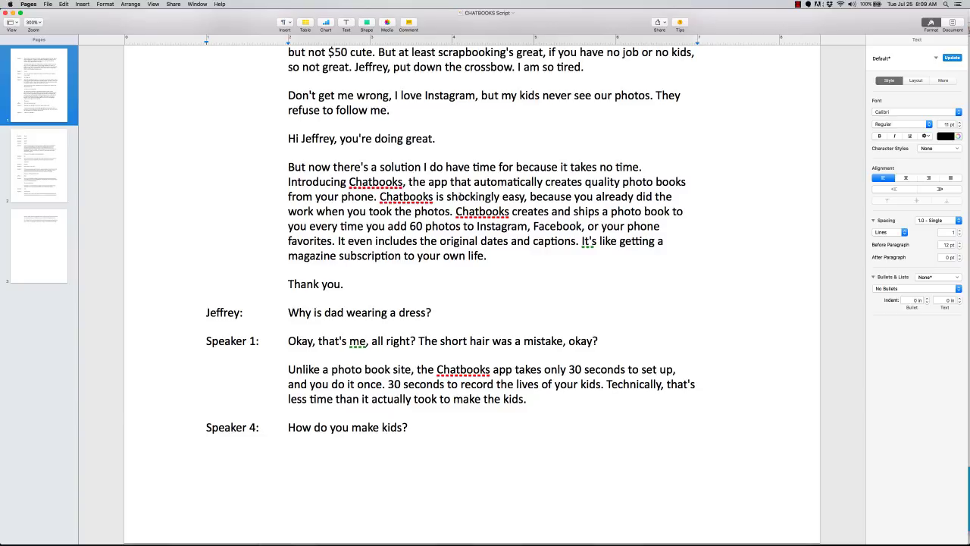
scroll("down", 3)
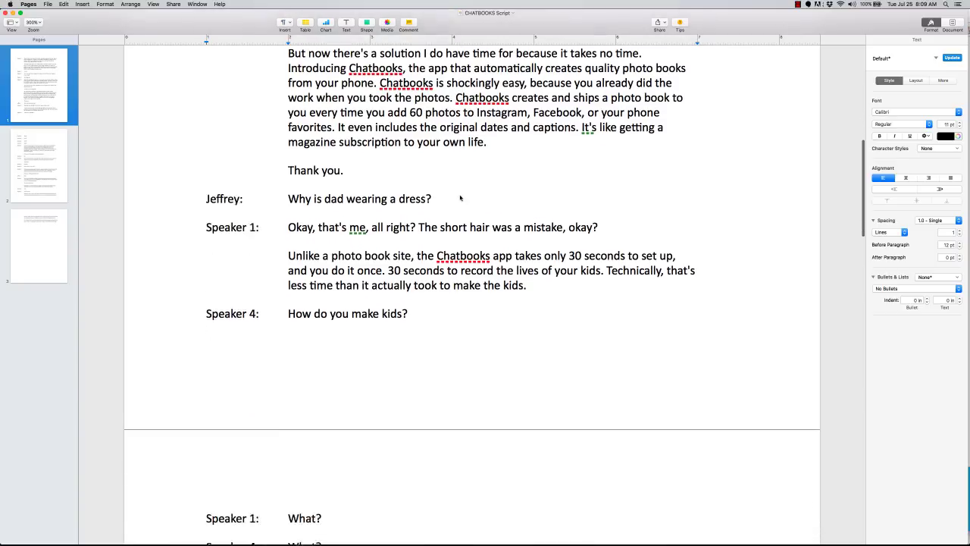
scroll("down", 3)
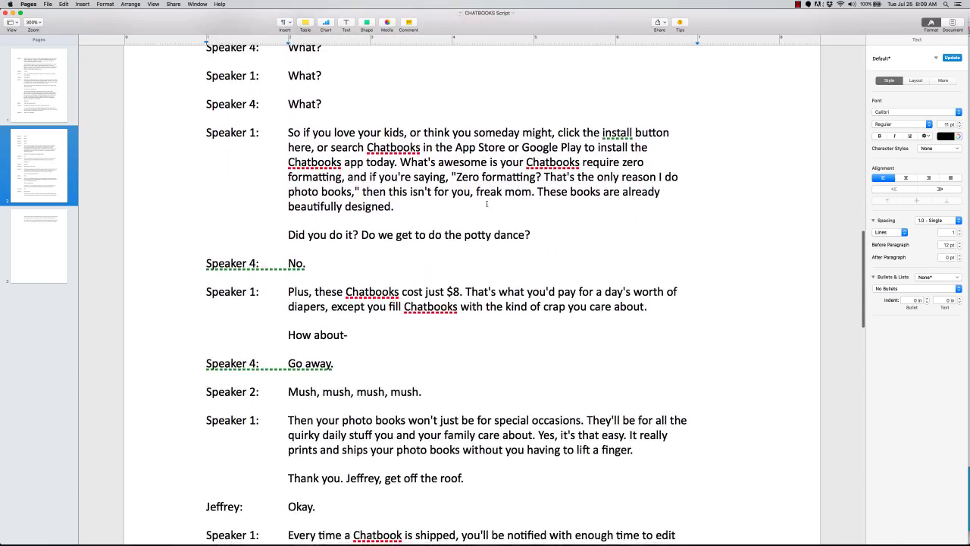
scroll("down", 3)
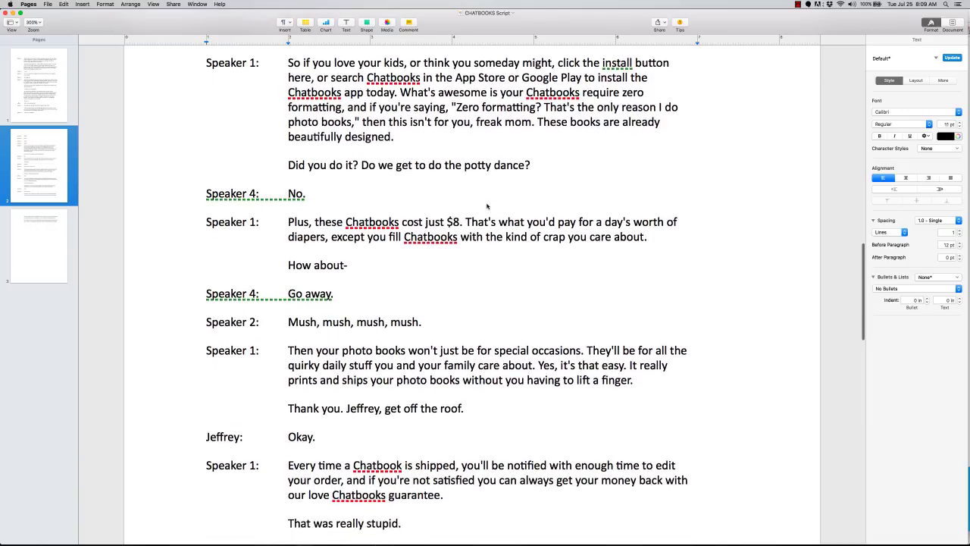
scroll("down", 3)
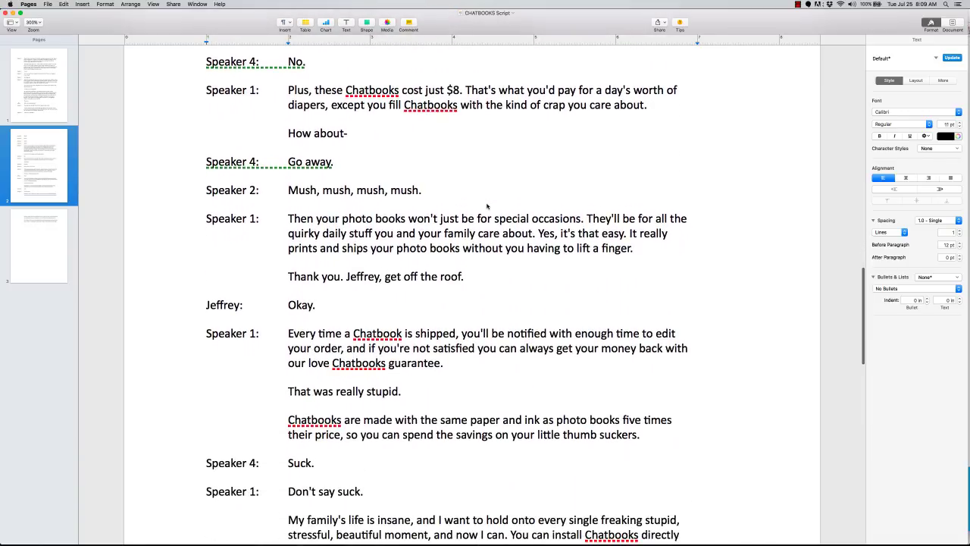
scroll("down", 3)
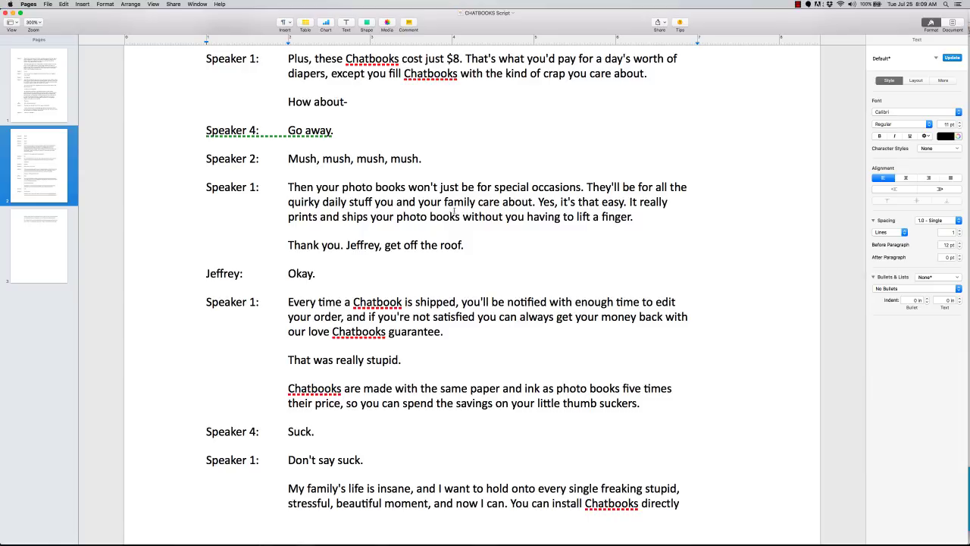
scroll("down", 3)
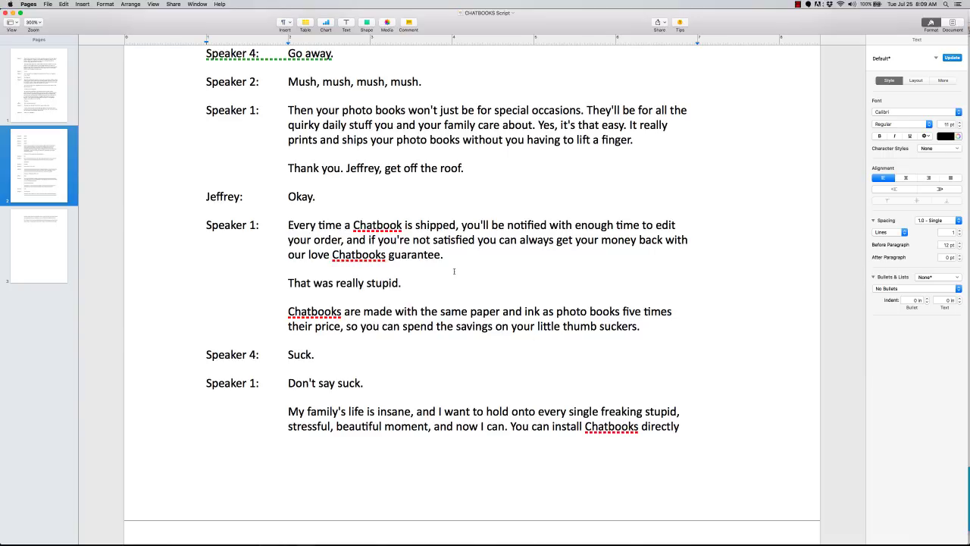
scroll("down", 3)
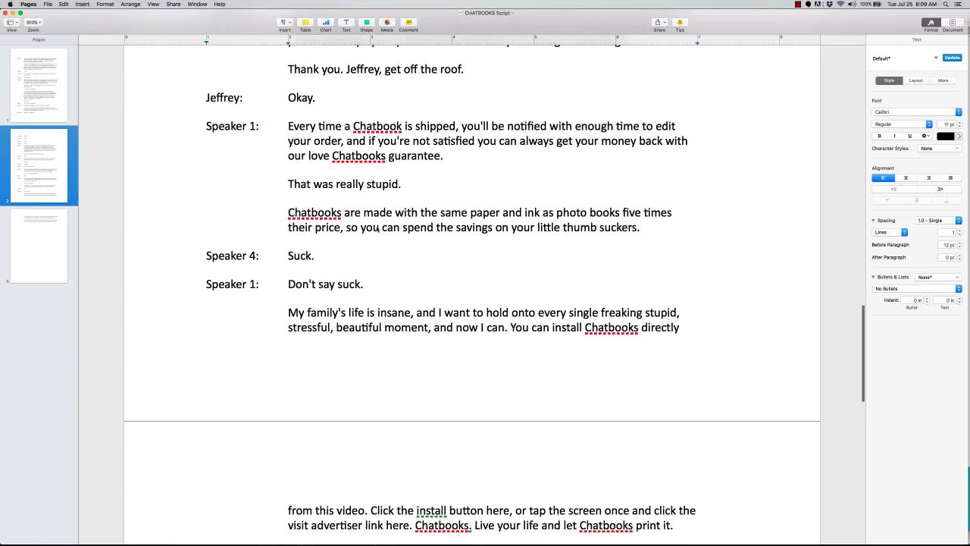
scroll("down", 3)
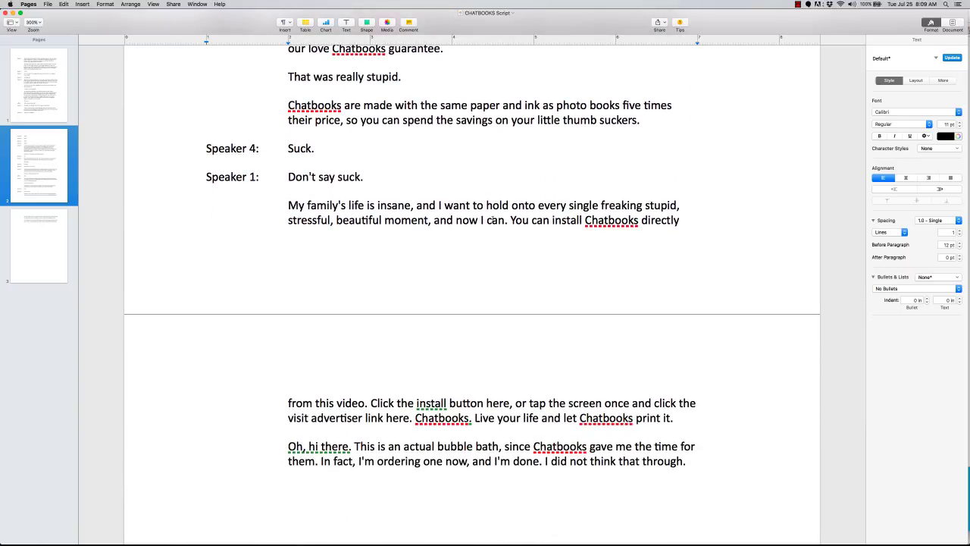
scroll("down", 3)
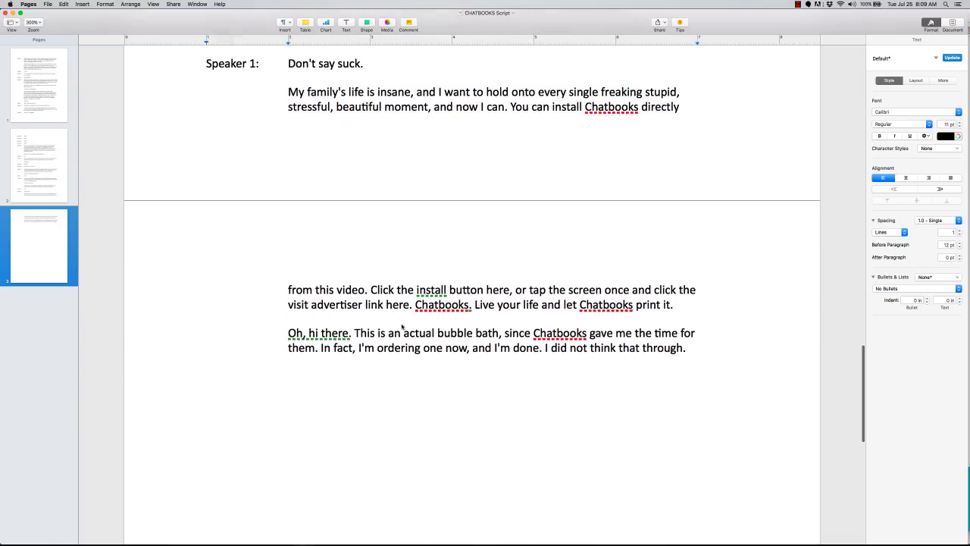
scroll("up", 3)
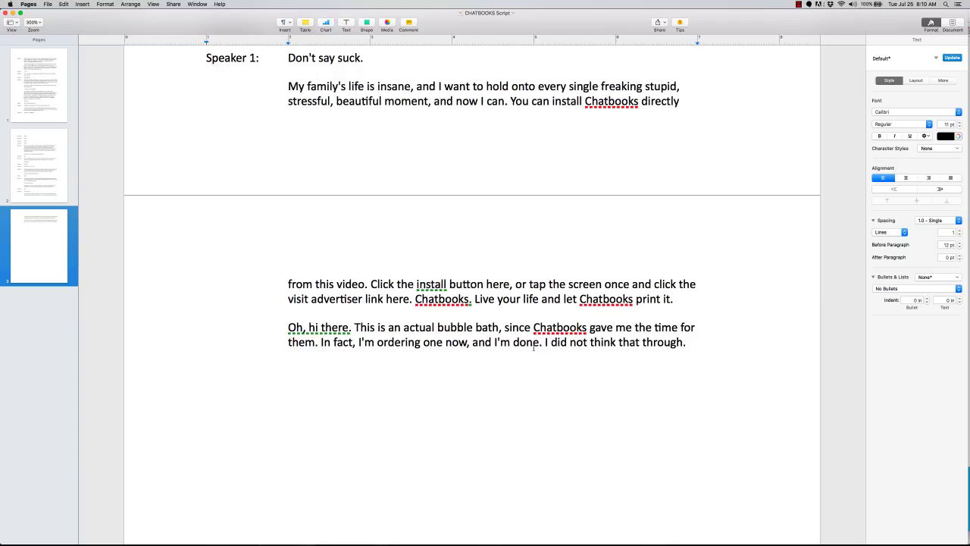
scroll("up", 3)
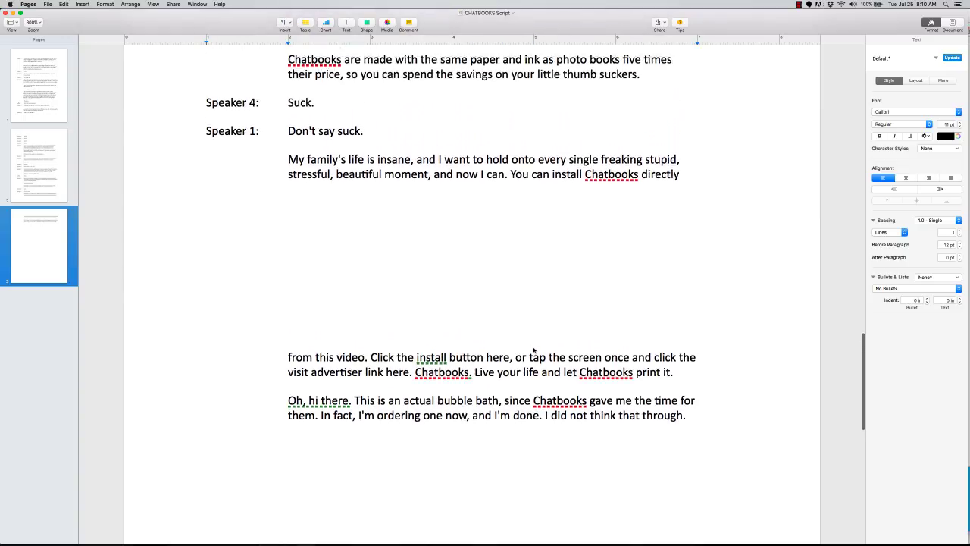
scroll("up", 3)
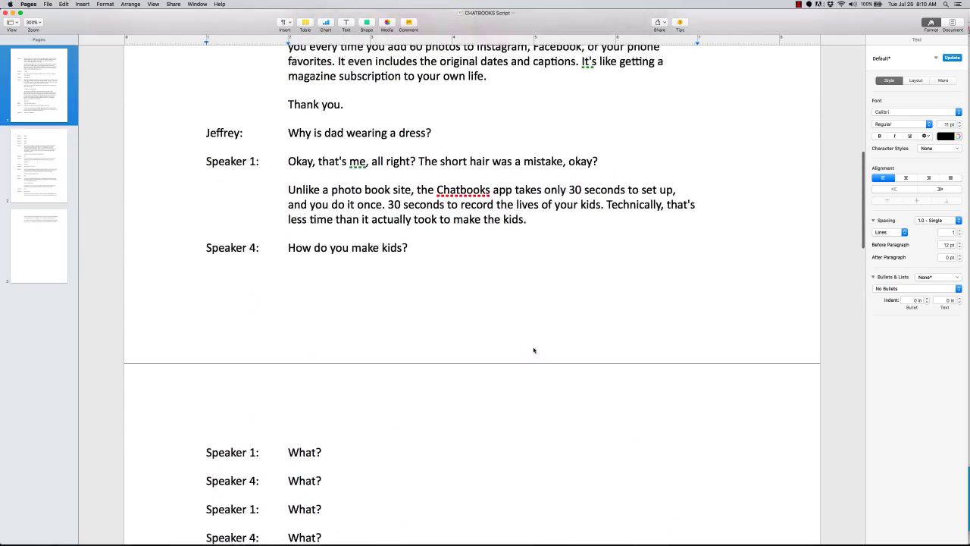
scroll("up", 3)
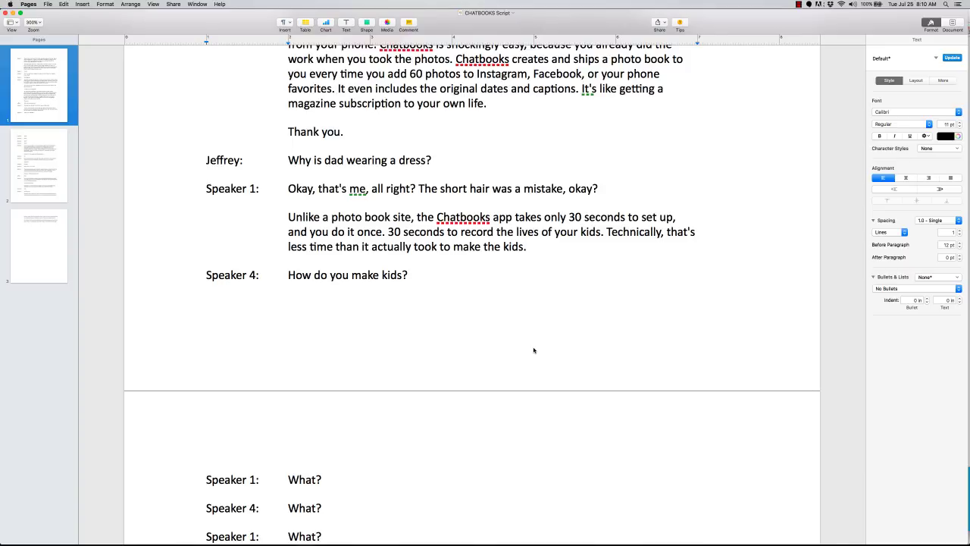
mouse_move(375, 339)
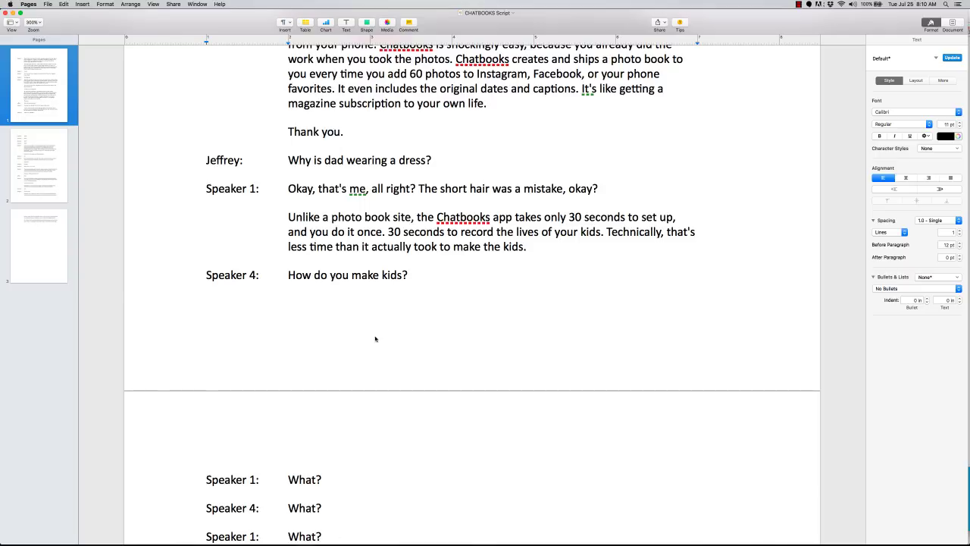
- Select the script's opening Speaker 1 paragraph, then view the chatbooks.com 20% off summer sale page
left_click(306, 22)
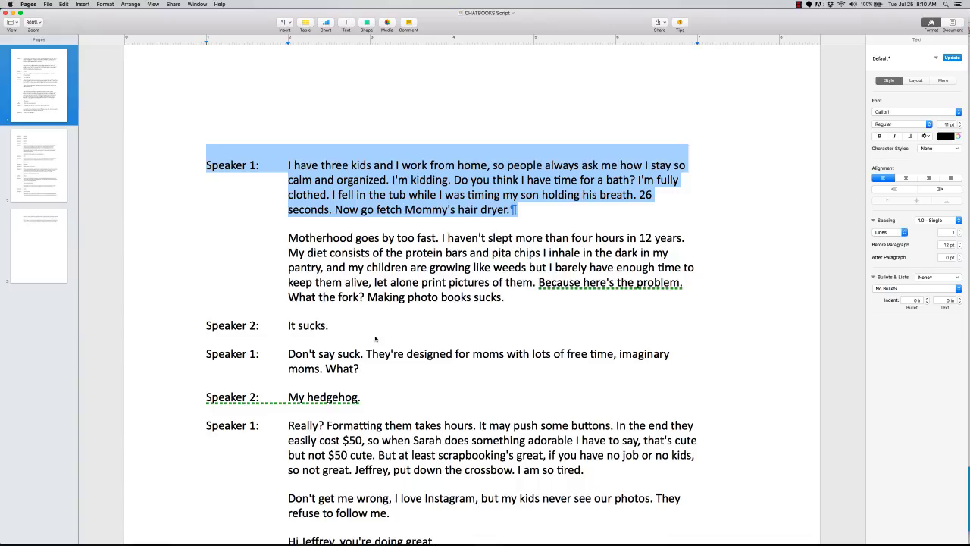
mouse_move(375, 338)
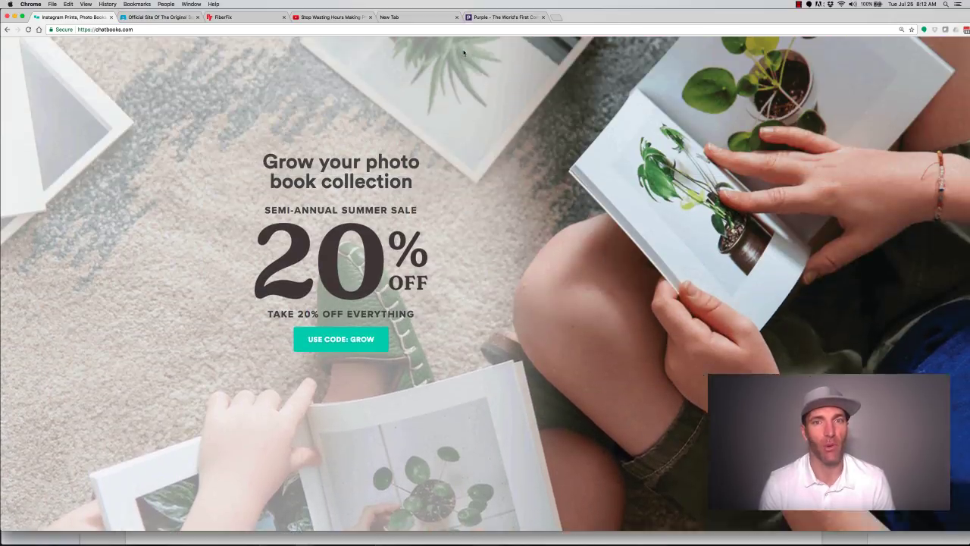
scroll("up", 3)
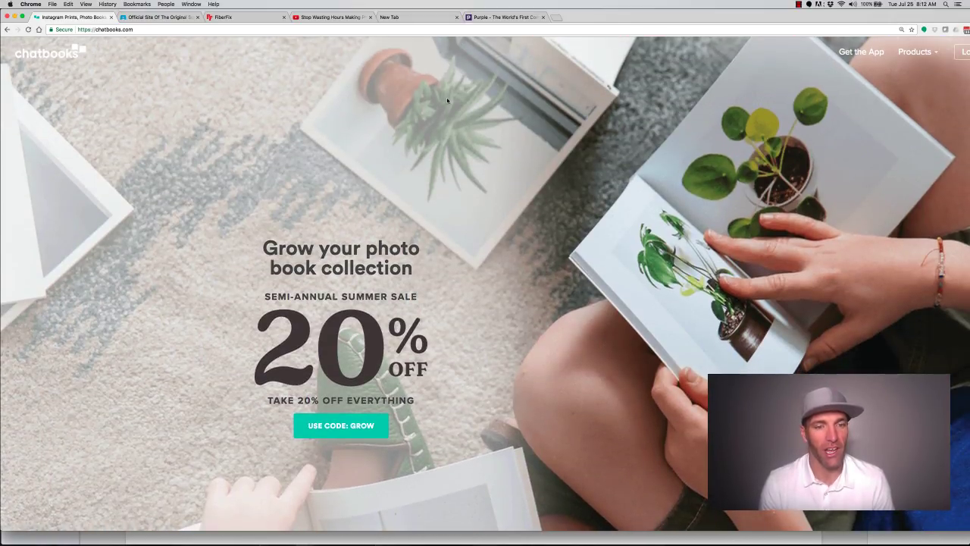